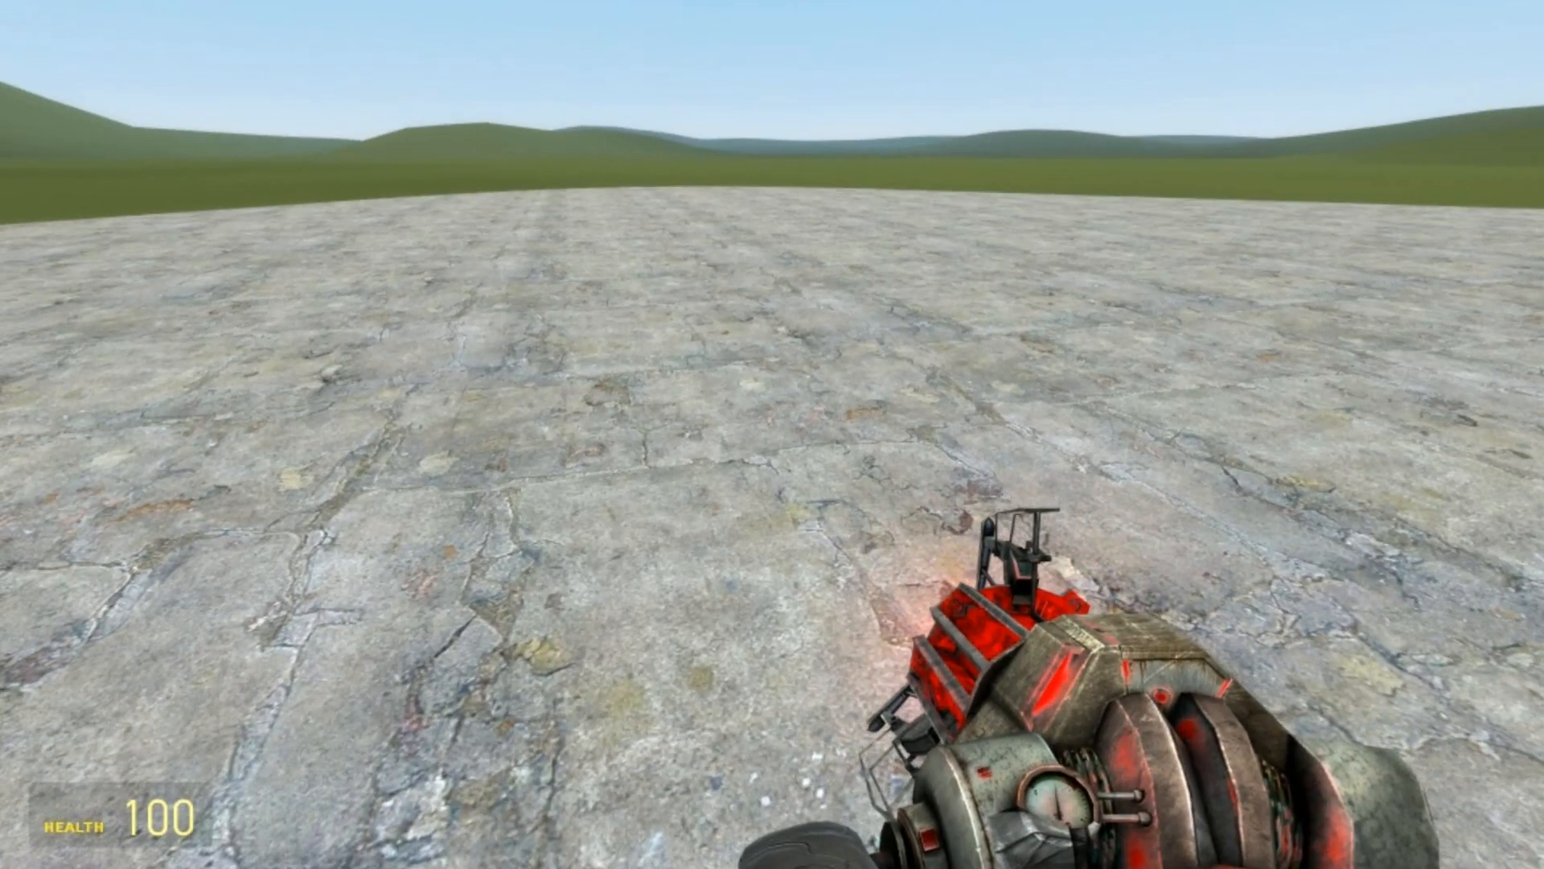
Spawn the open metal tube from Builder > Specialized props and hold it with the Physics Gun.
key(q)
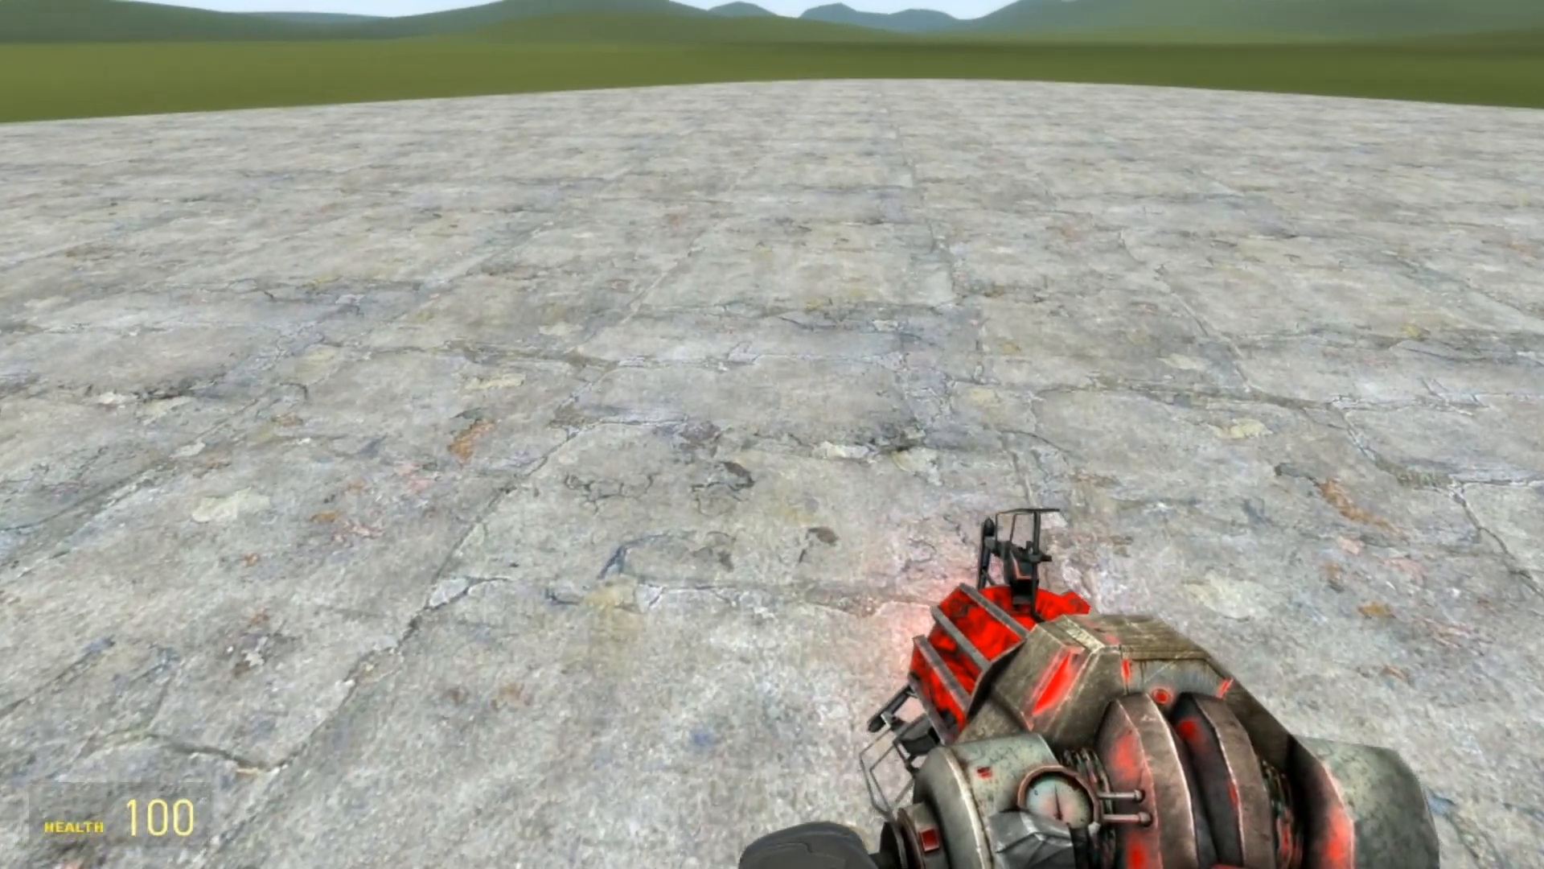
key(q)
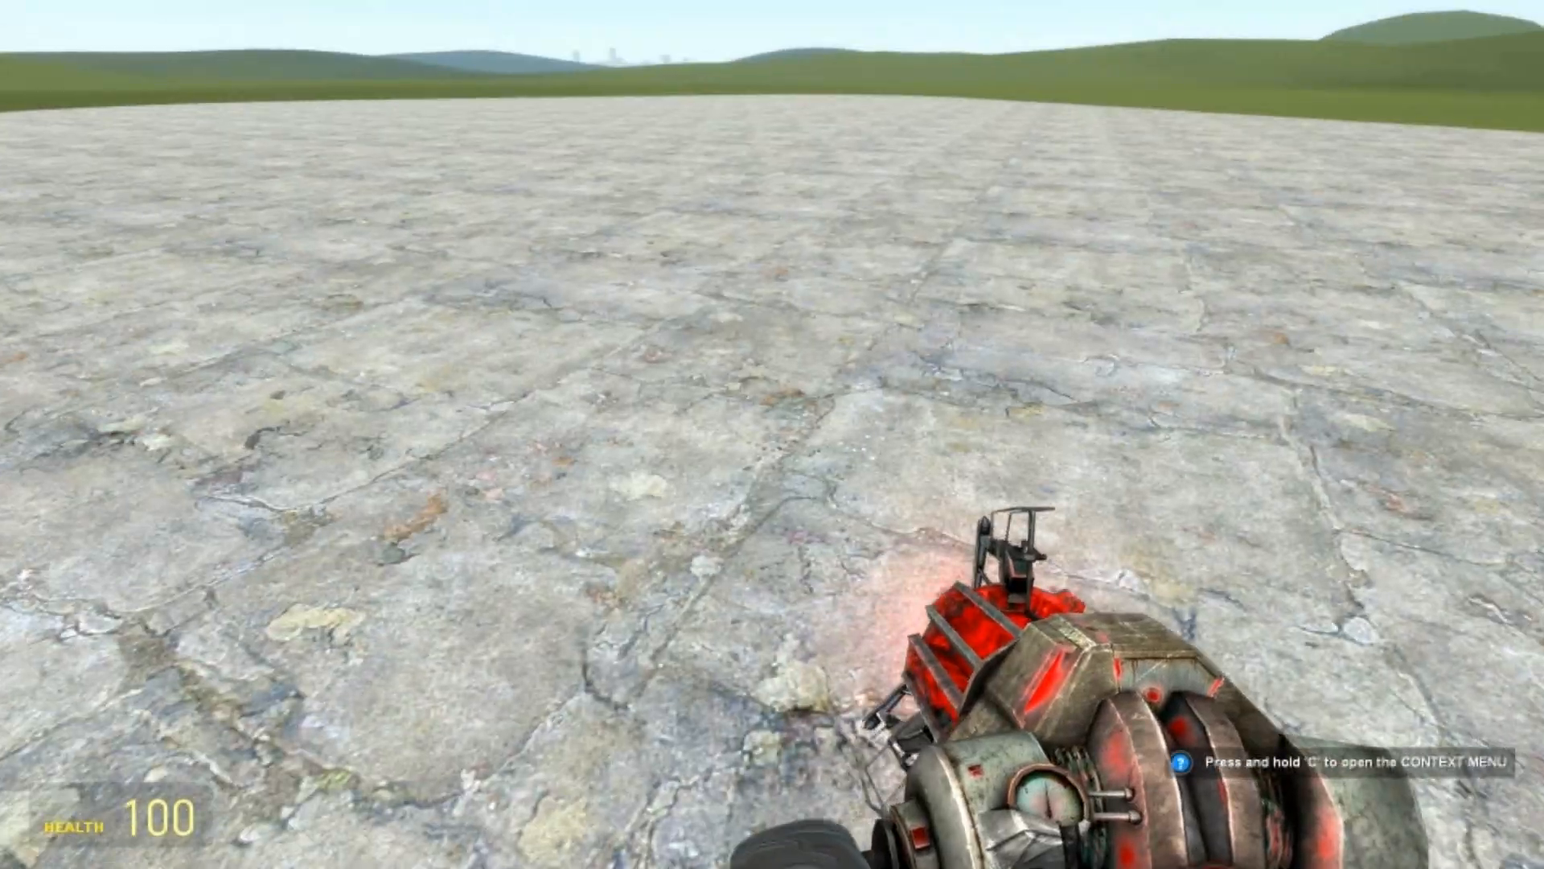
key(q)
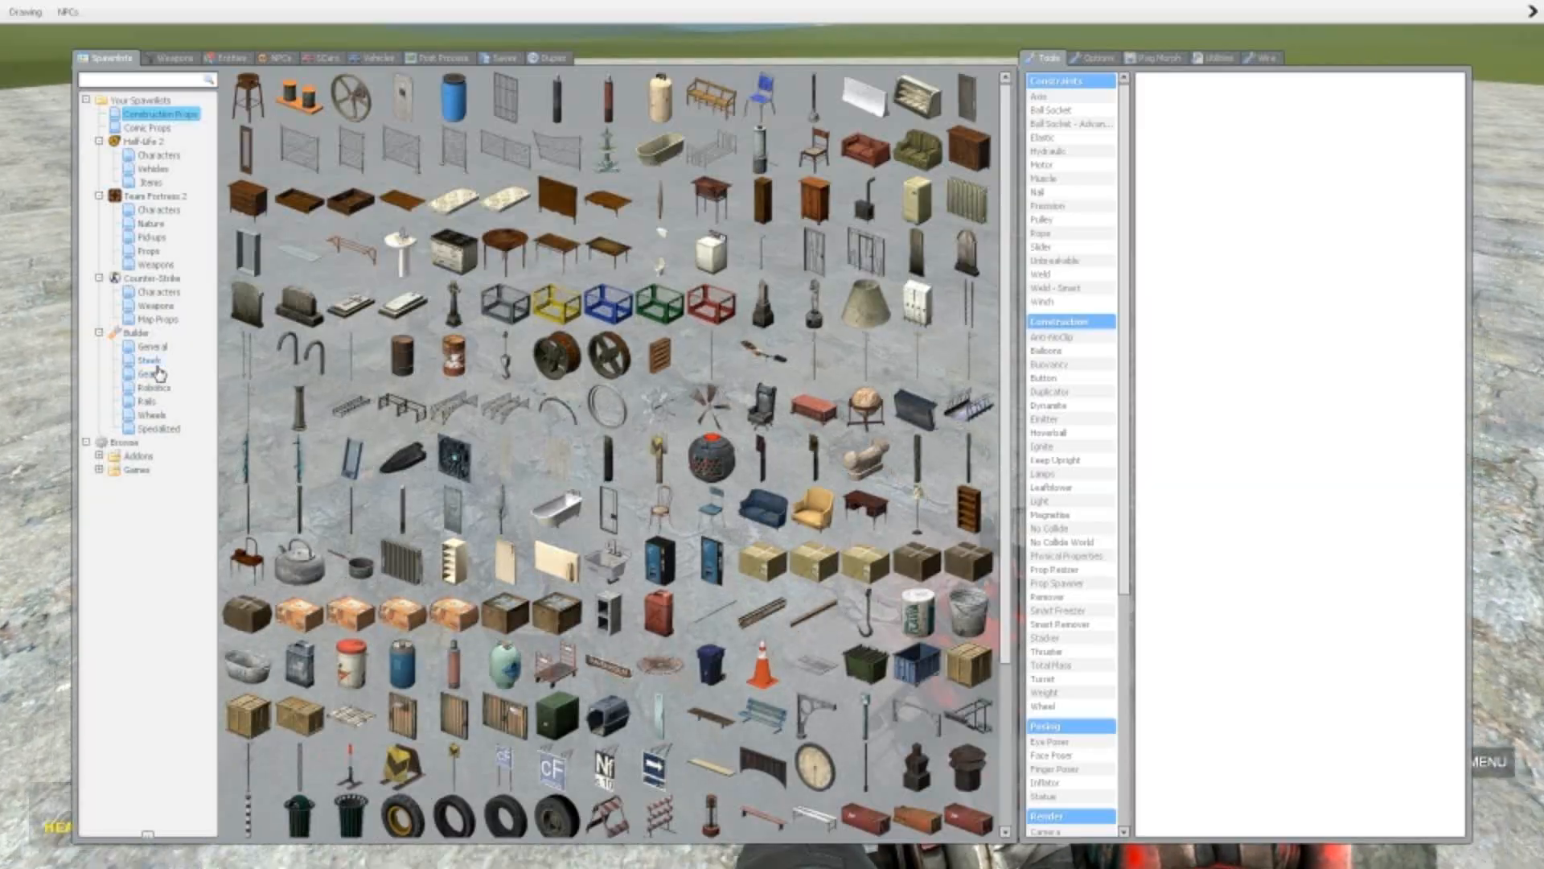
click(151, 345)
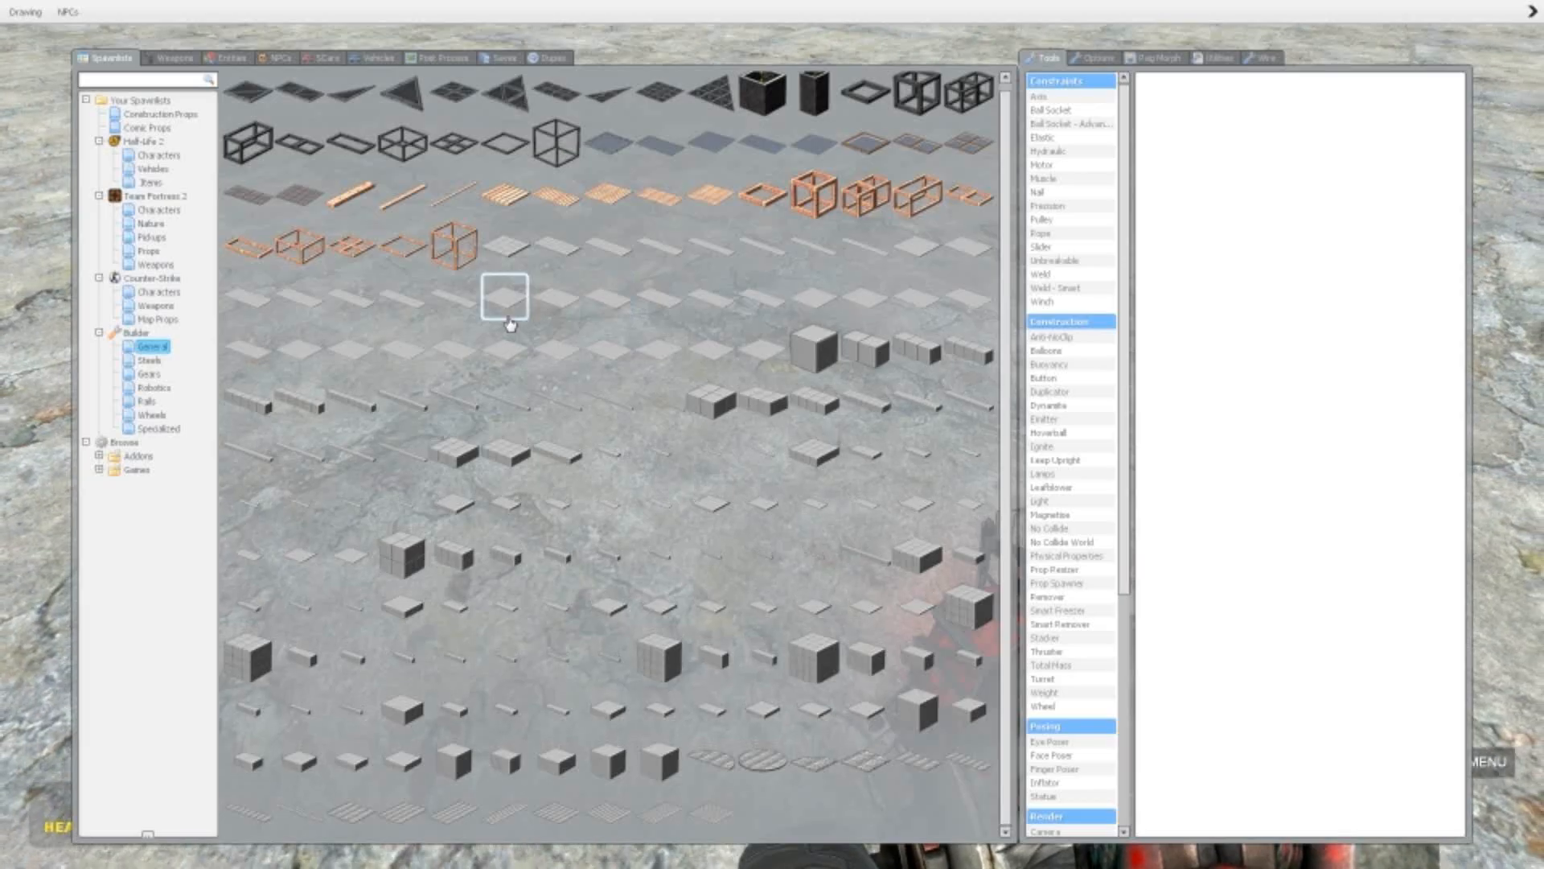
click(148, 375)
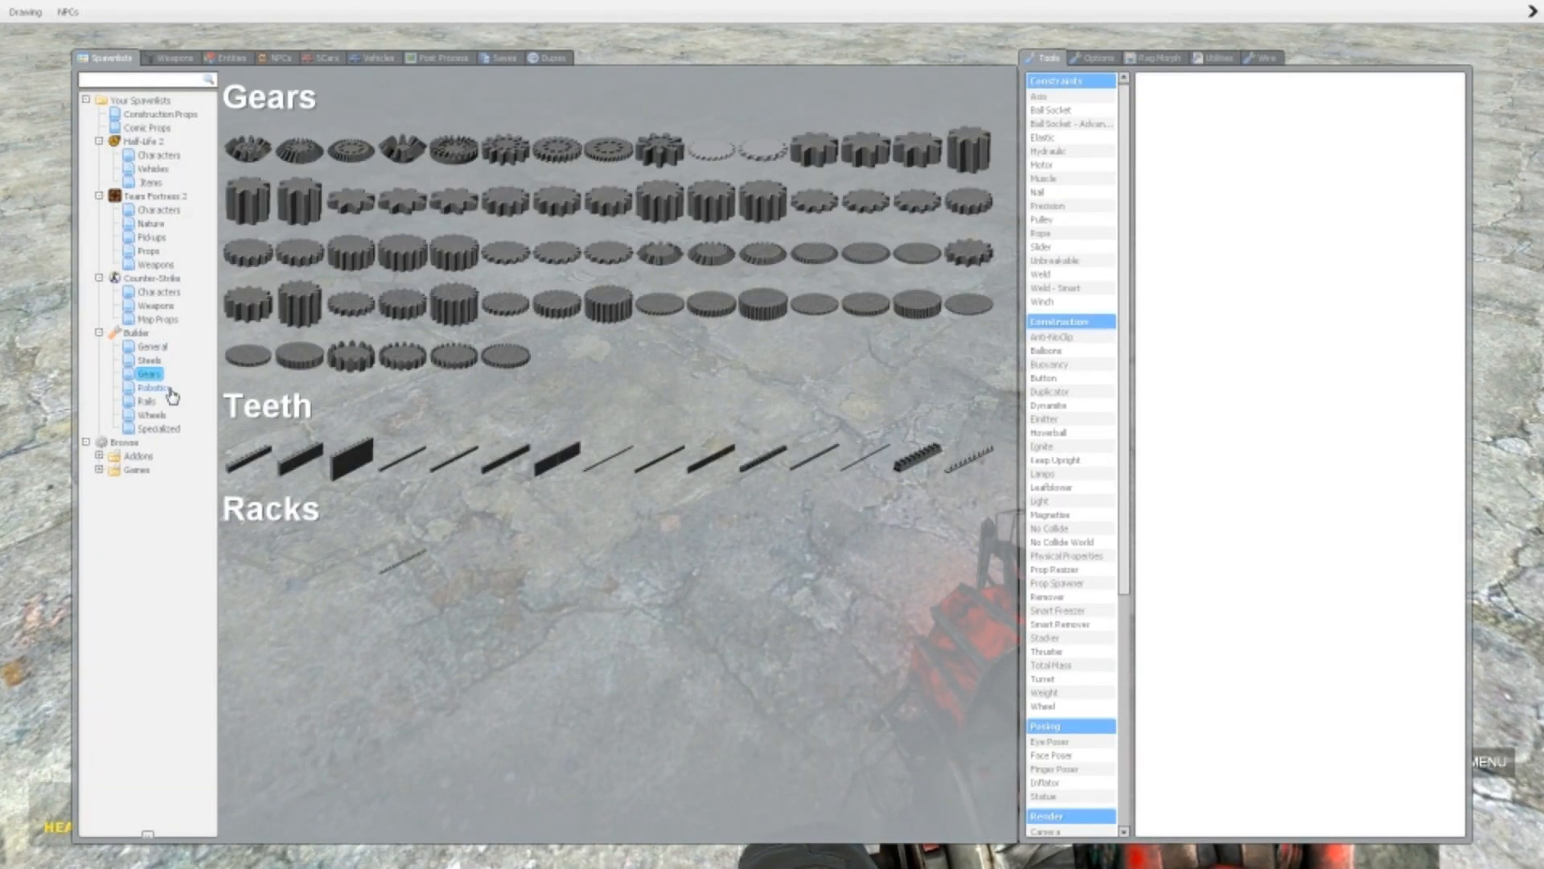
click(151, 415)
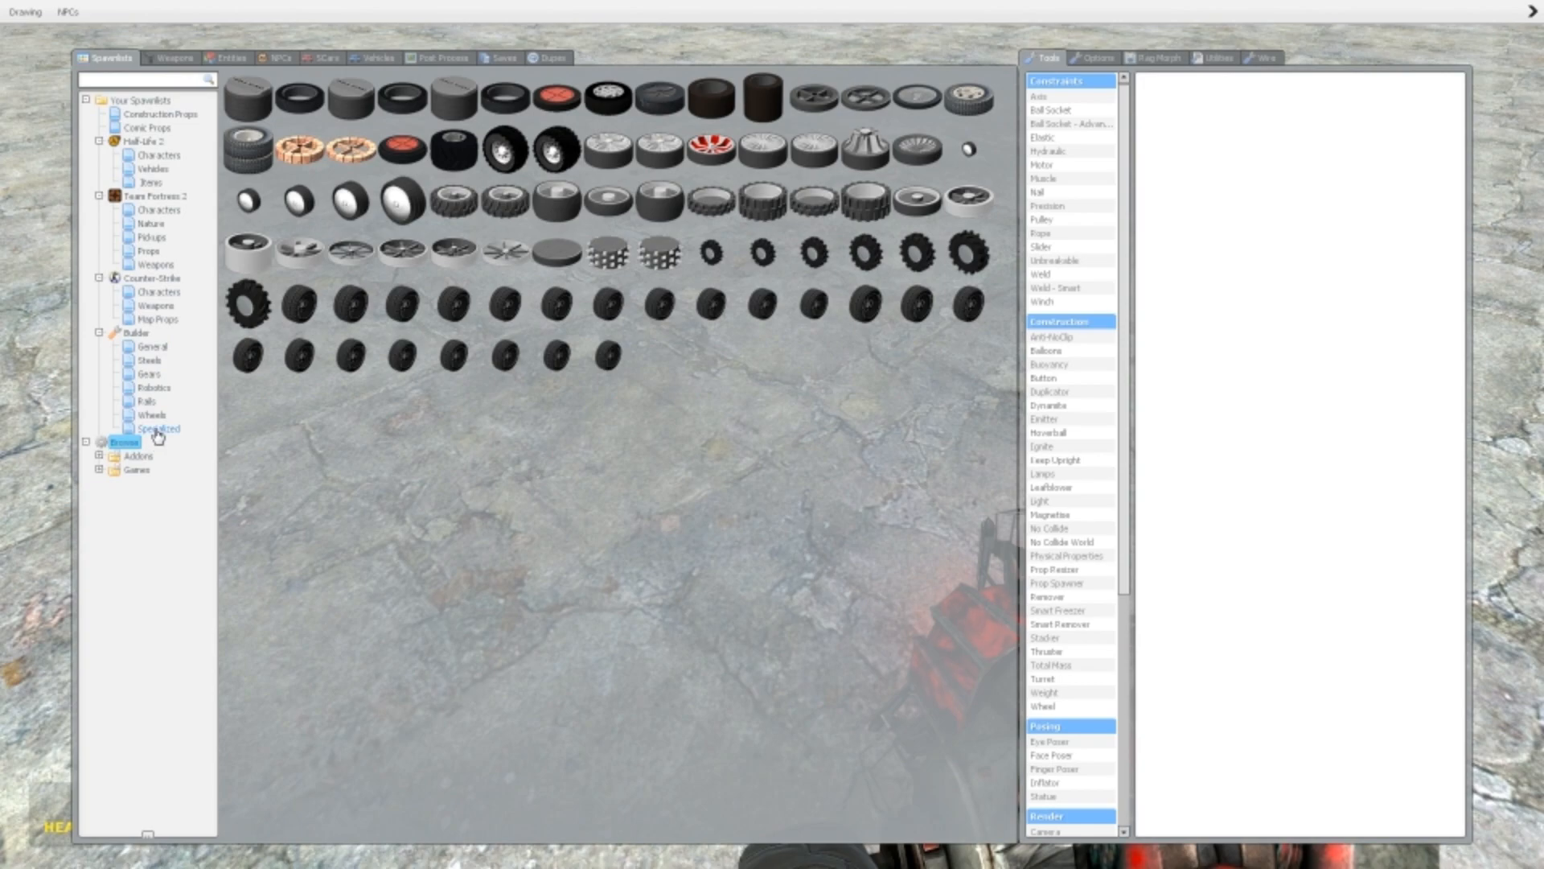
click(156, 428)
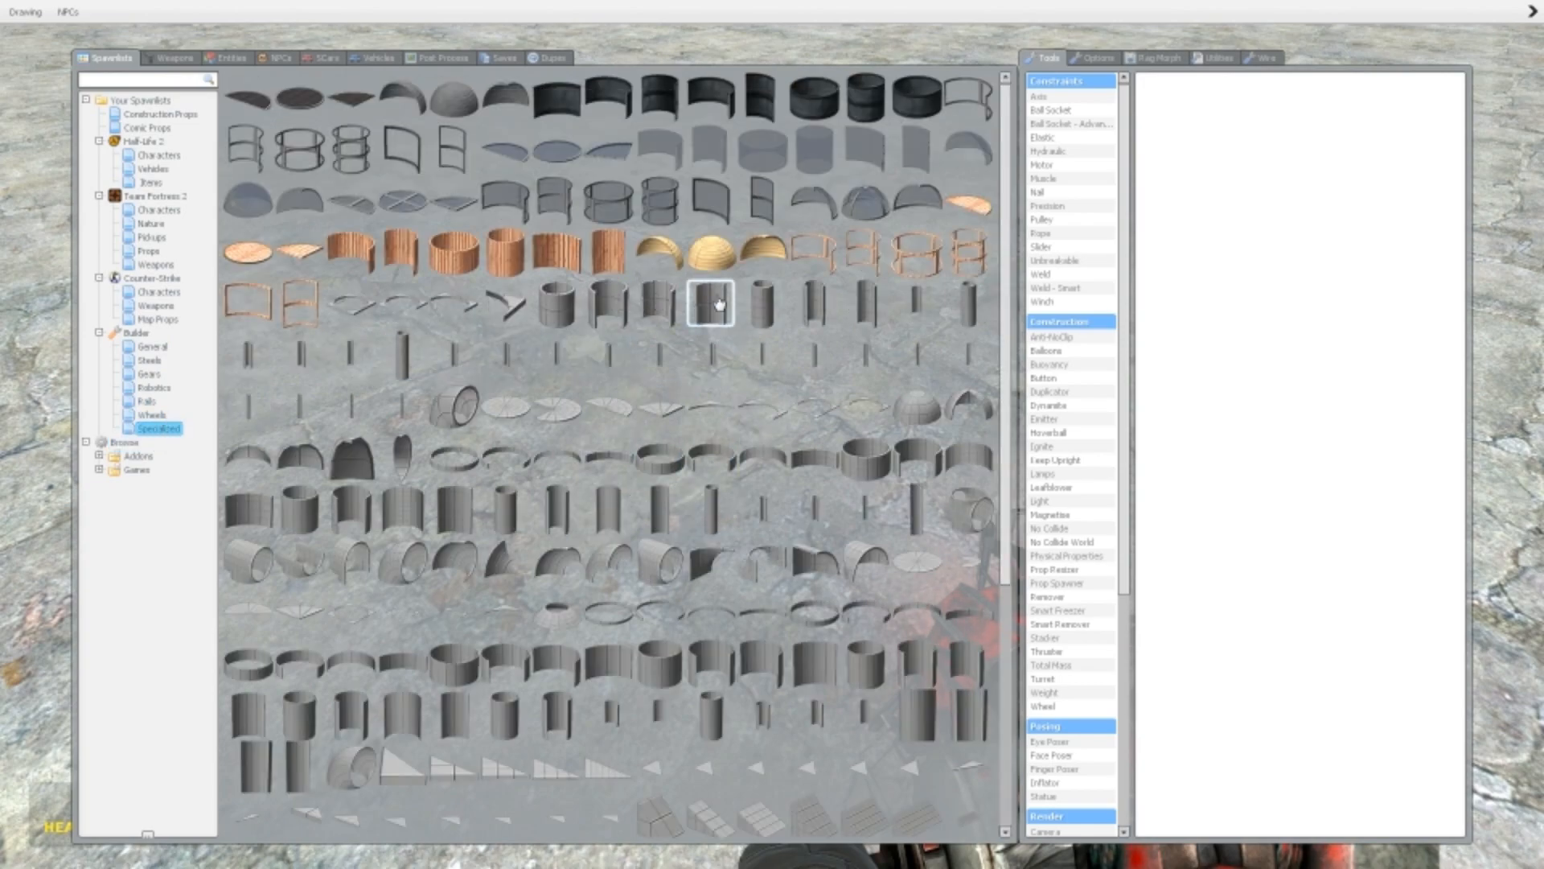
click(718, 304)
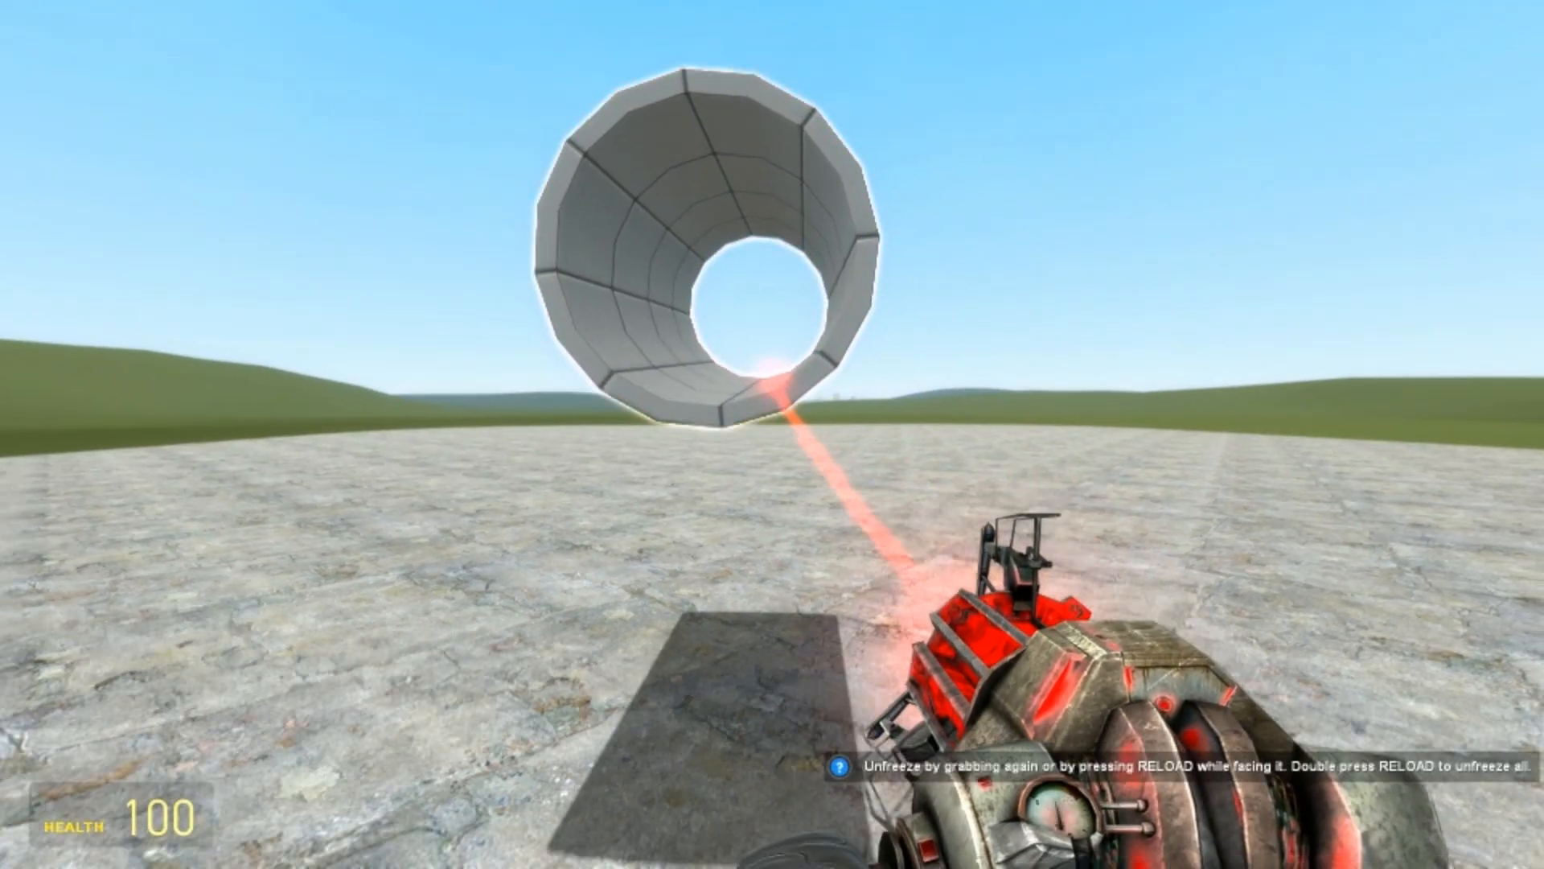
key(q)
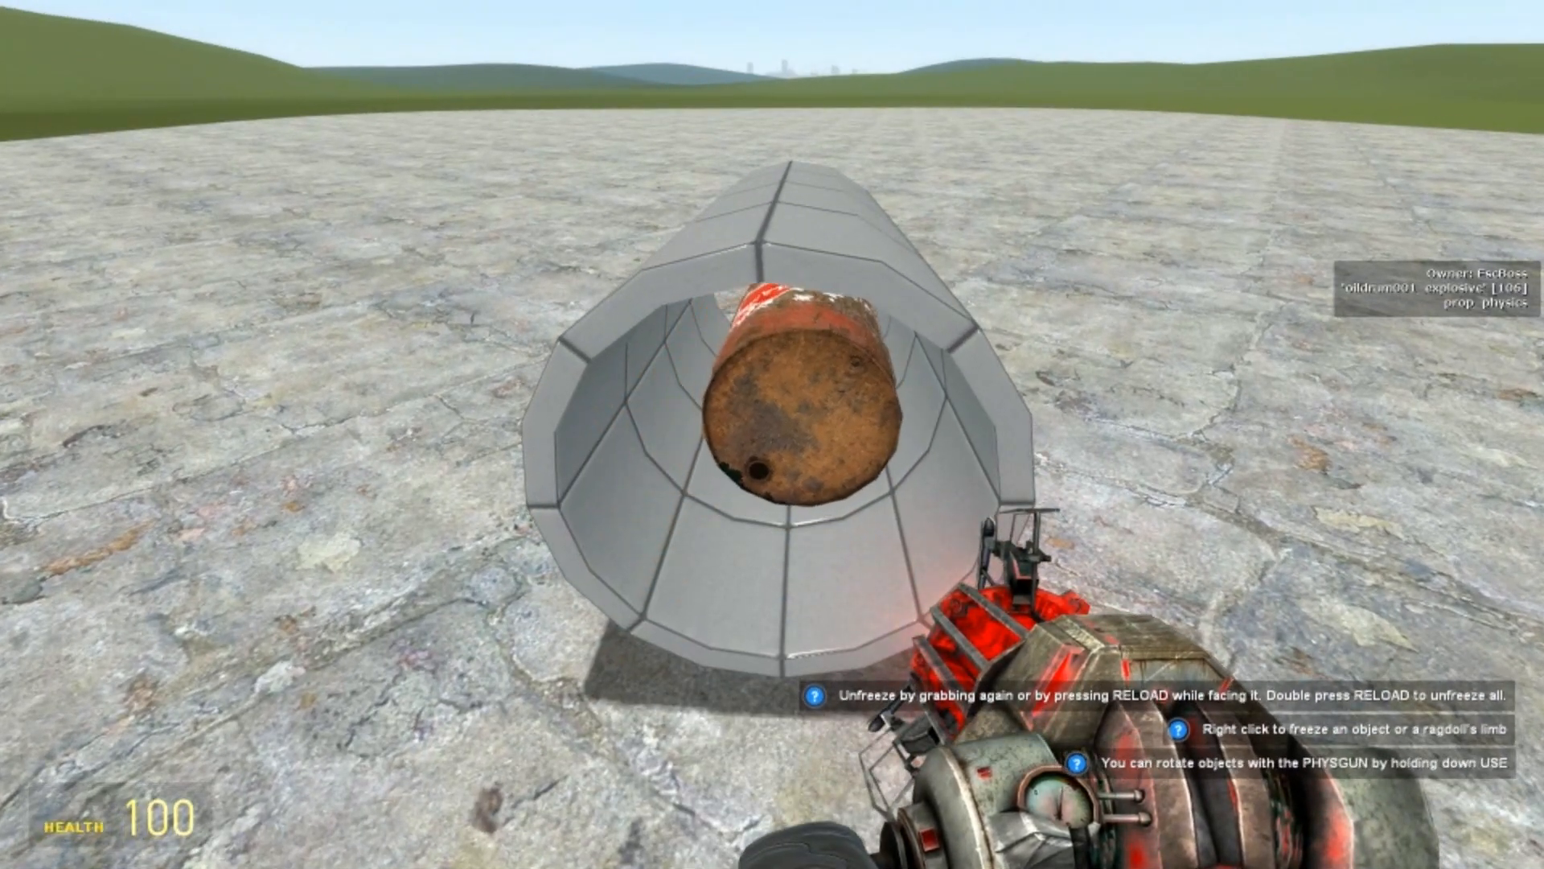
key(z)
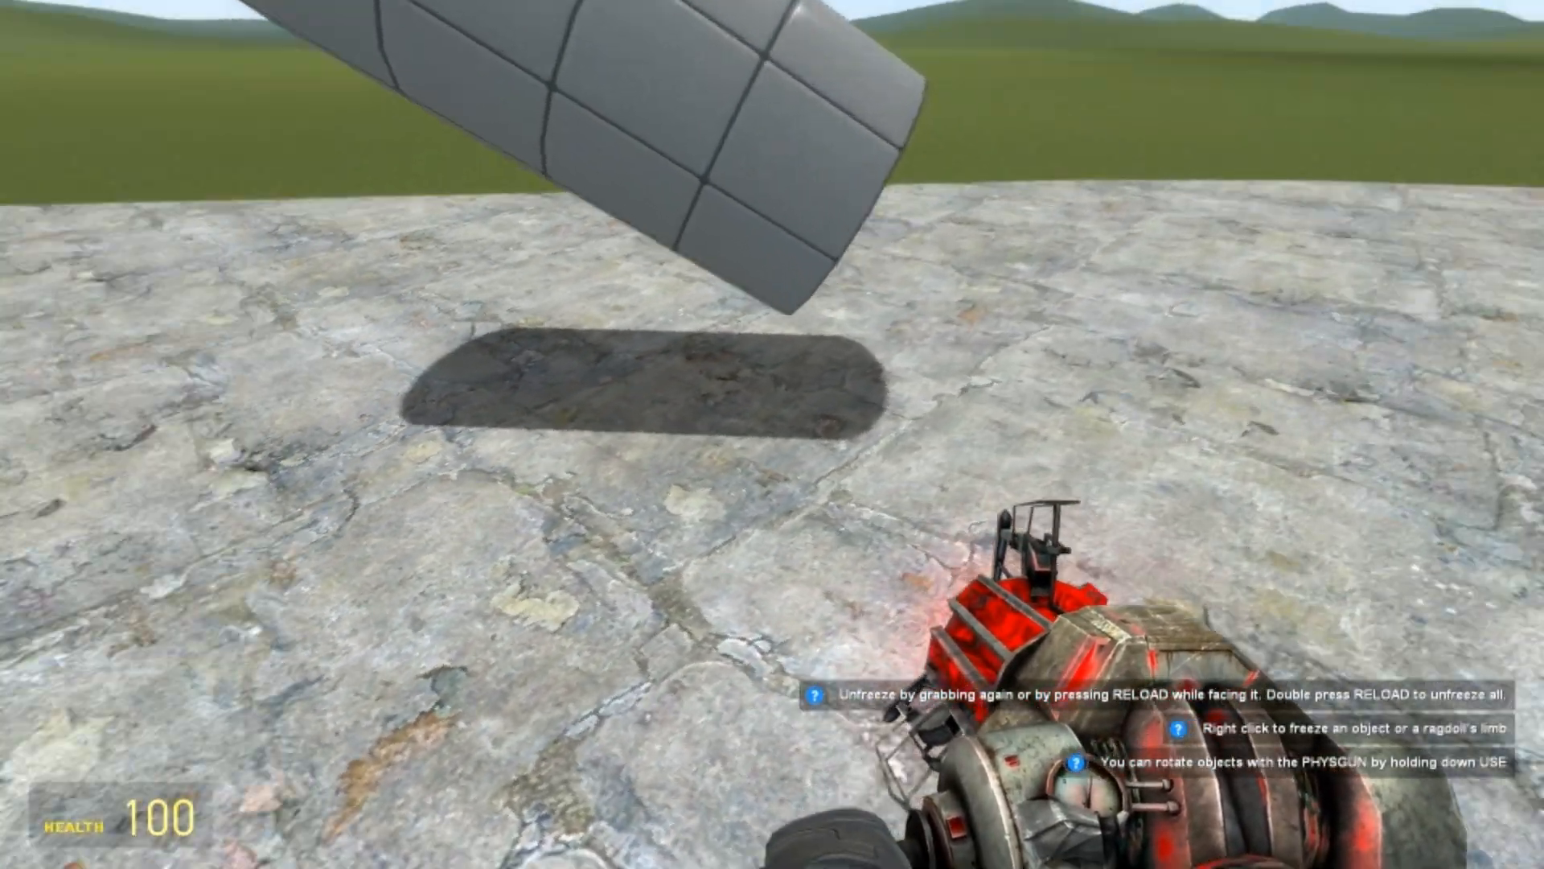
Spawn a metal plate and weld it onto the tube's rear end to cap it.
key(q)
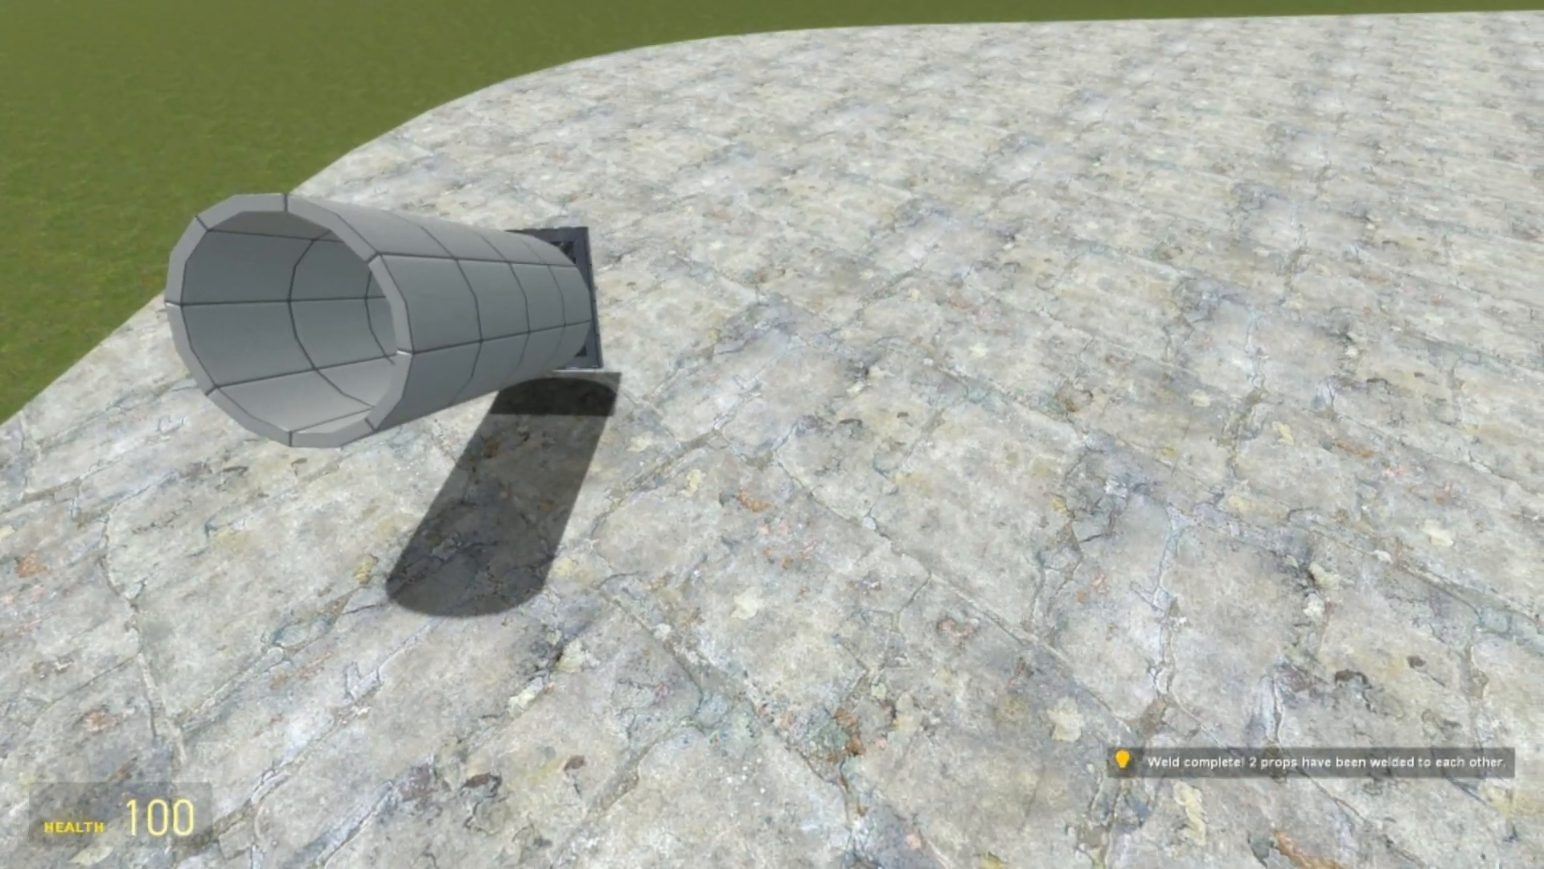
key(q)
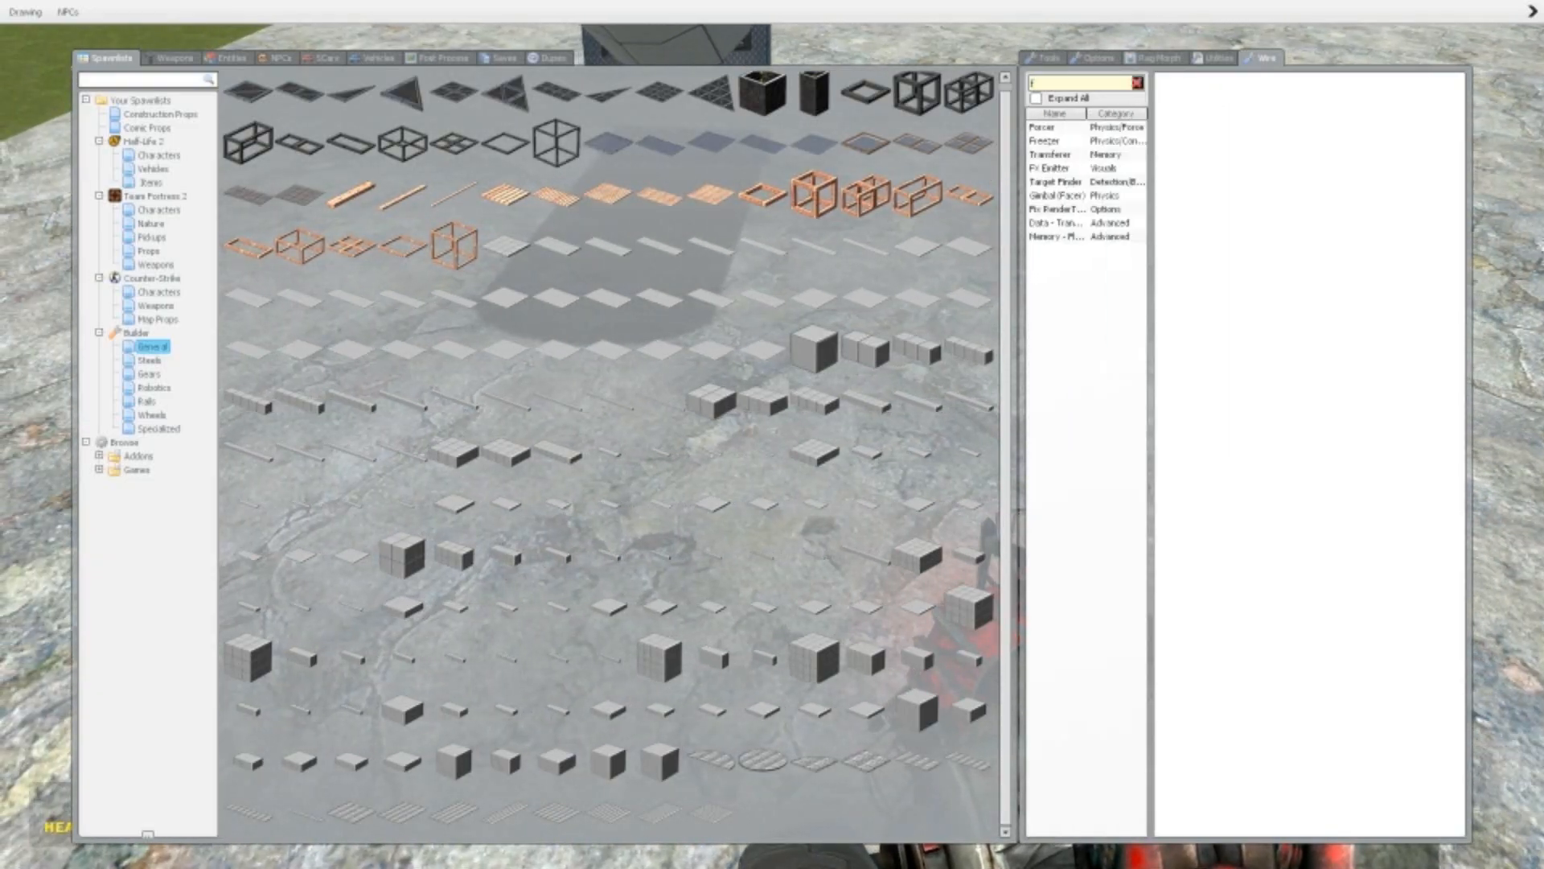
Select the Wire Forcer with force multiplier 5000 and place it inside the tube bottom.
click(1042, 125)
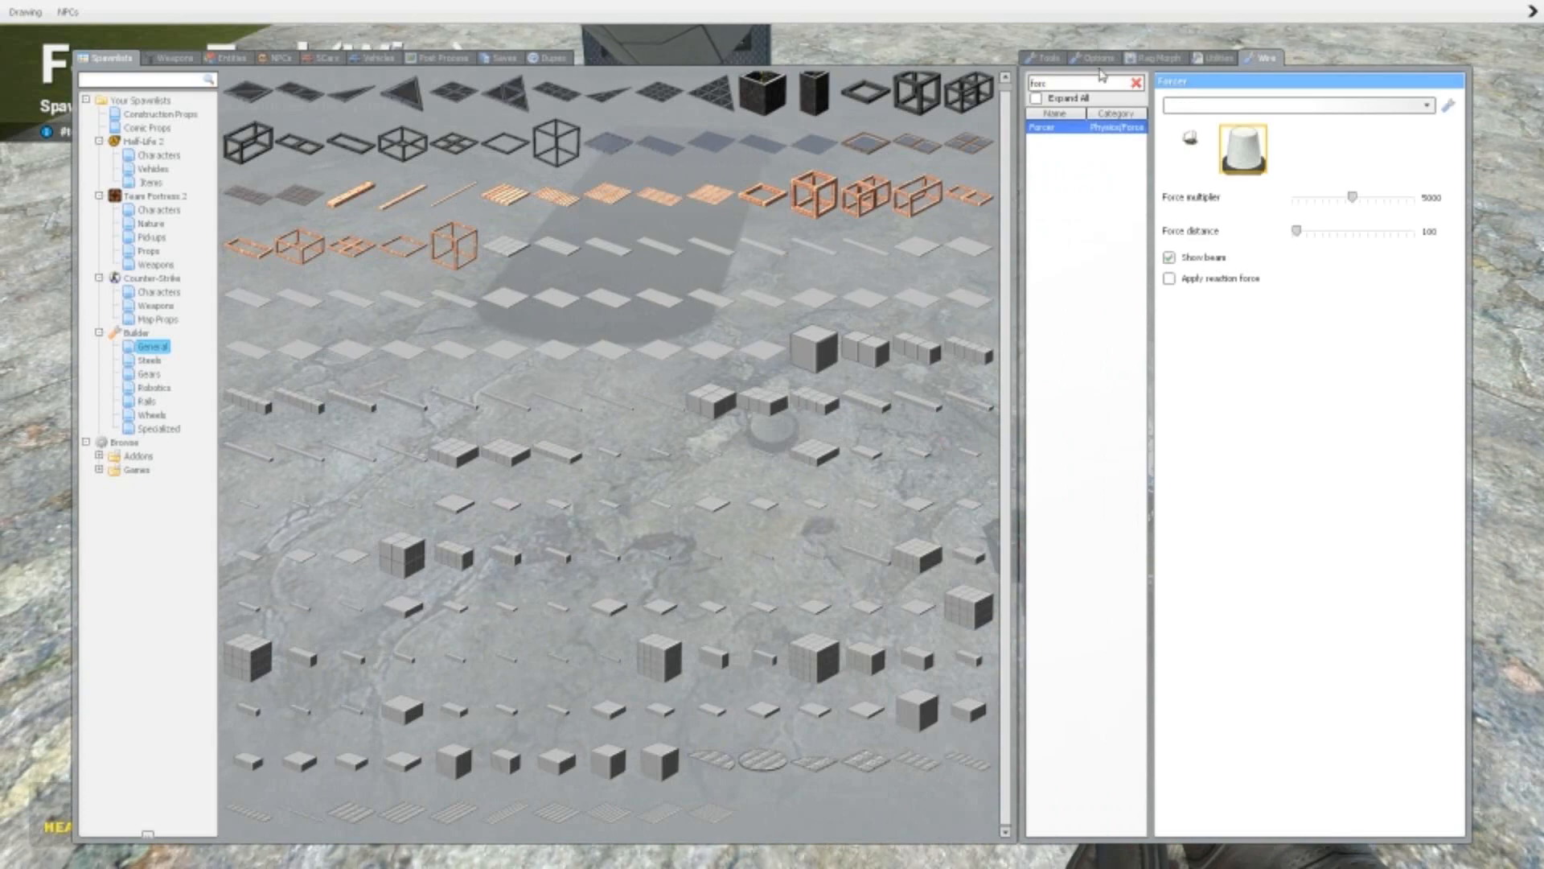
mouse_move(1388, 164)
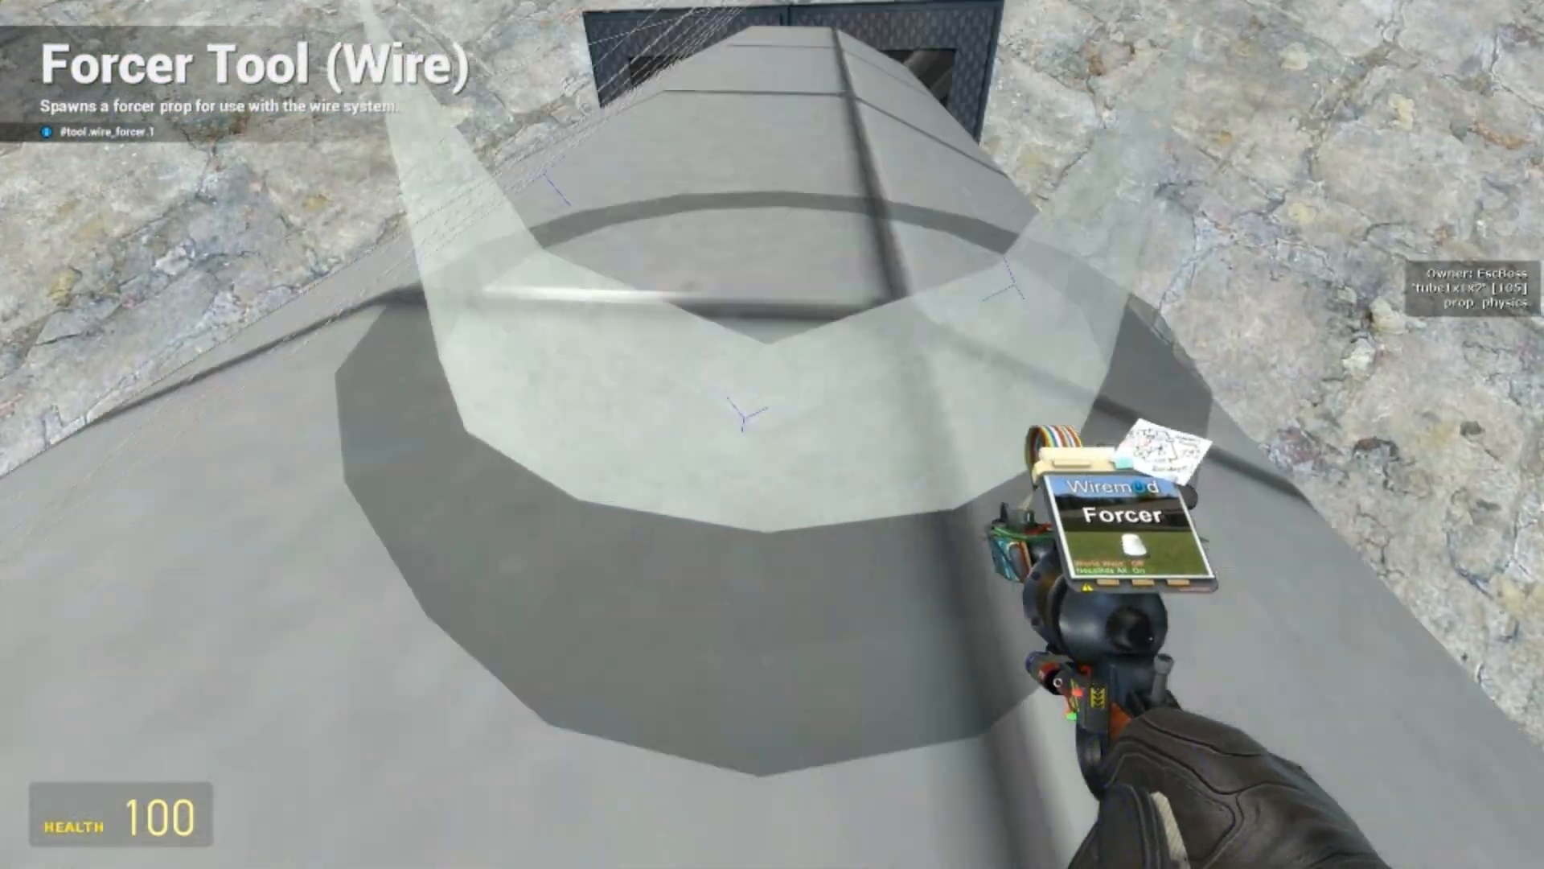
key(q)
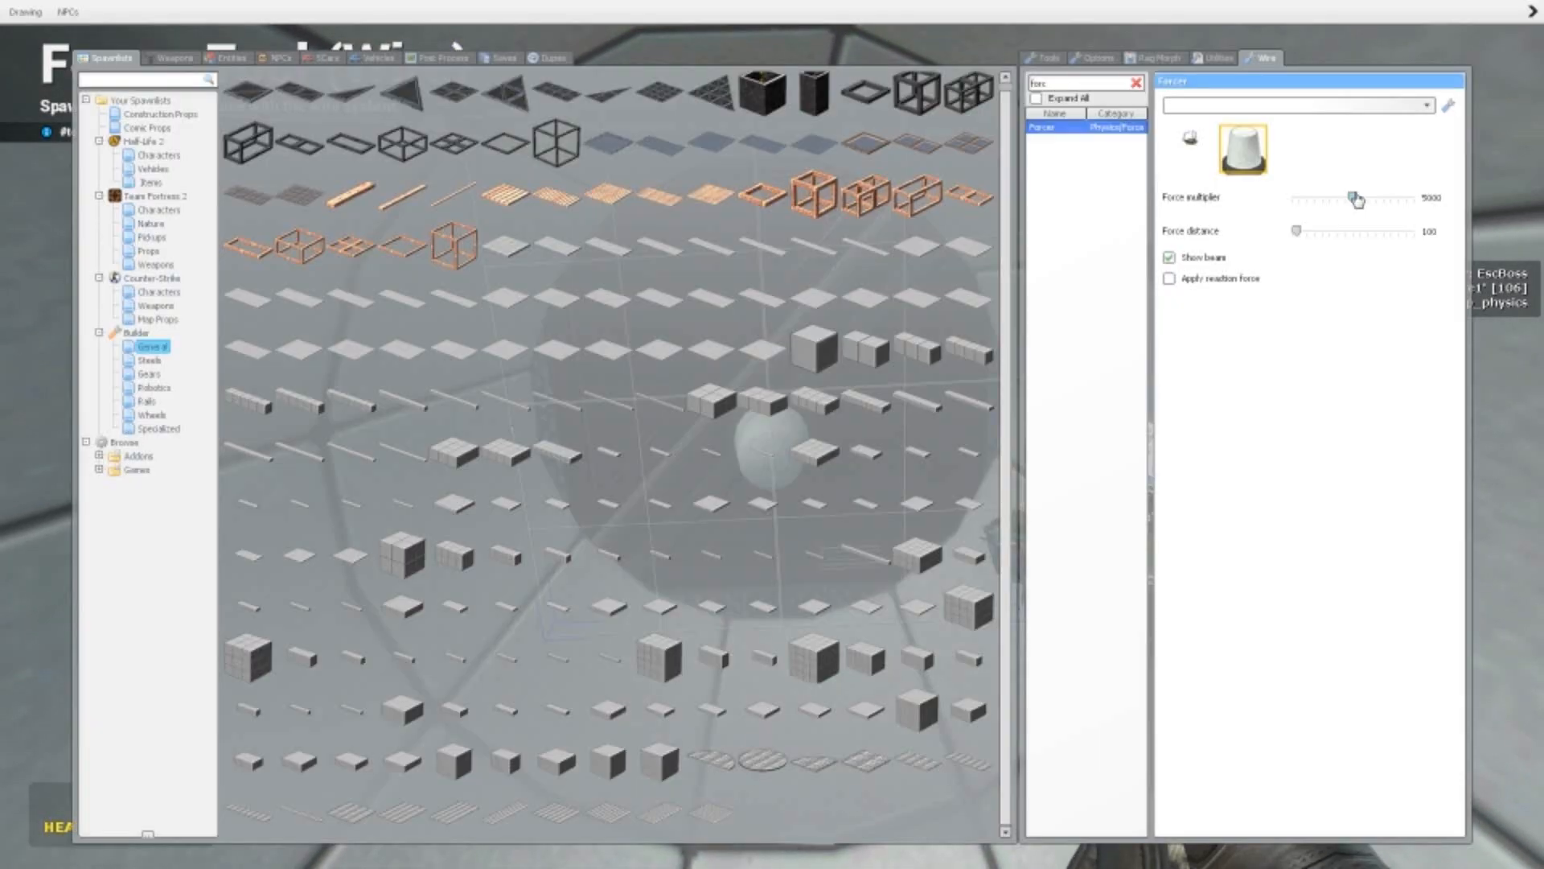
mouse_move(1367, 240)
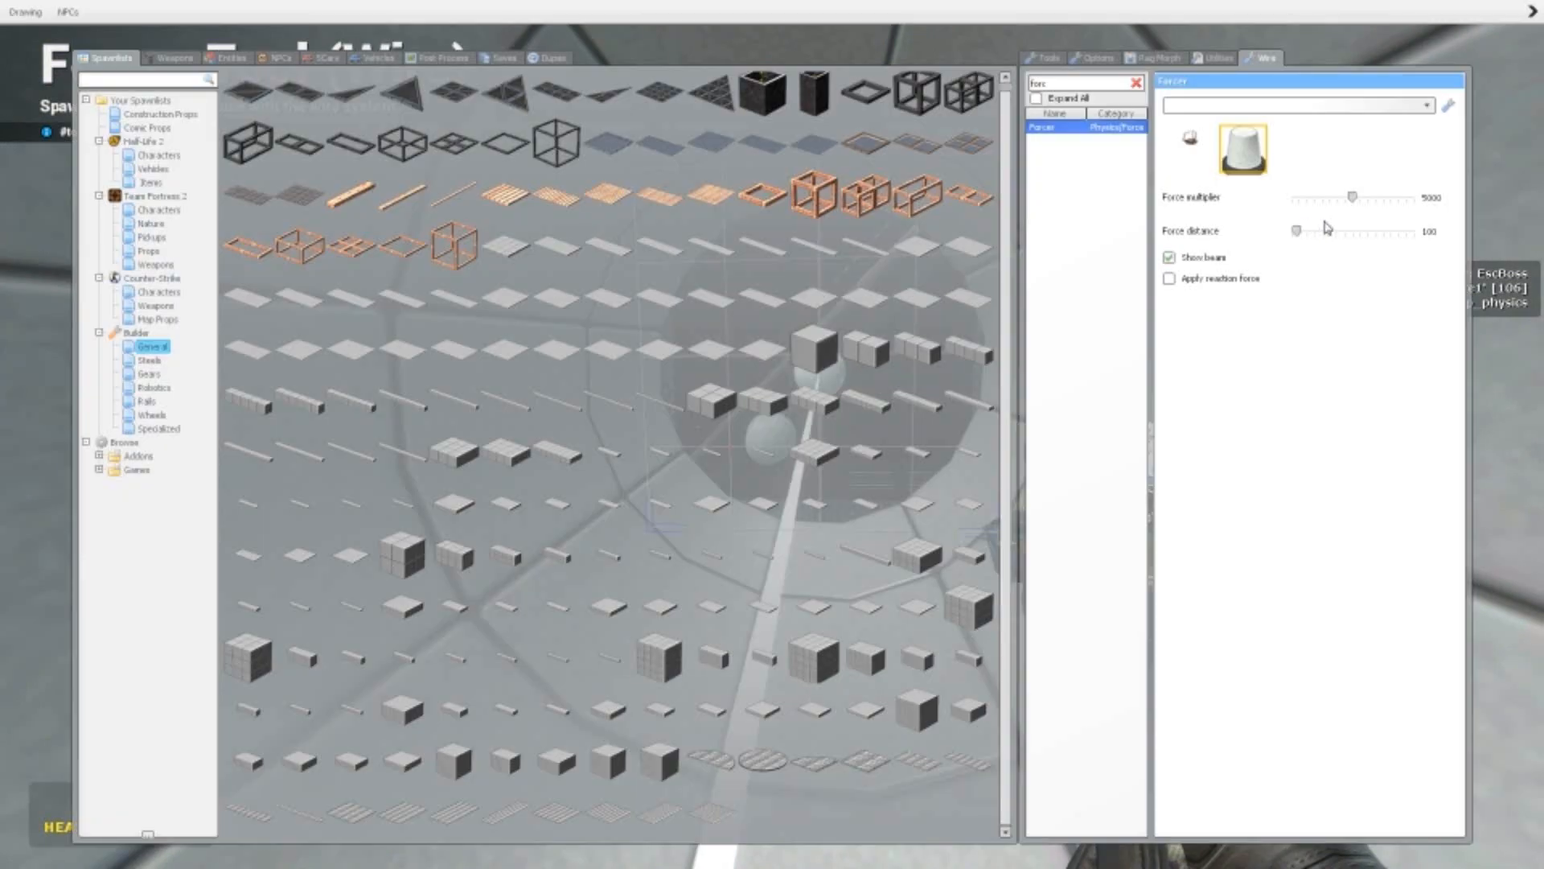
mouse_move(865, 141)
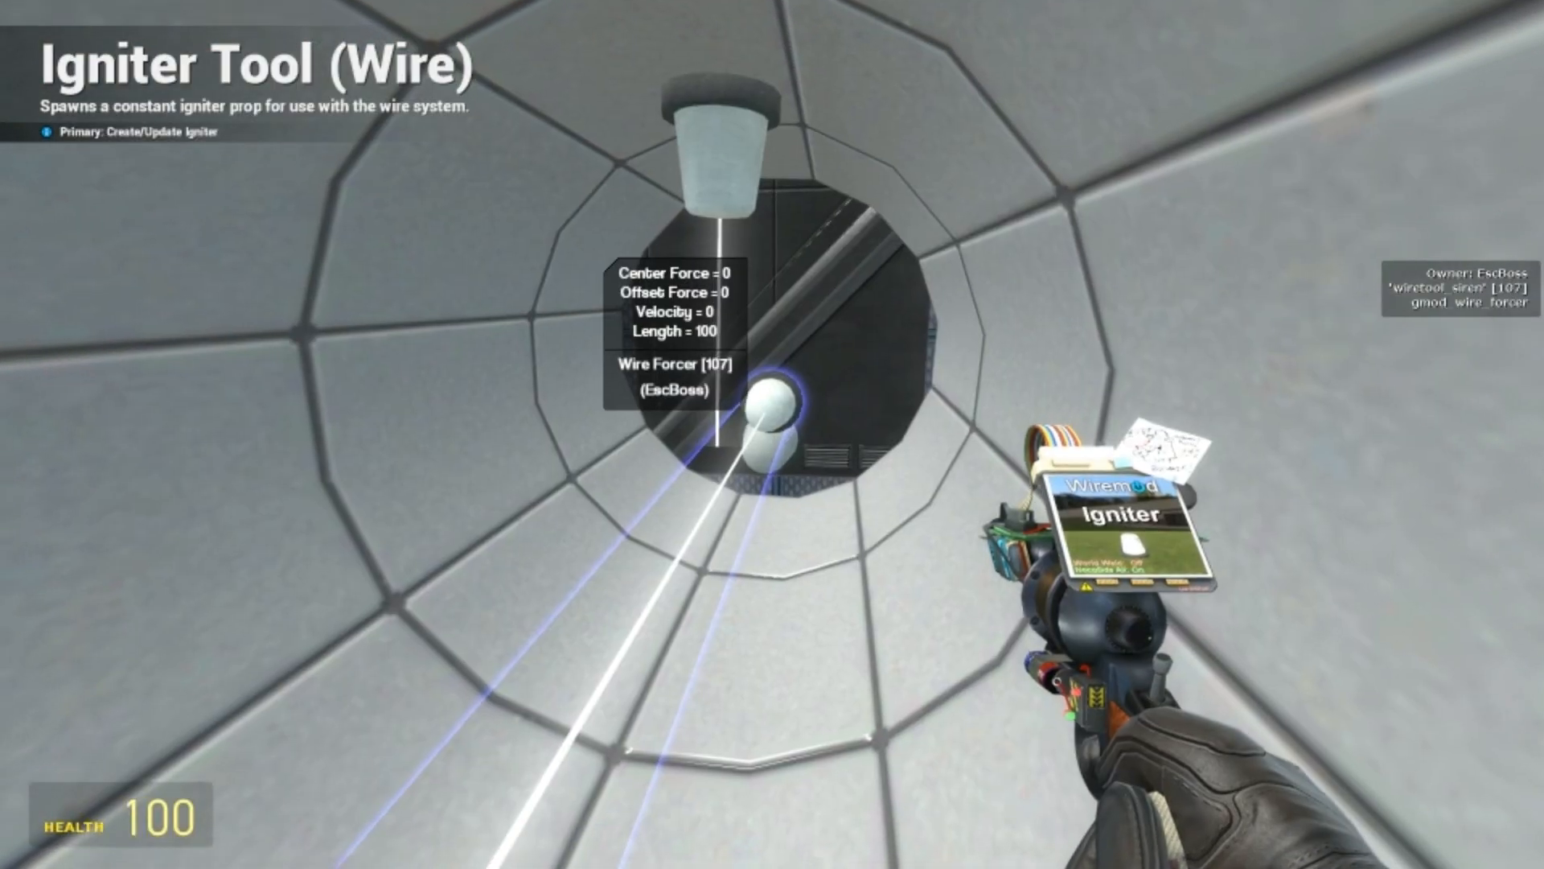
Spawn a large dark metal base plate and tilt the unfrozen tube onto it.
key(q)
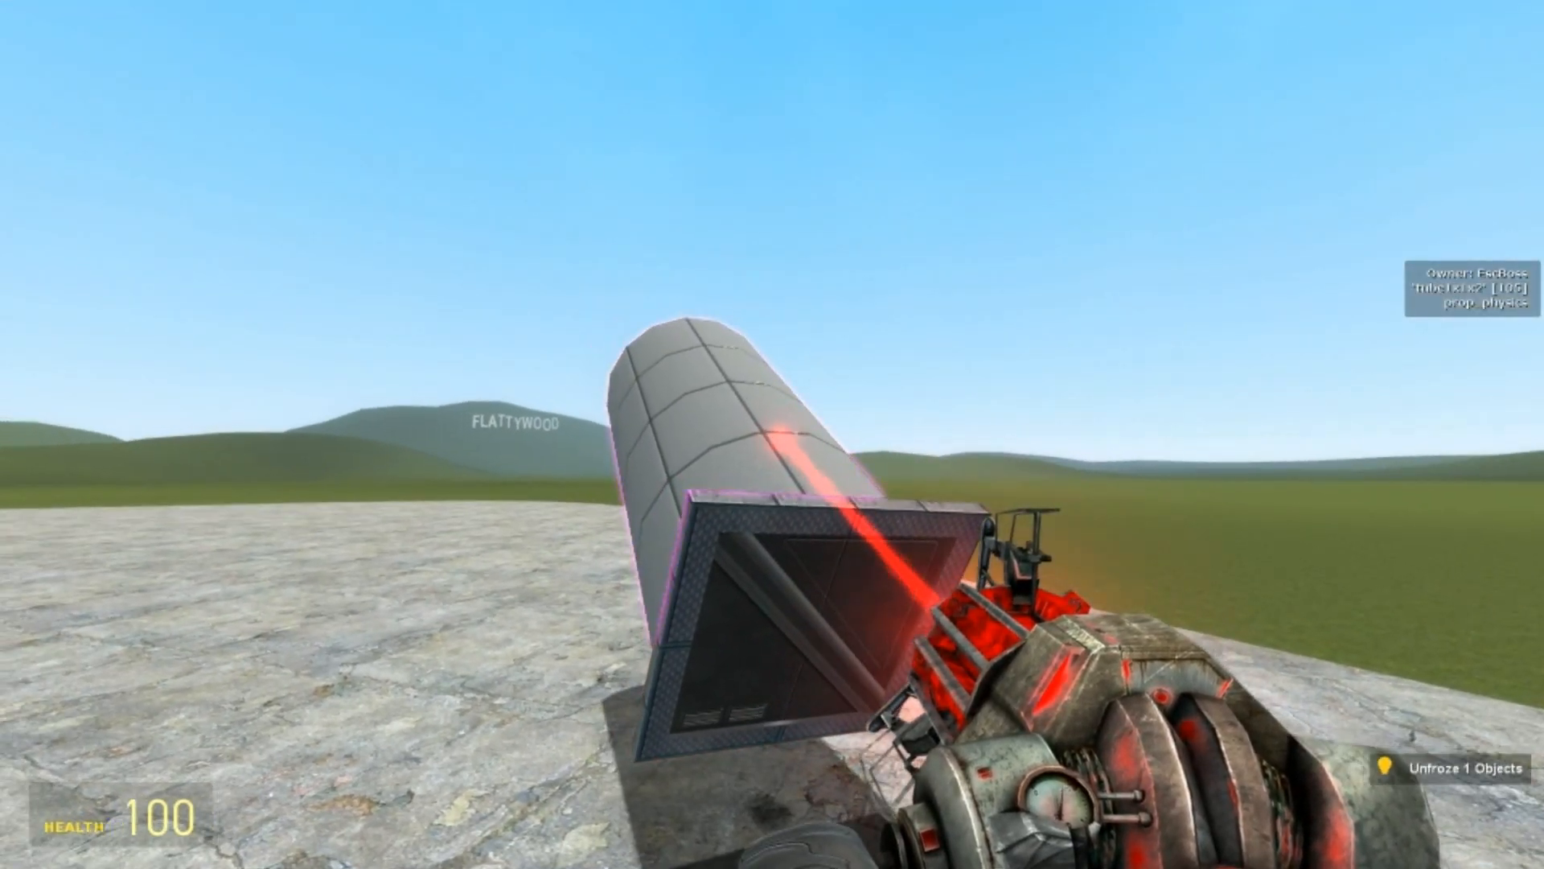
key(q)
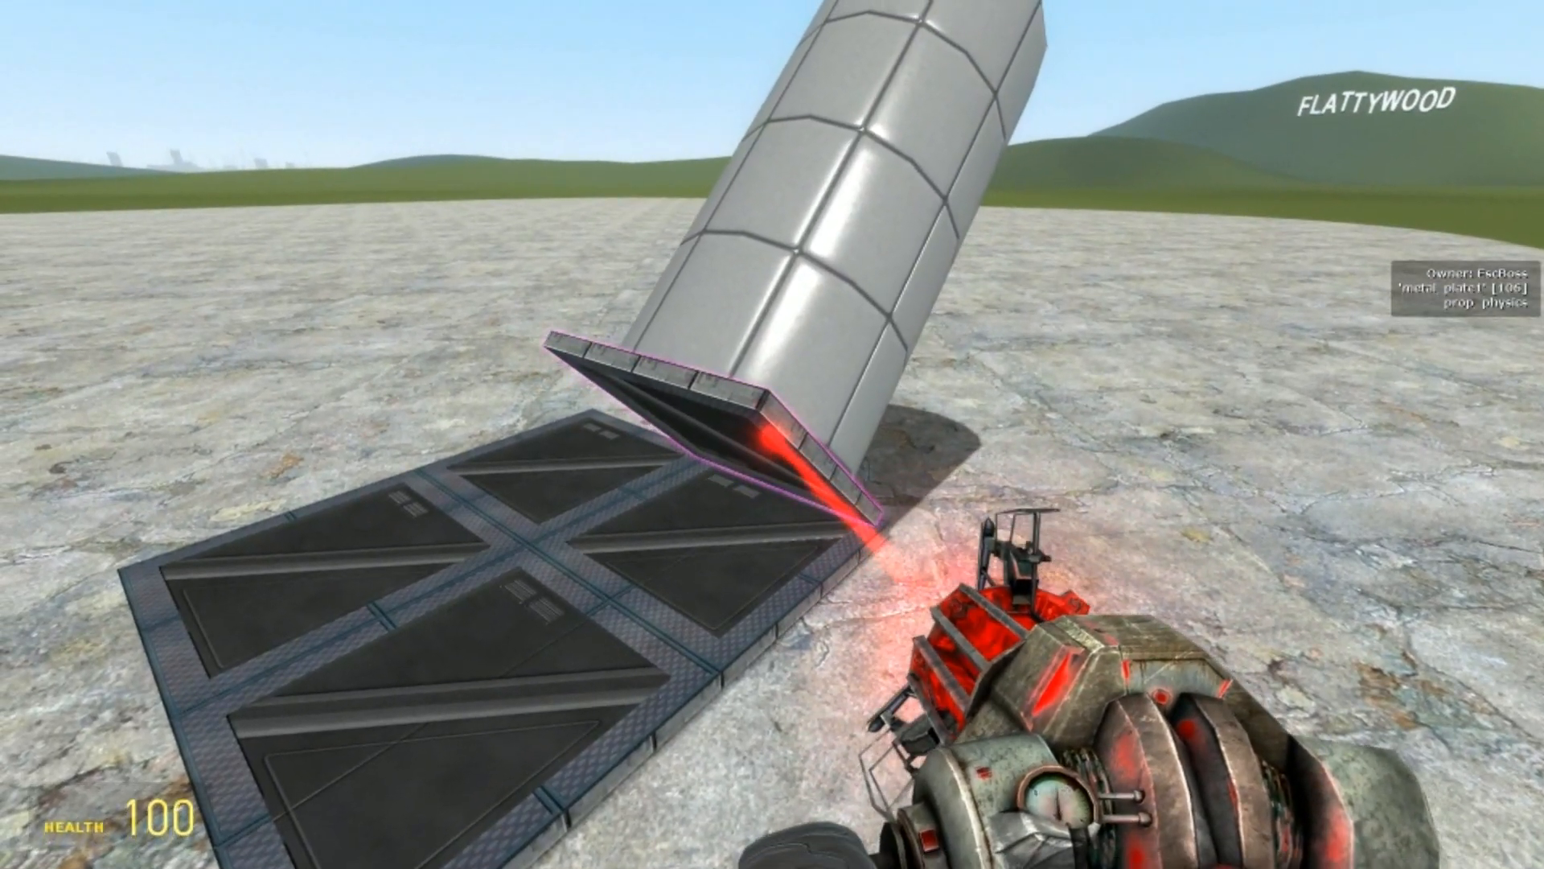
Spawn a half-size cube beside the tube (undoing the oversized one) and mount a Wire Button on it.
key(q)
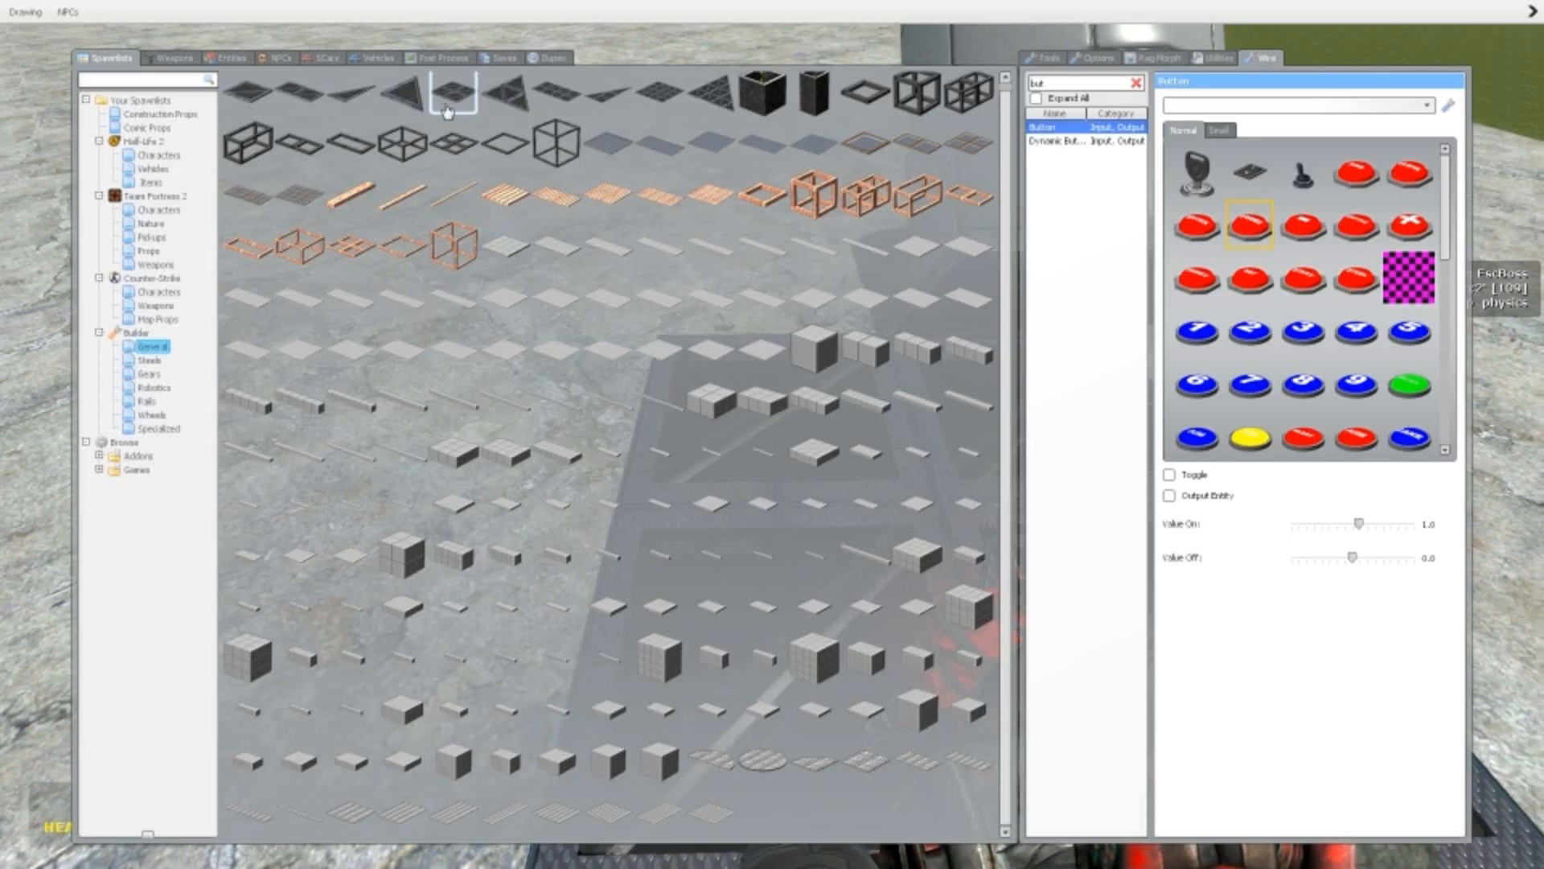
mouse_move(450, 554)
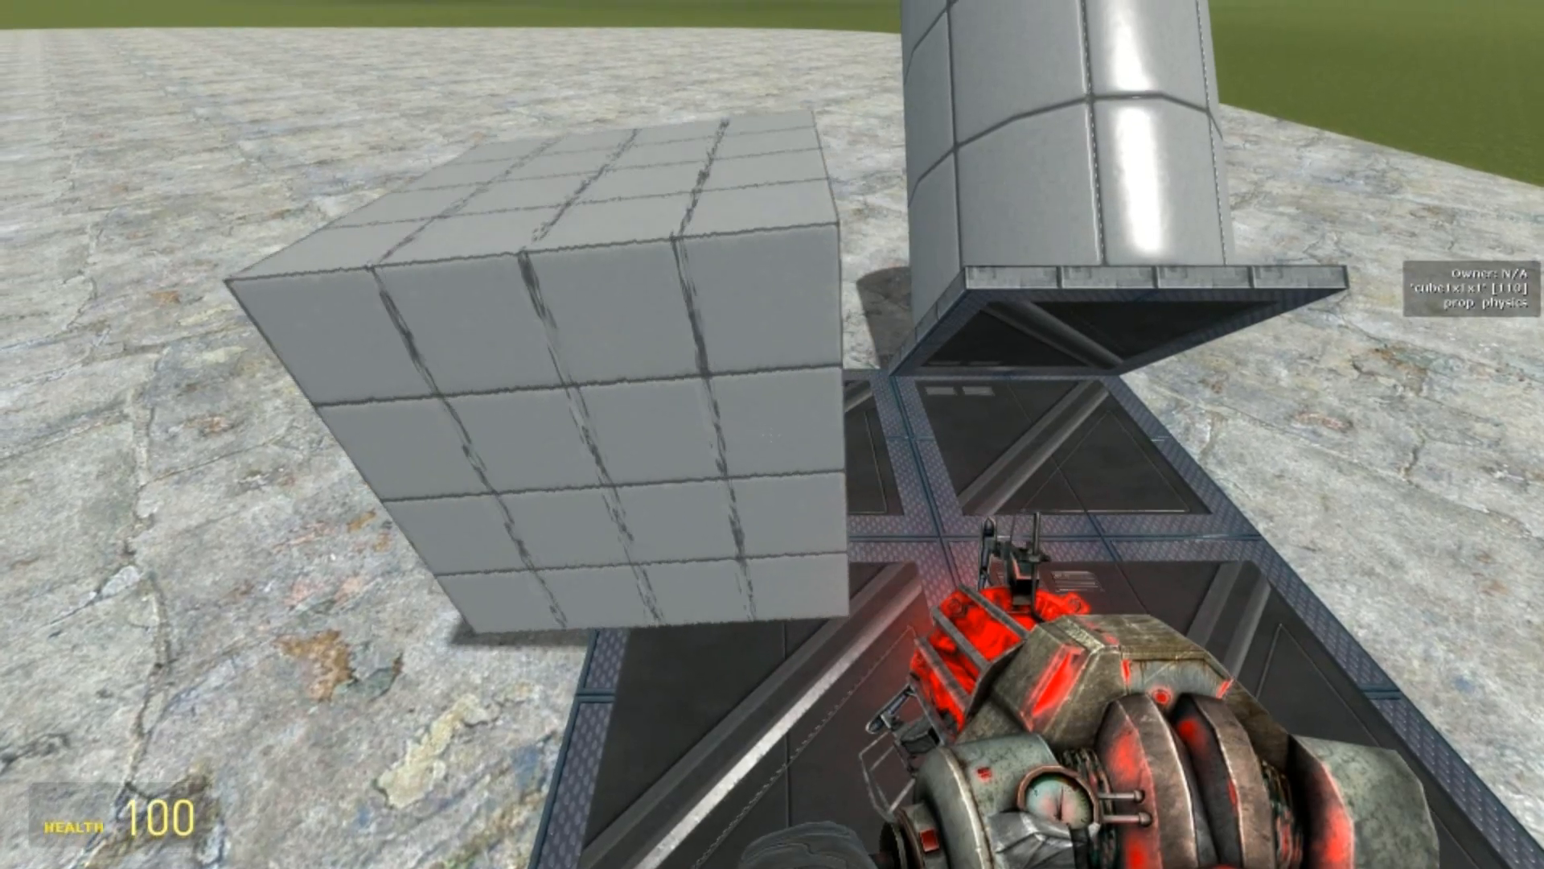
key(q)
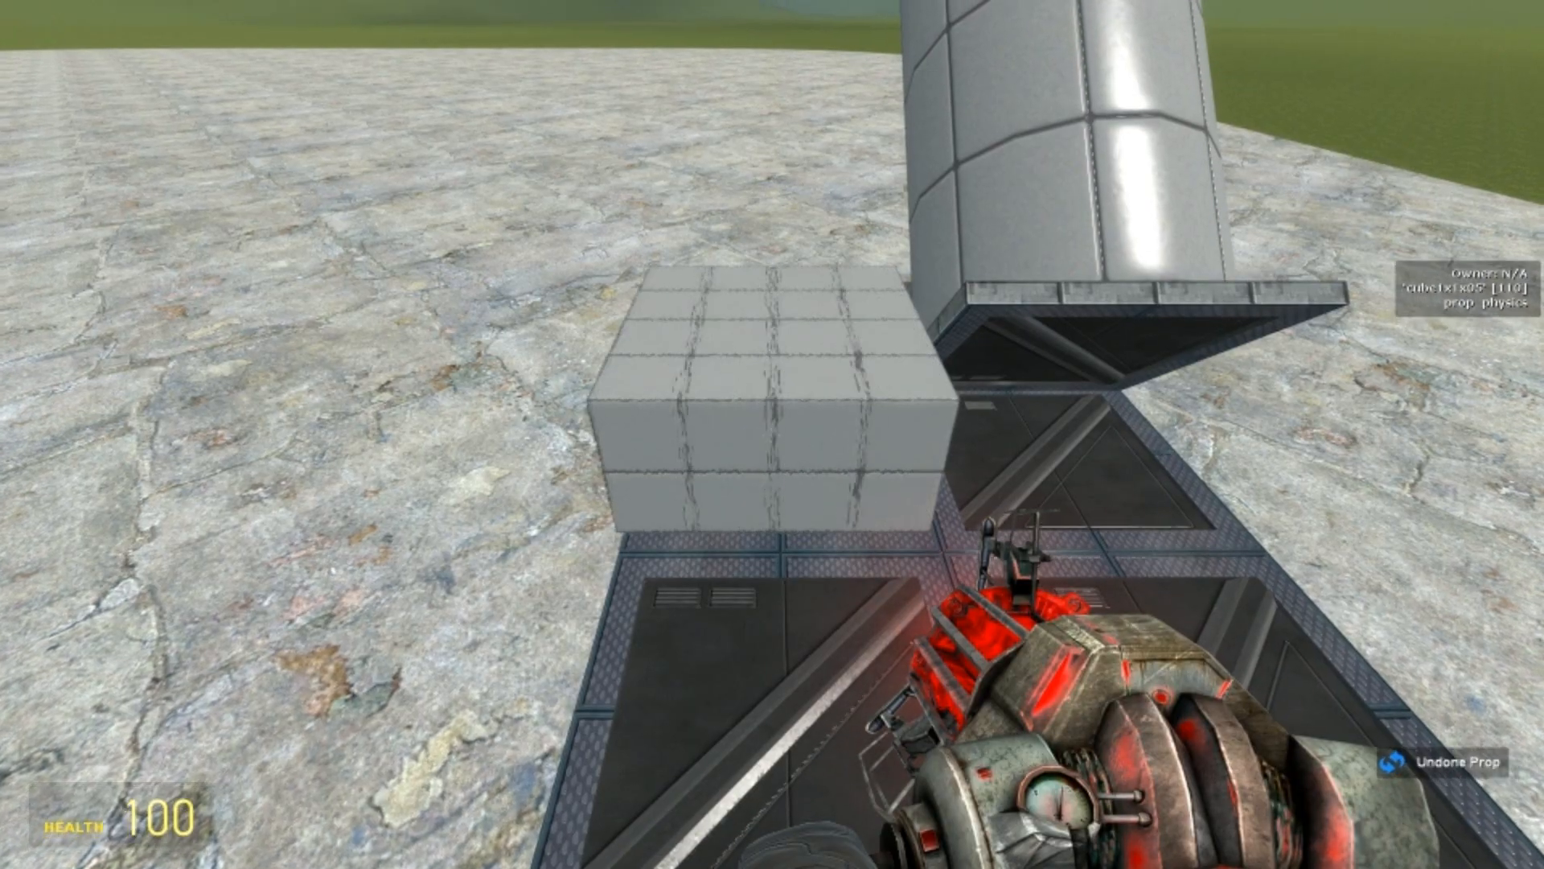
key(q)
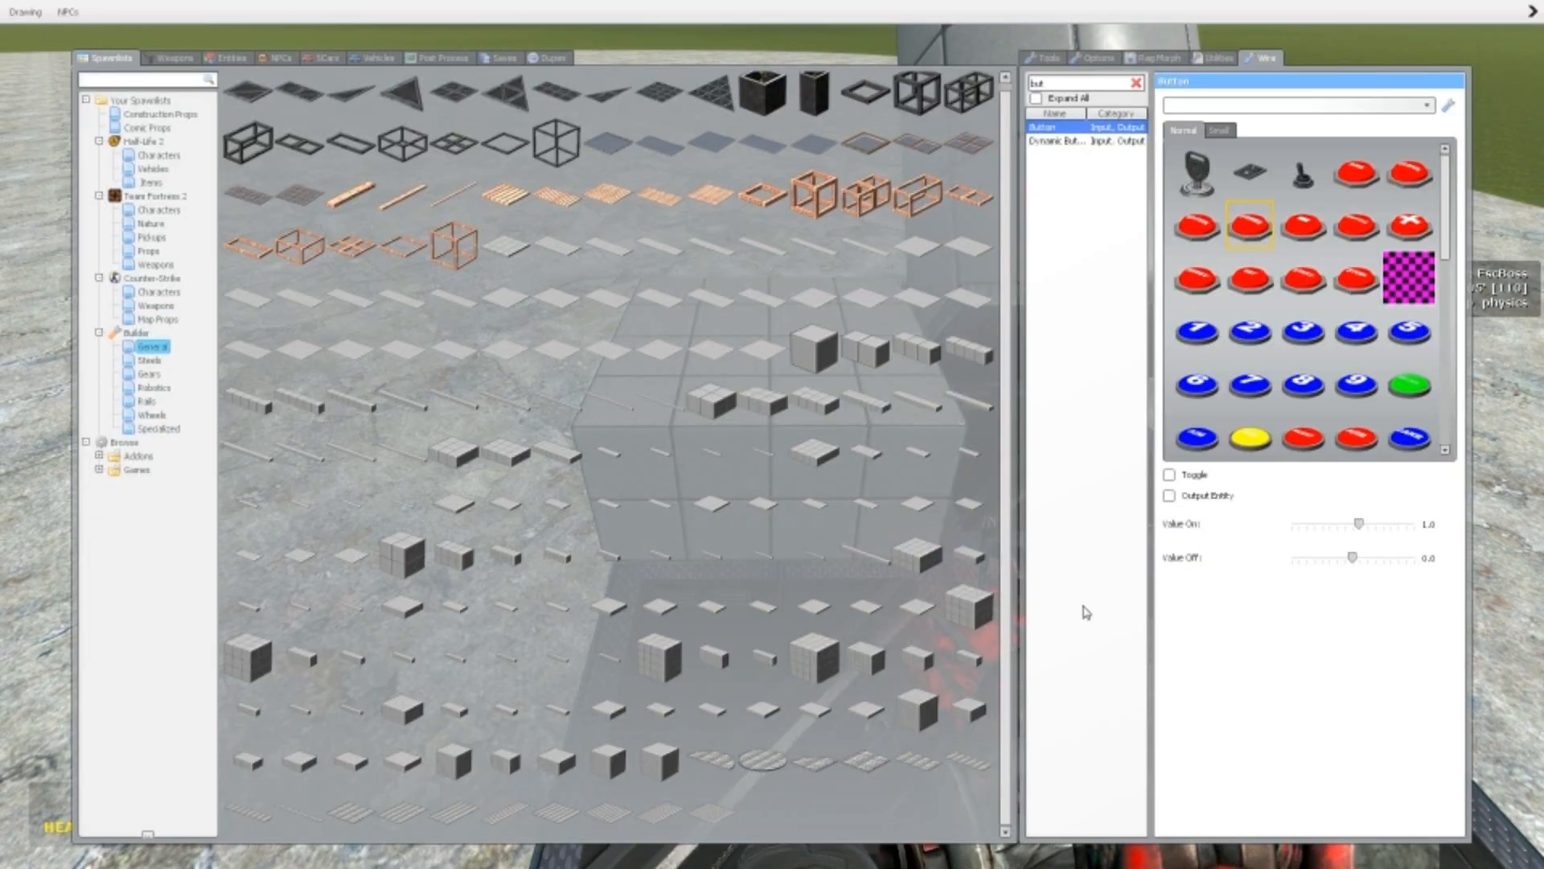
mouse_move(970, 399)
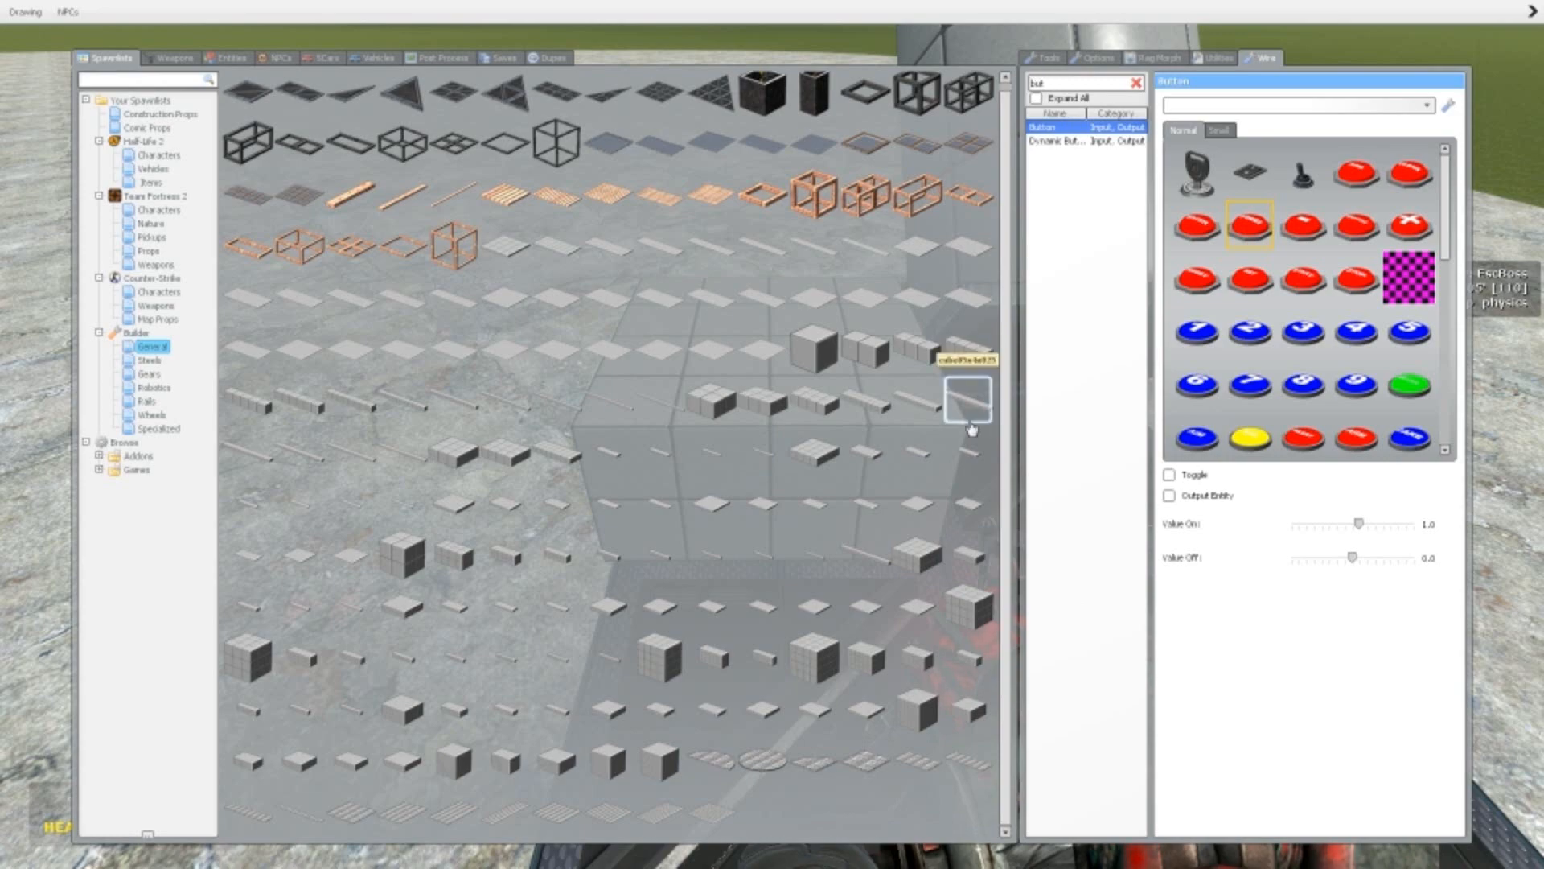
mouse_move(815, 627)
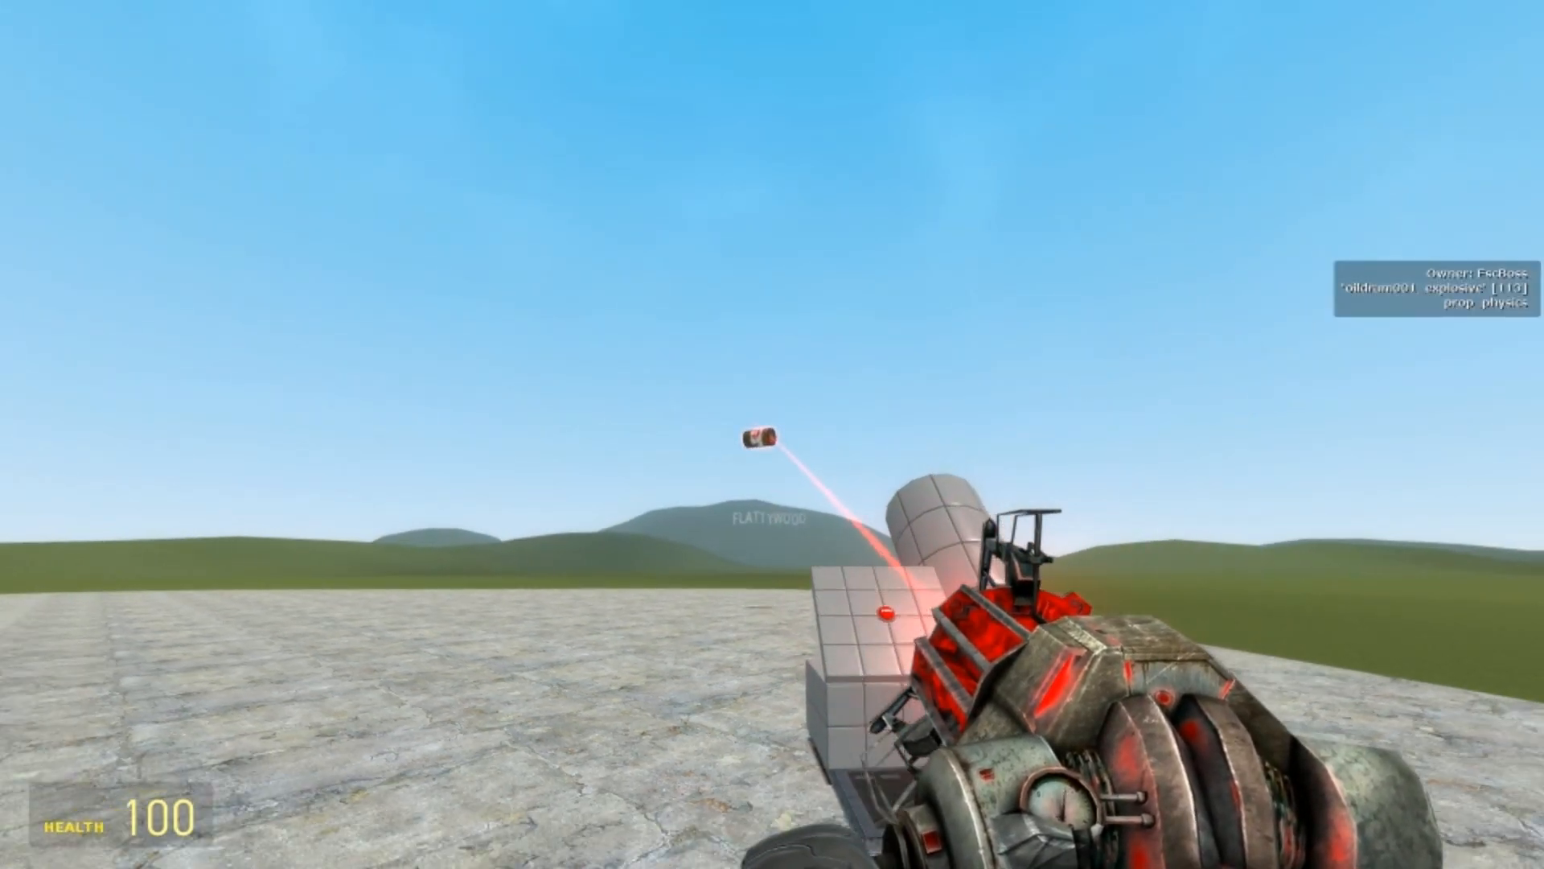
key(q)
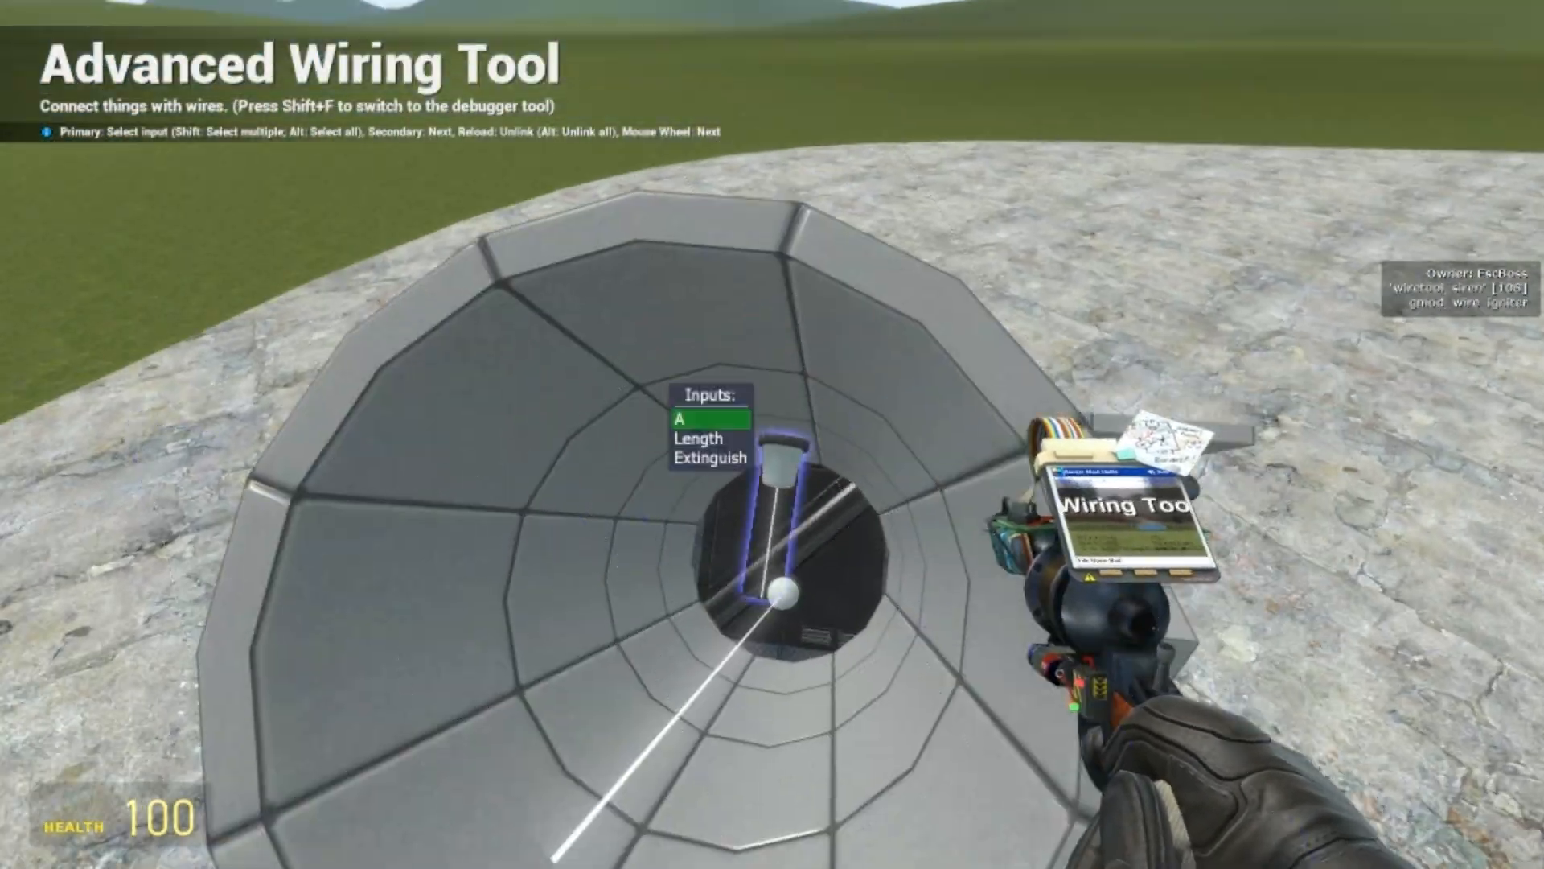
Link the igniter's A input to the control output with the Advanced Wiring Tool.
click(774, 590)
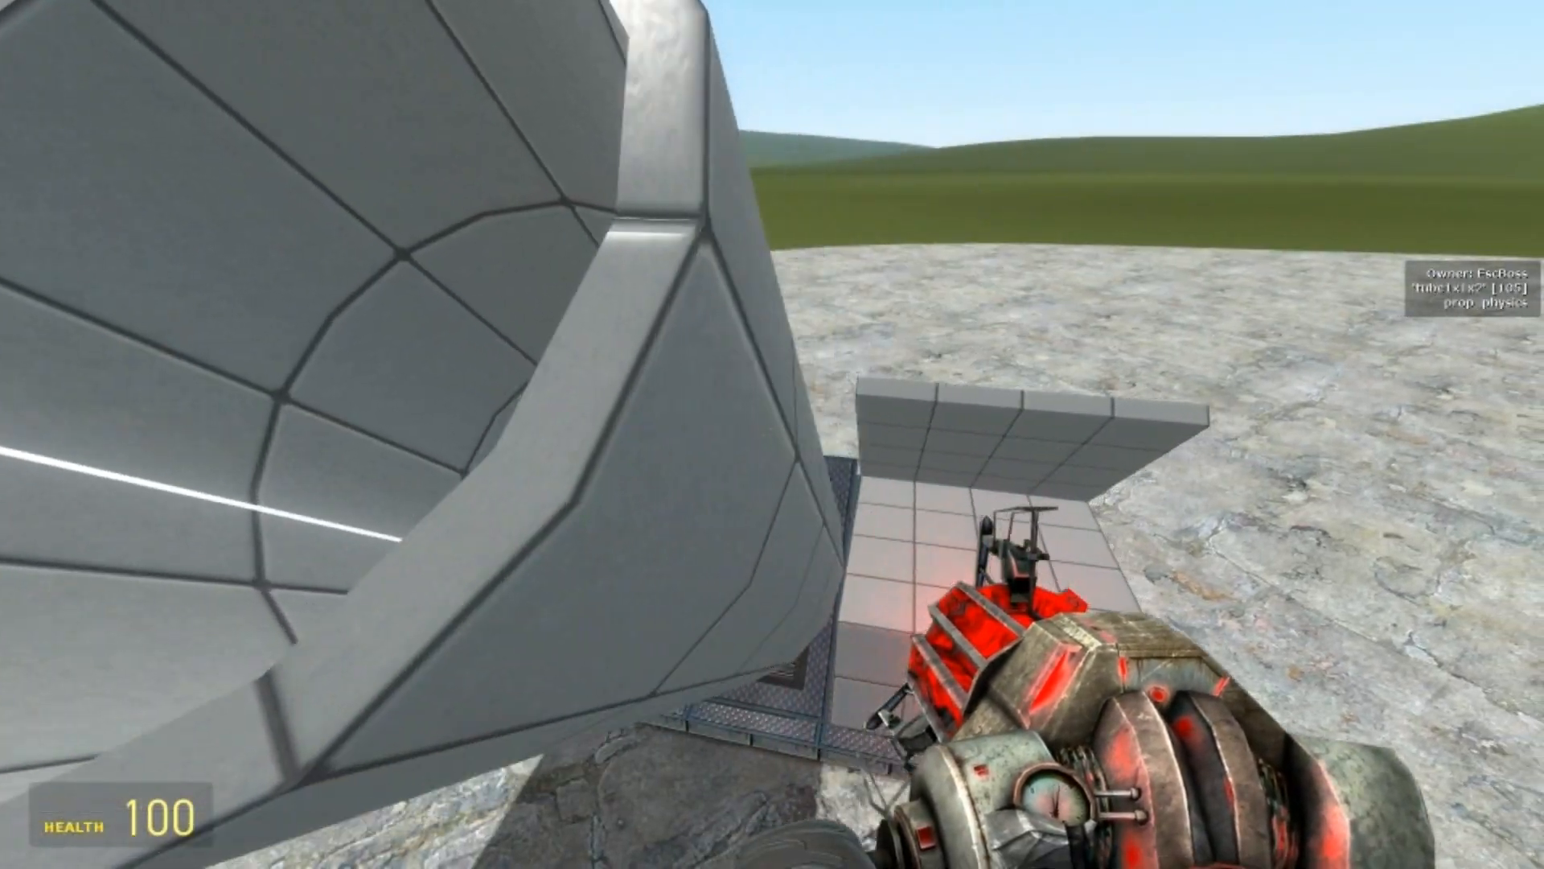
Pick Ball Socket - Advanced and lean the tube to a lower firing angle on the base plate.
key(q)
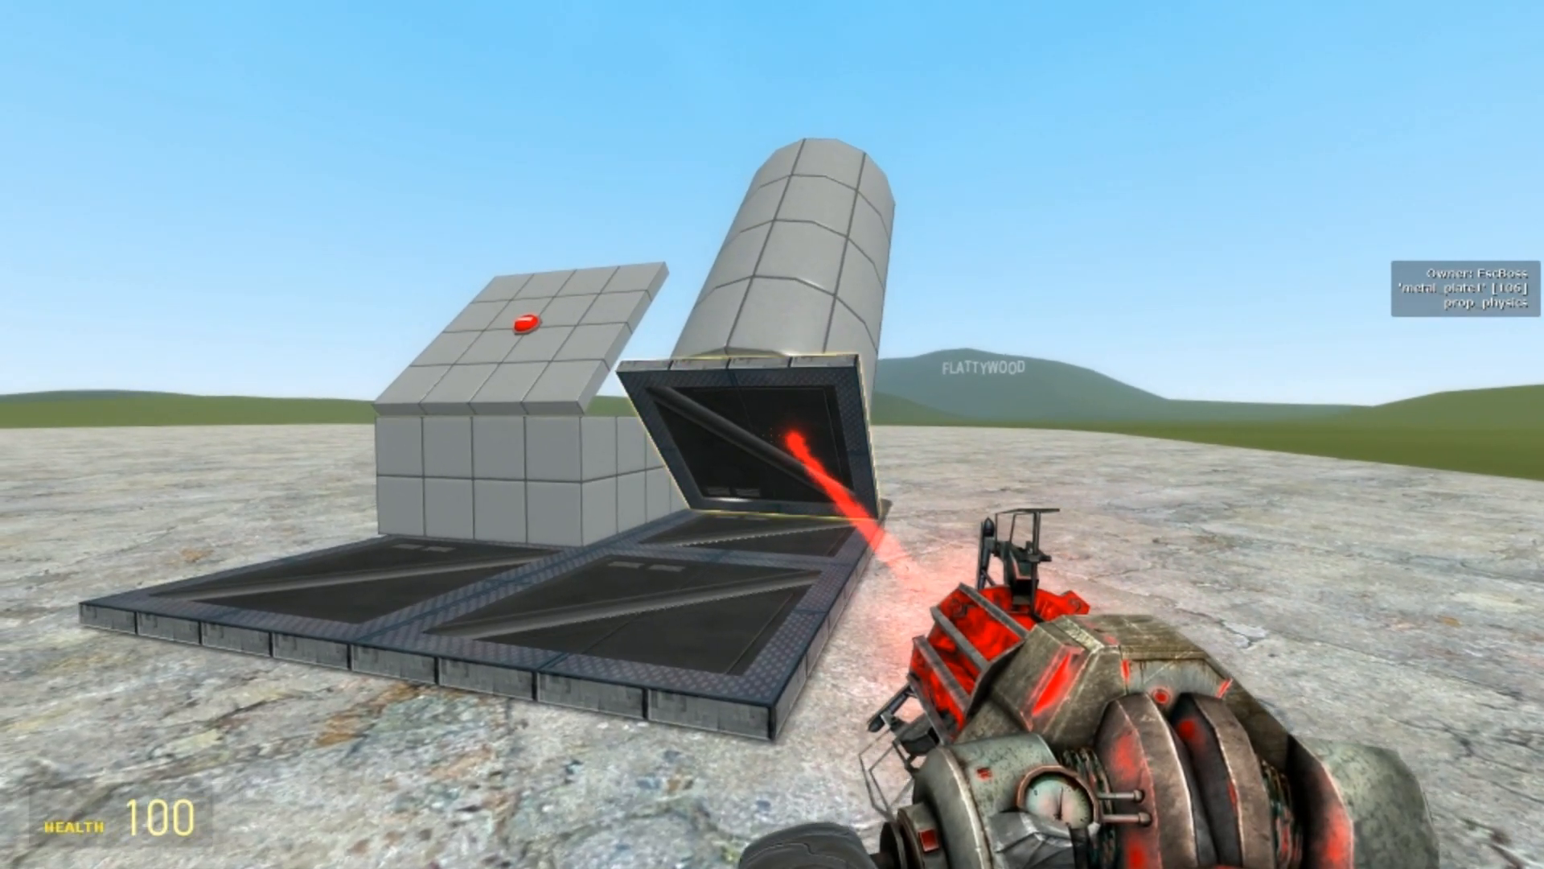
key(q)
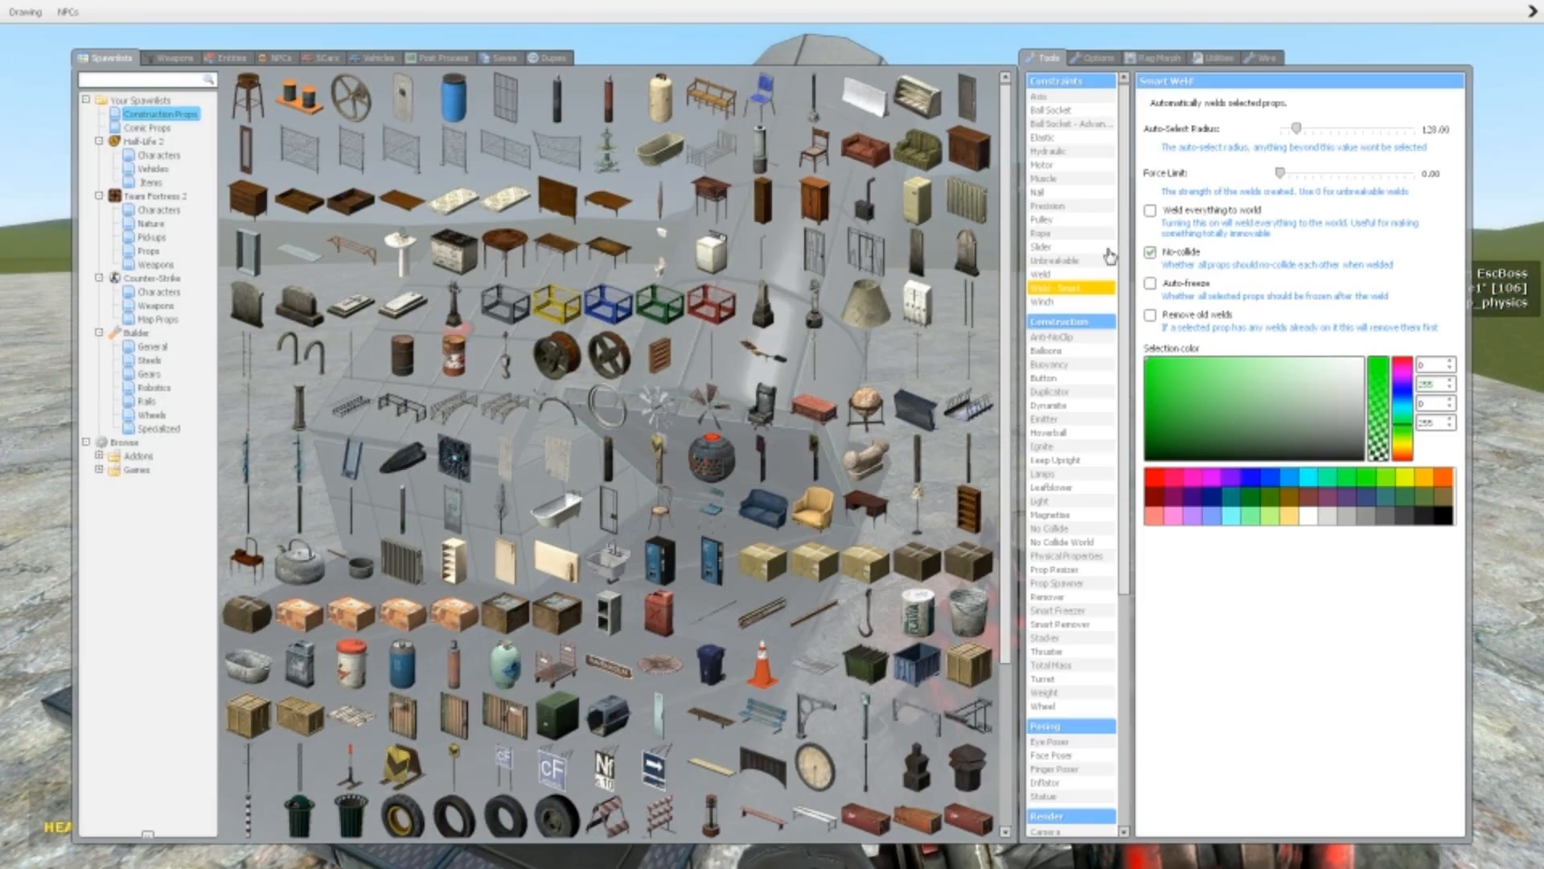
click(1068, 124)
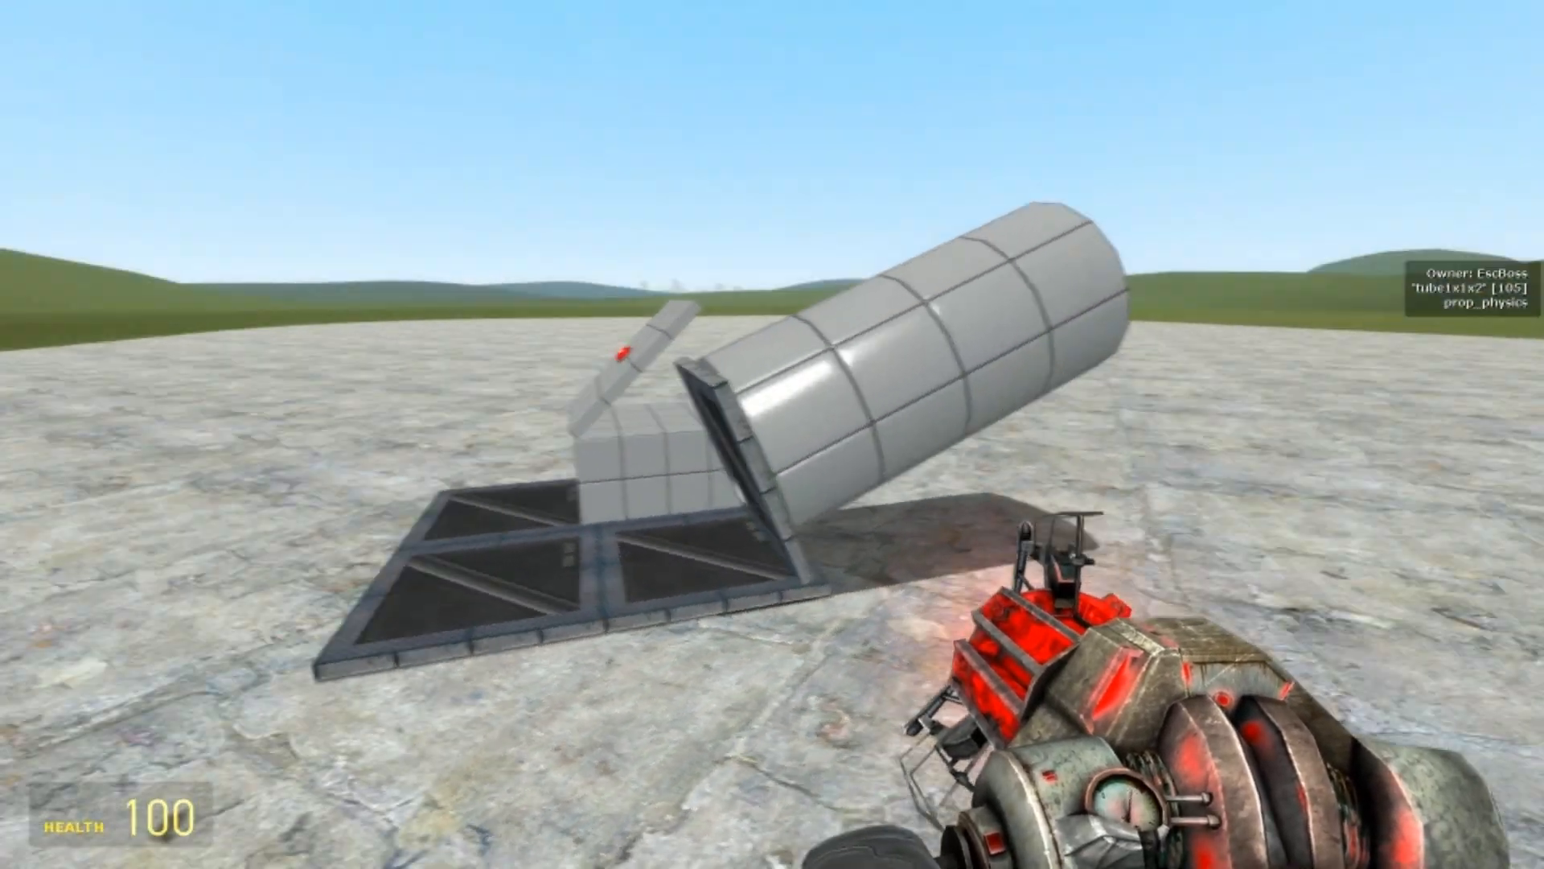
Load an explosive barrel into the tube mouth, browsing Physical Properties and Magnetise tools.
key(q)
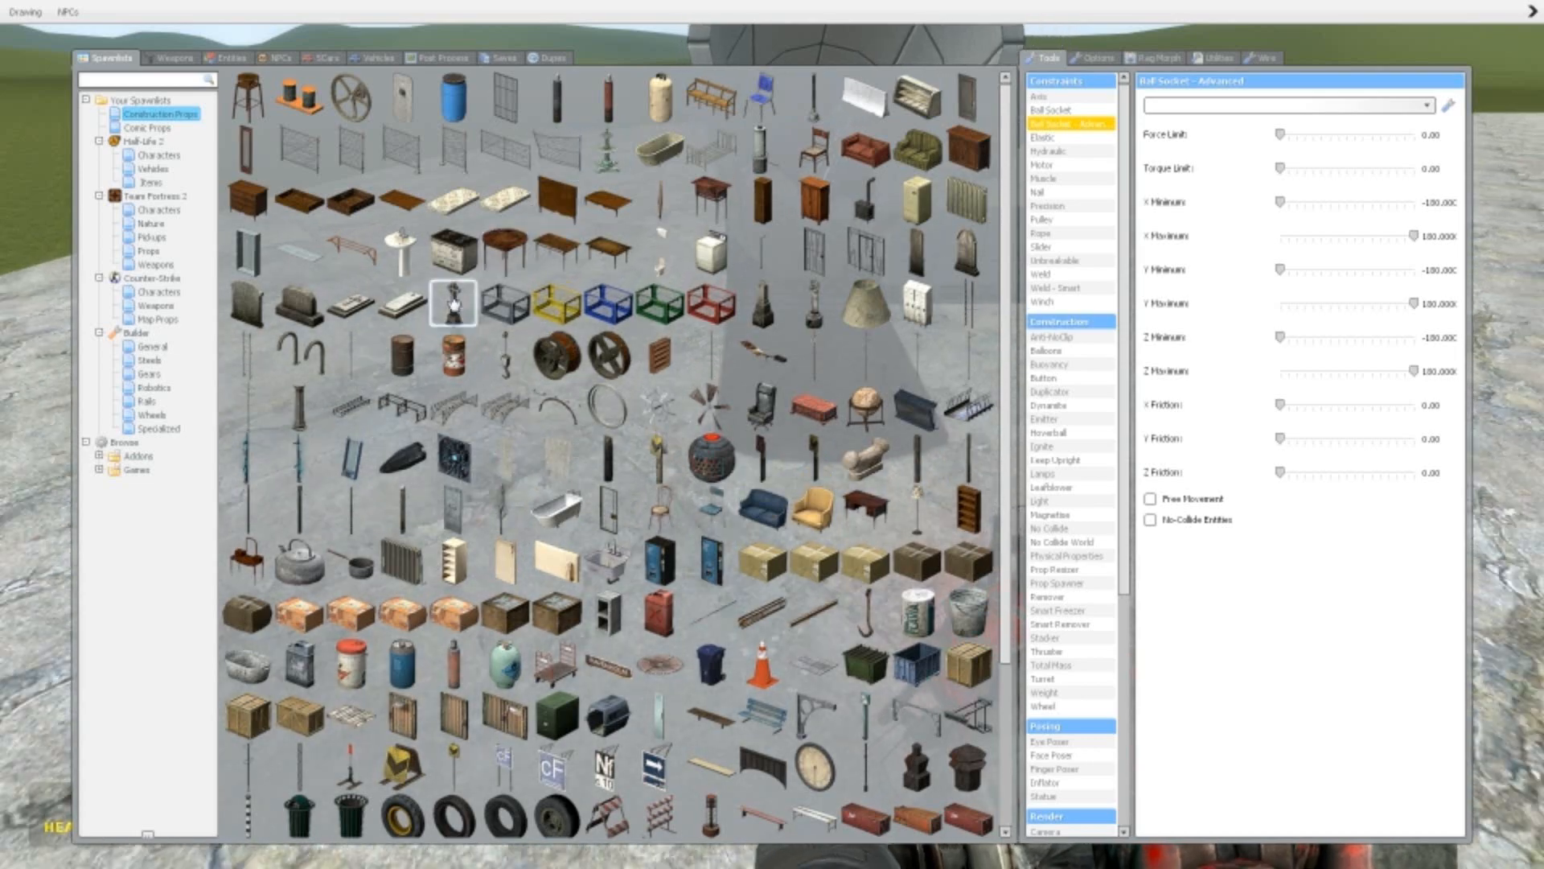
key(q)
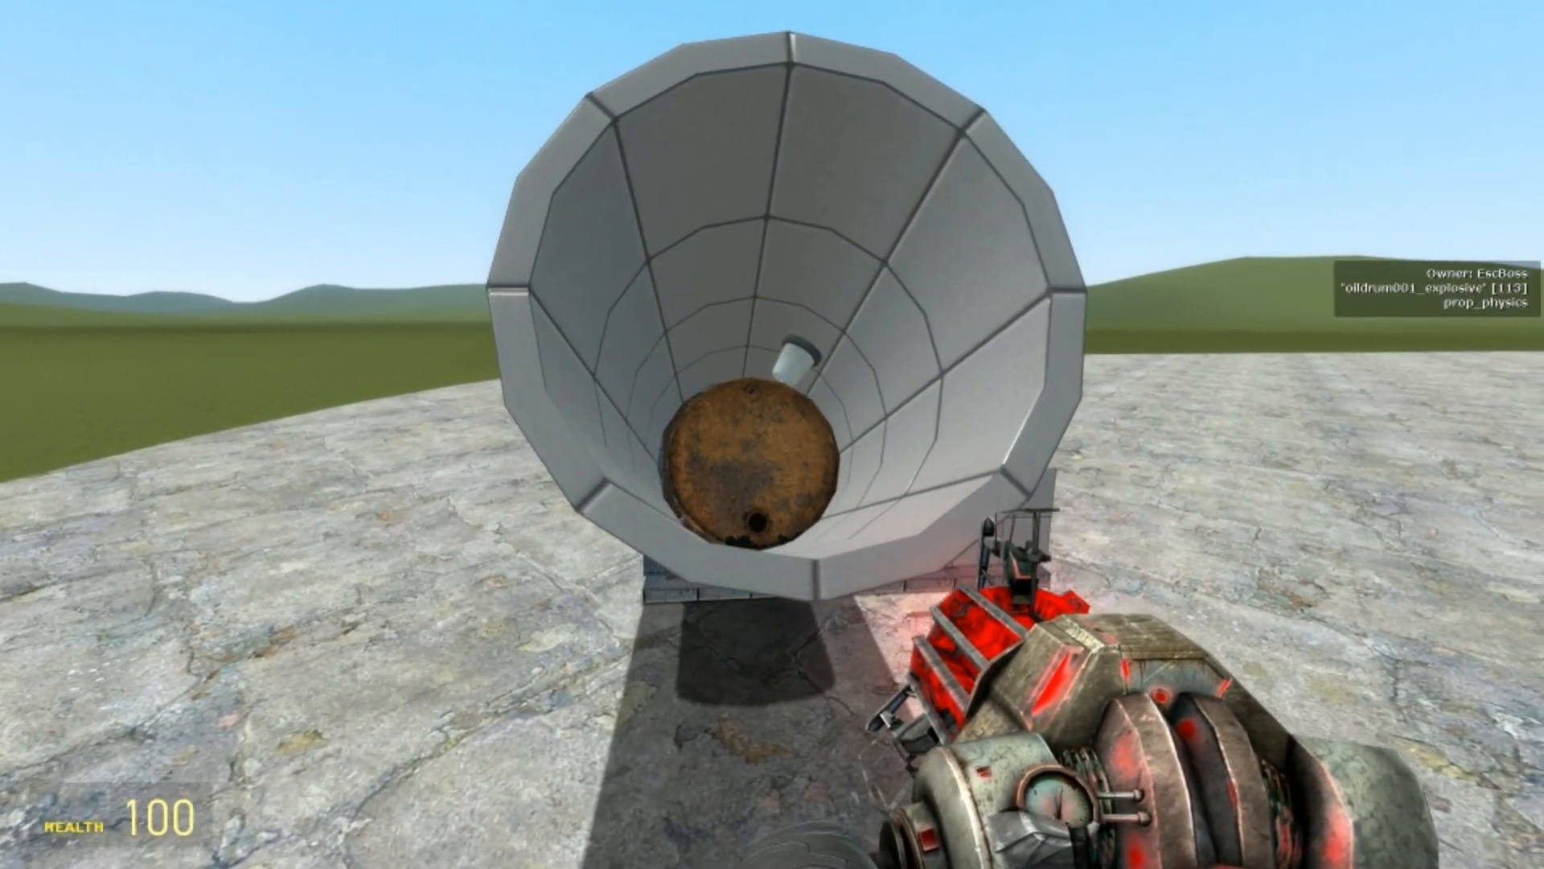
key(q)
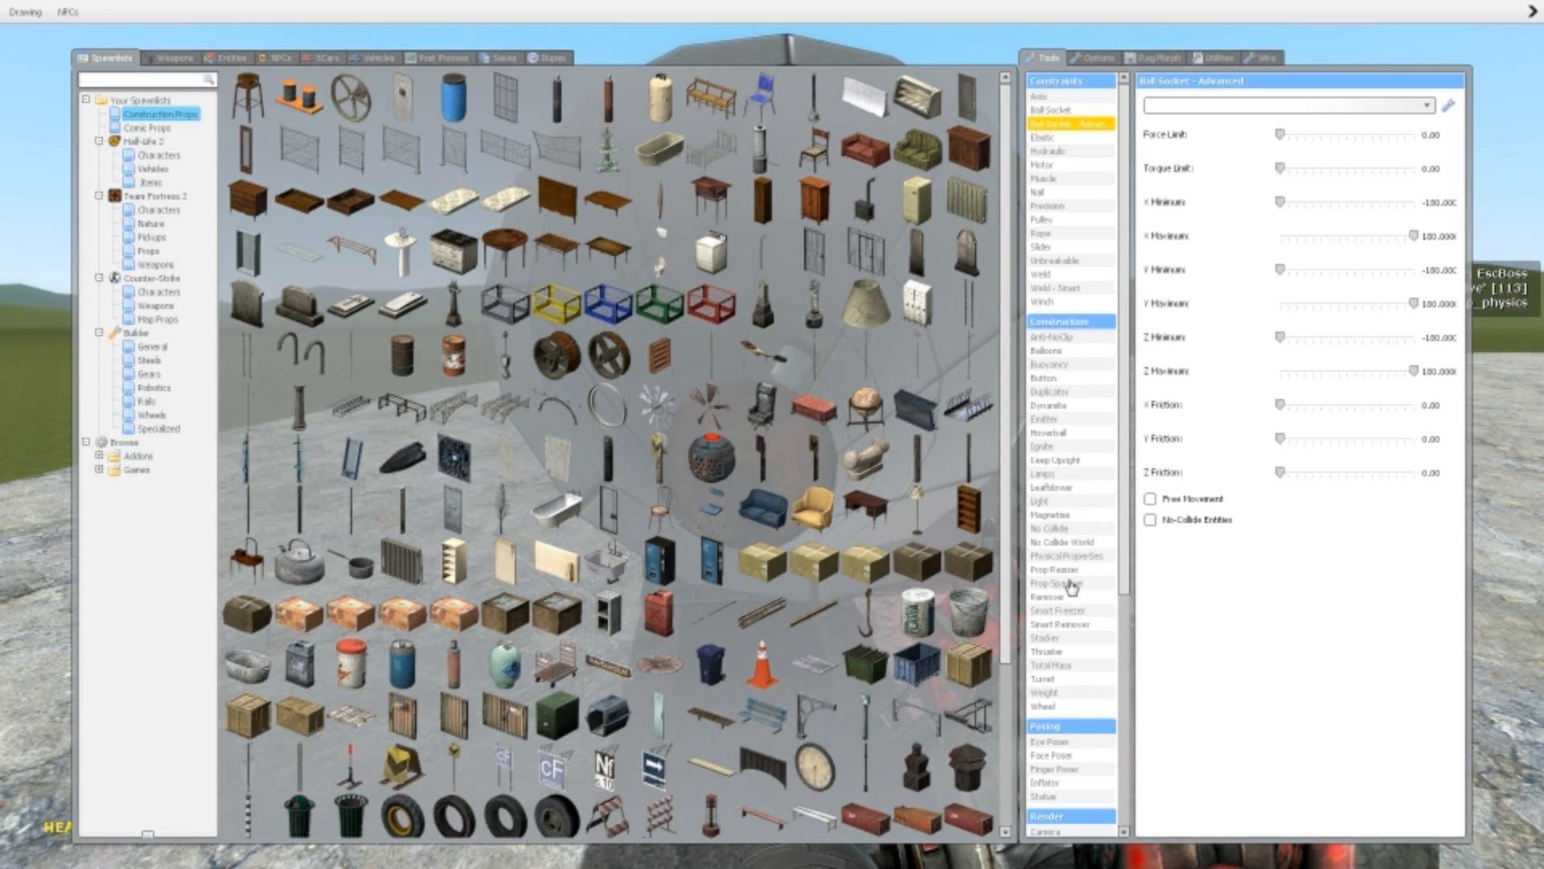
click(1066, 555)
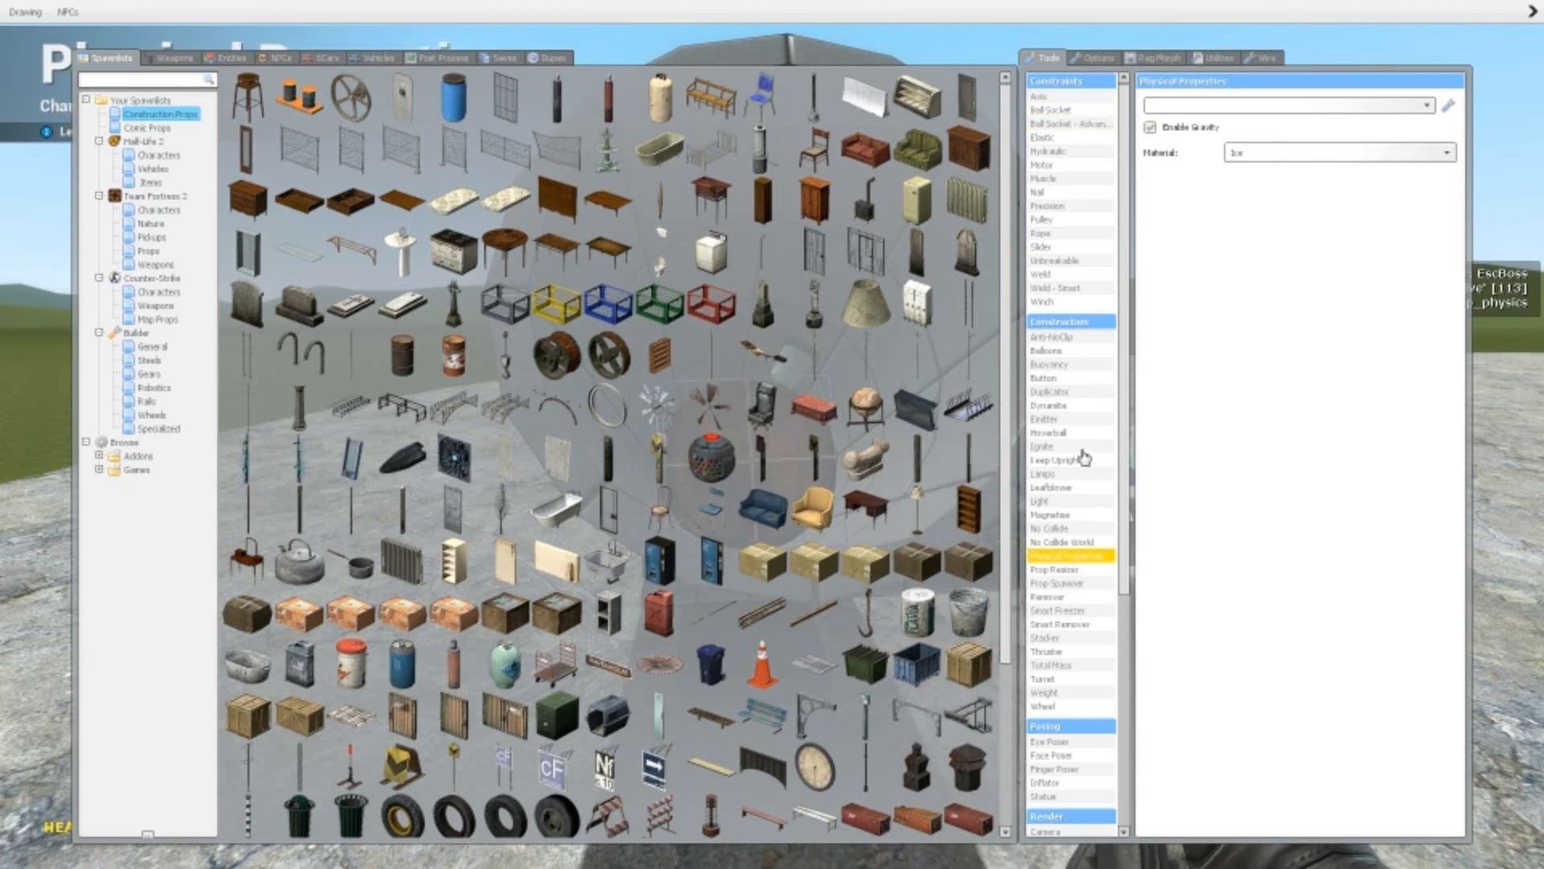
mouse_move(1082, 375)
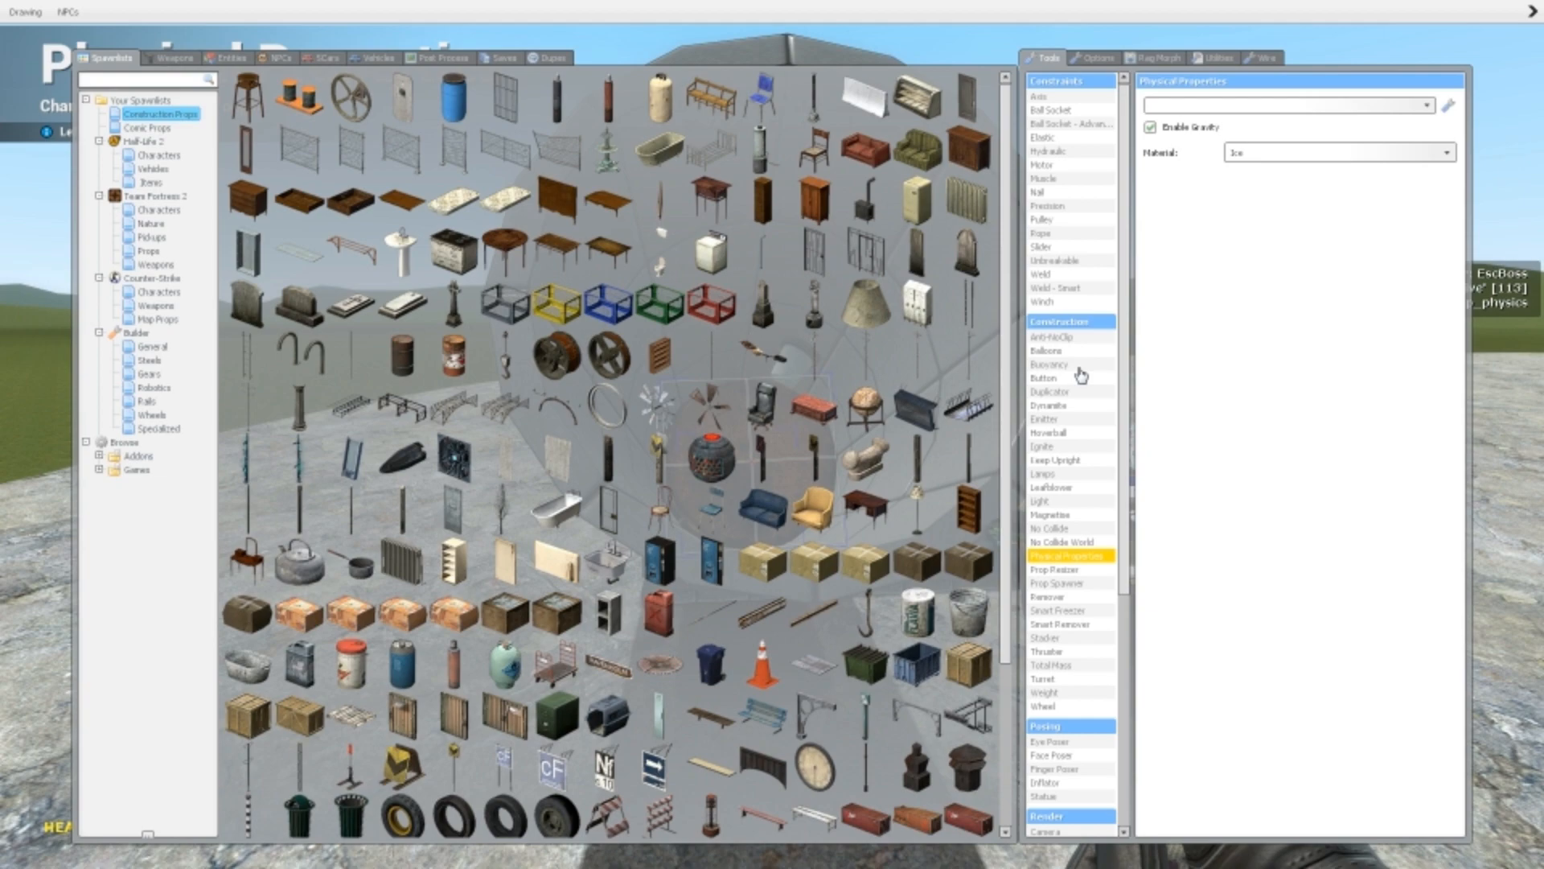
click(1045, 514)
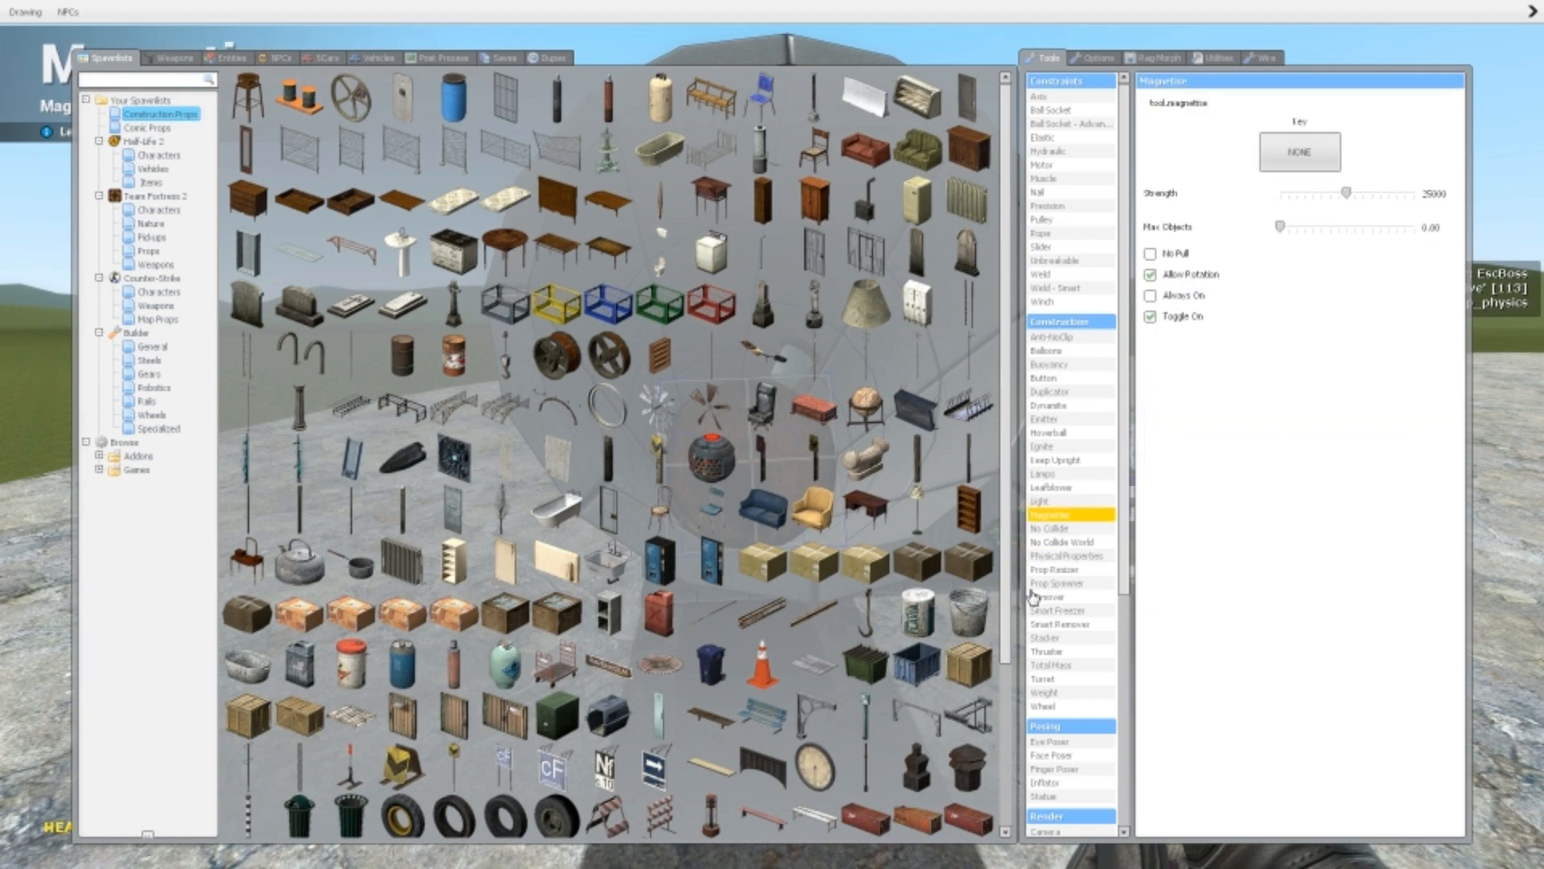
click(1071, 555)
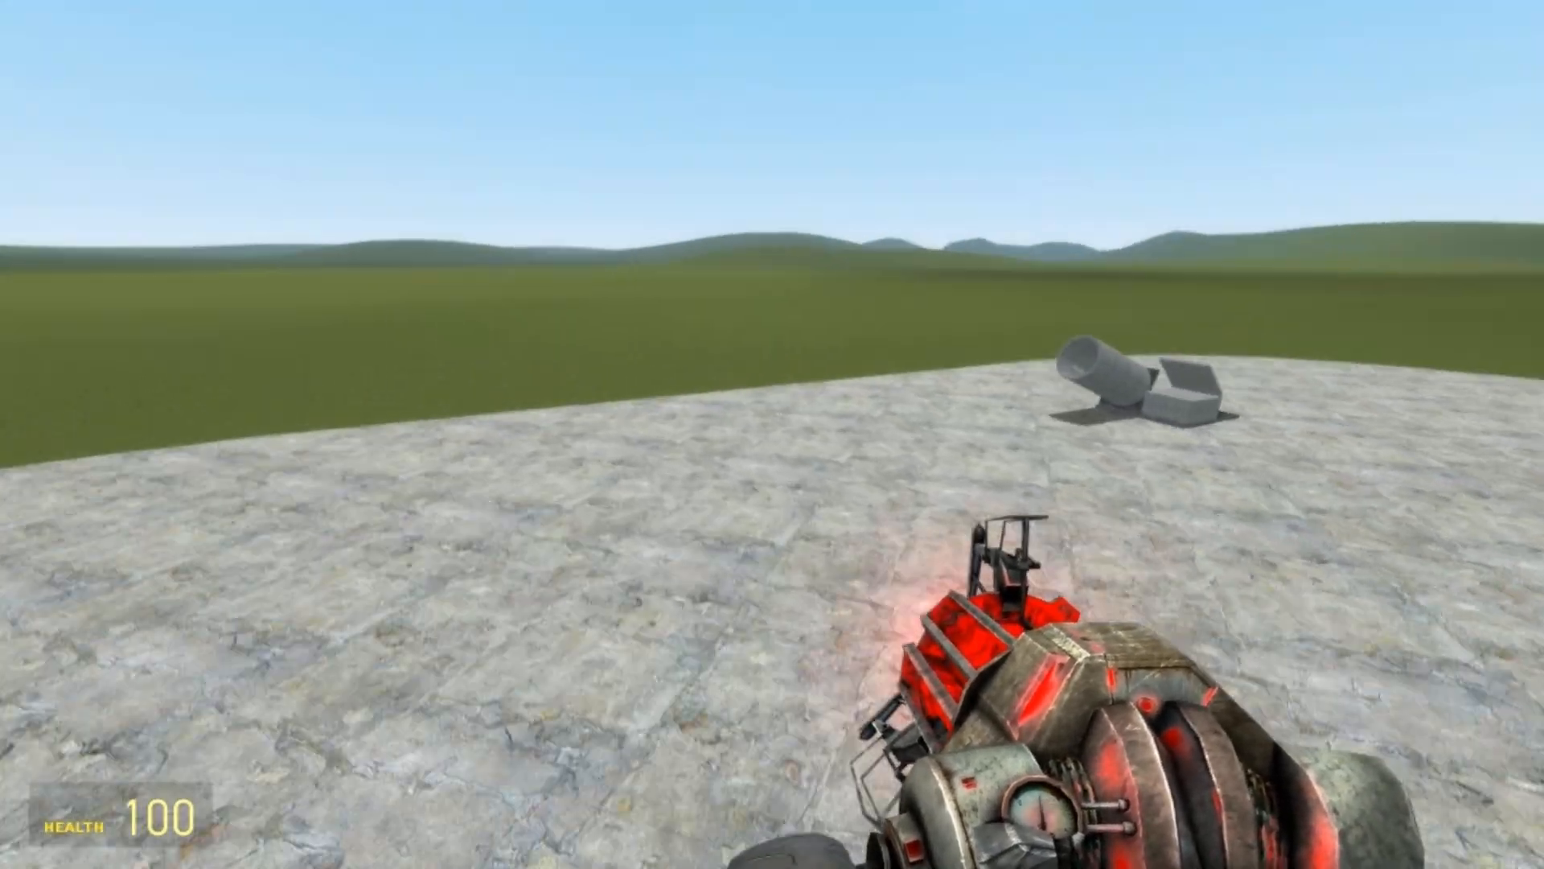
Equip Weld - Smart and select the explosive barrel inside the tube.
key(q)
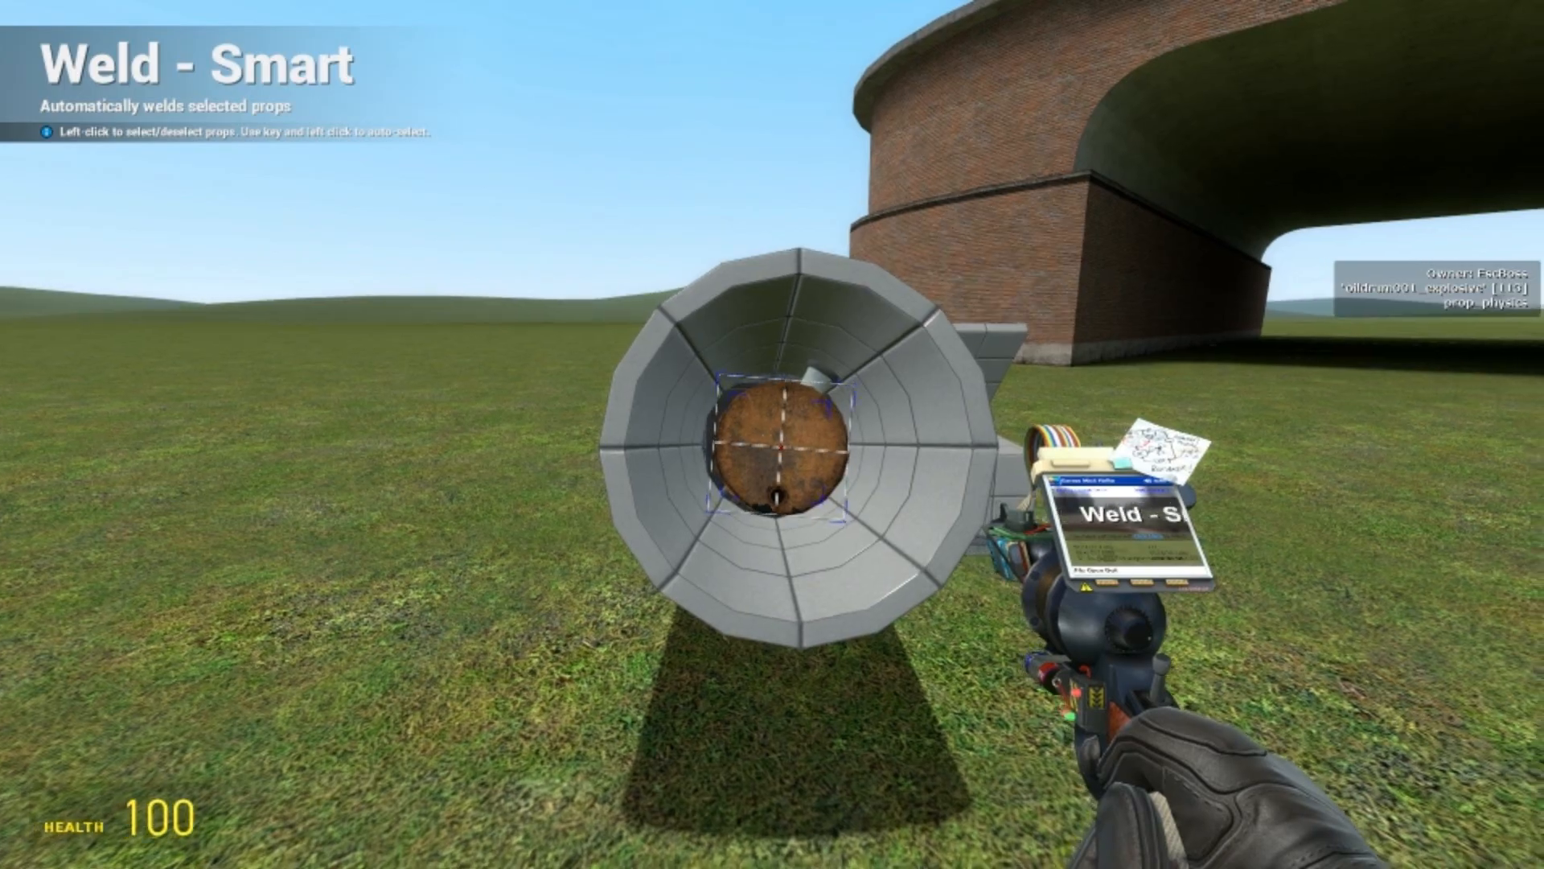
Find the Wire Prop Spawner ('sp') and turn the loaded barrel into a prop spawner.
key(q)
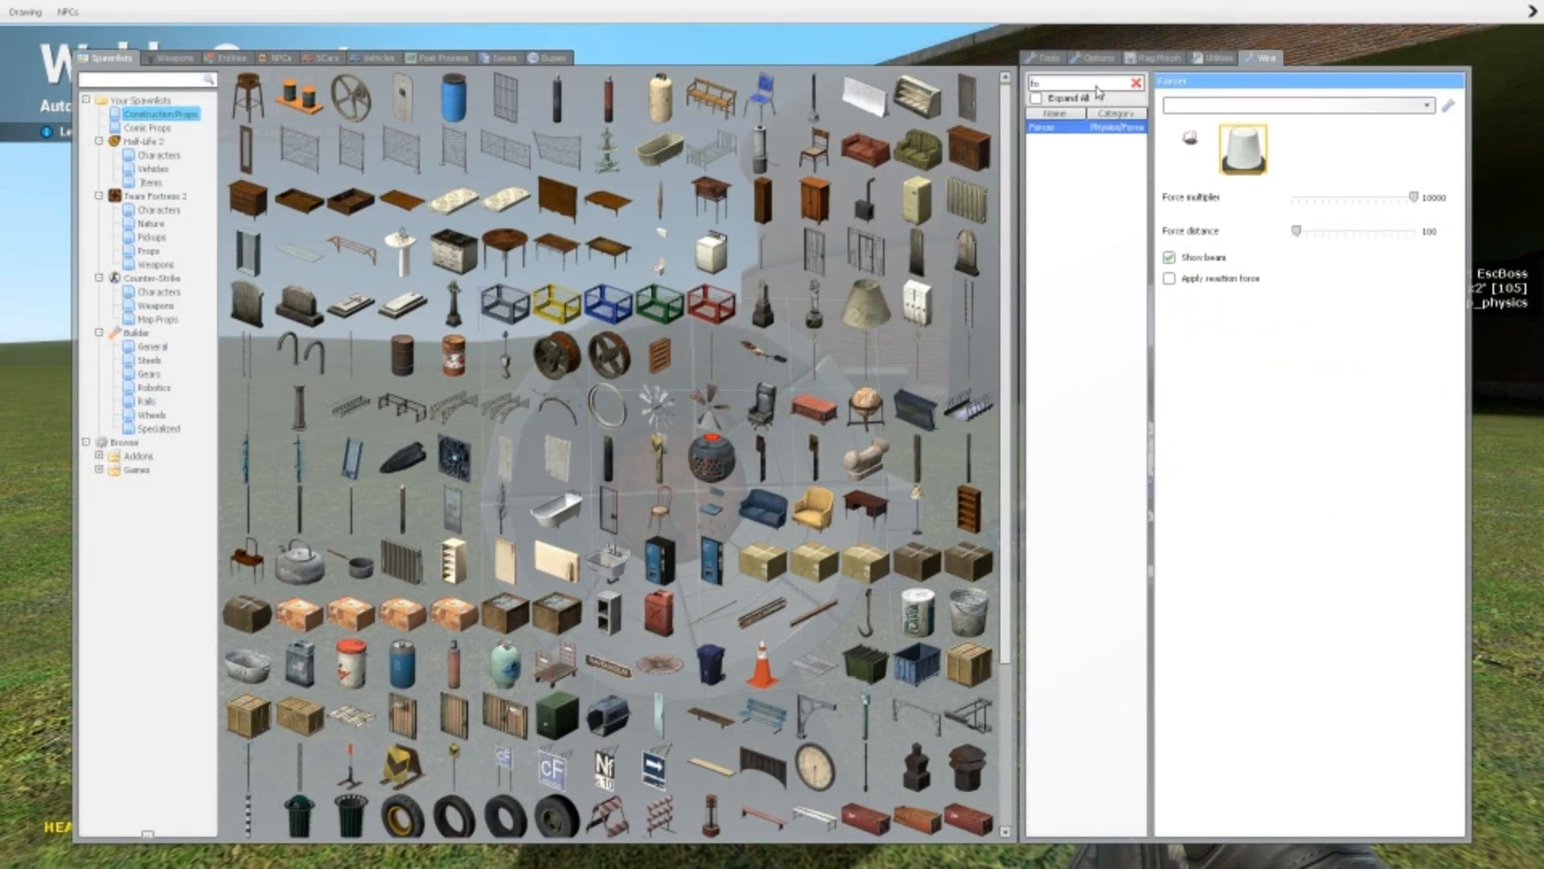
text(sp)
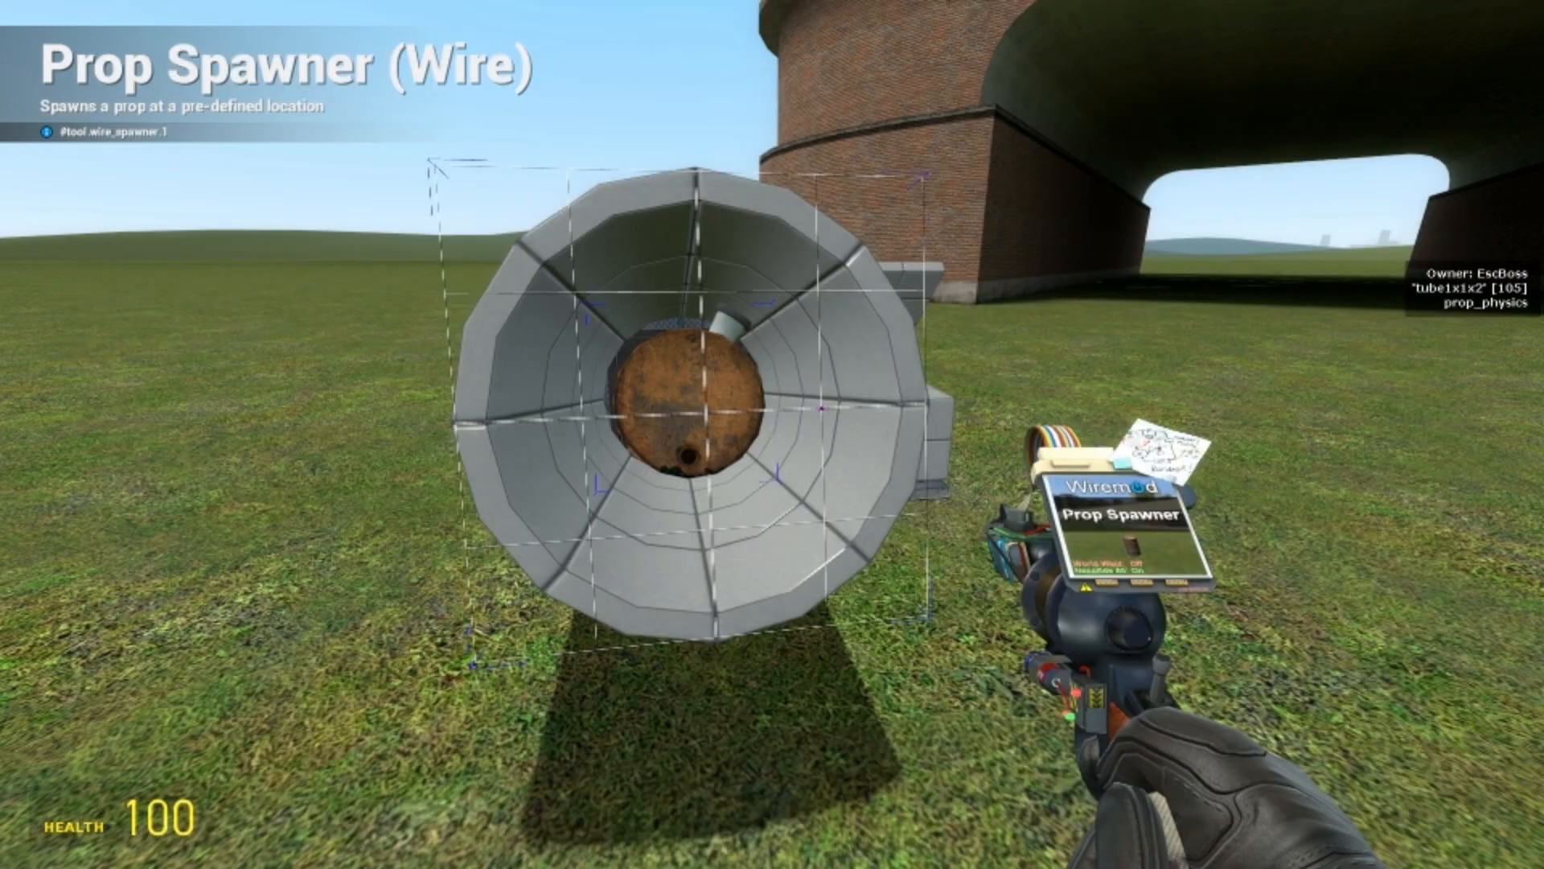
key(q)
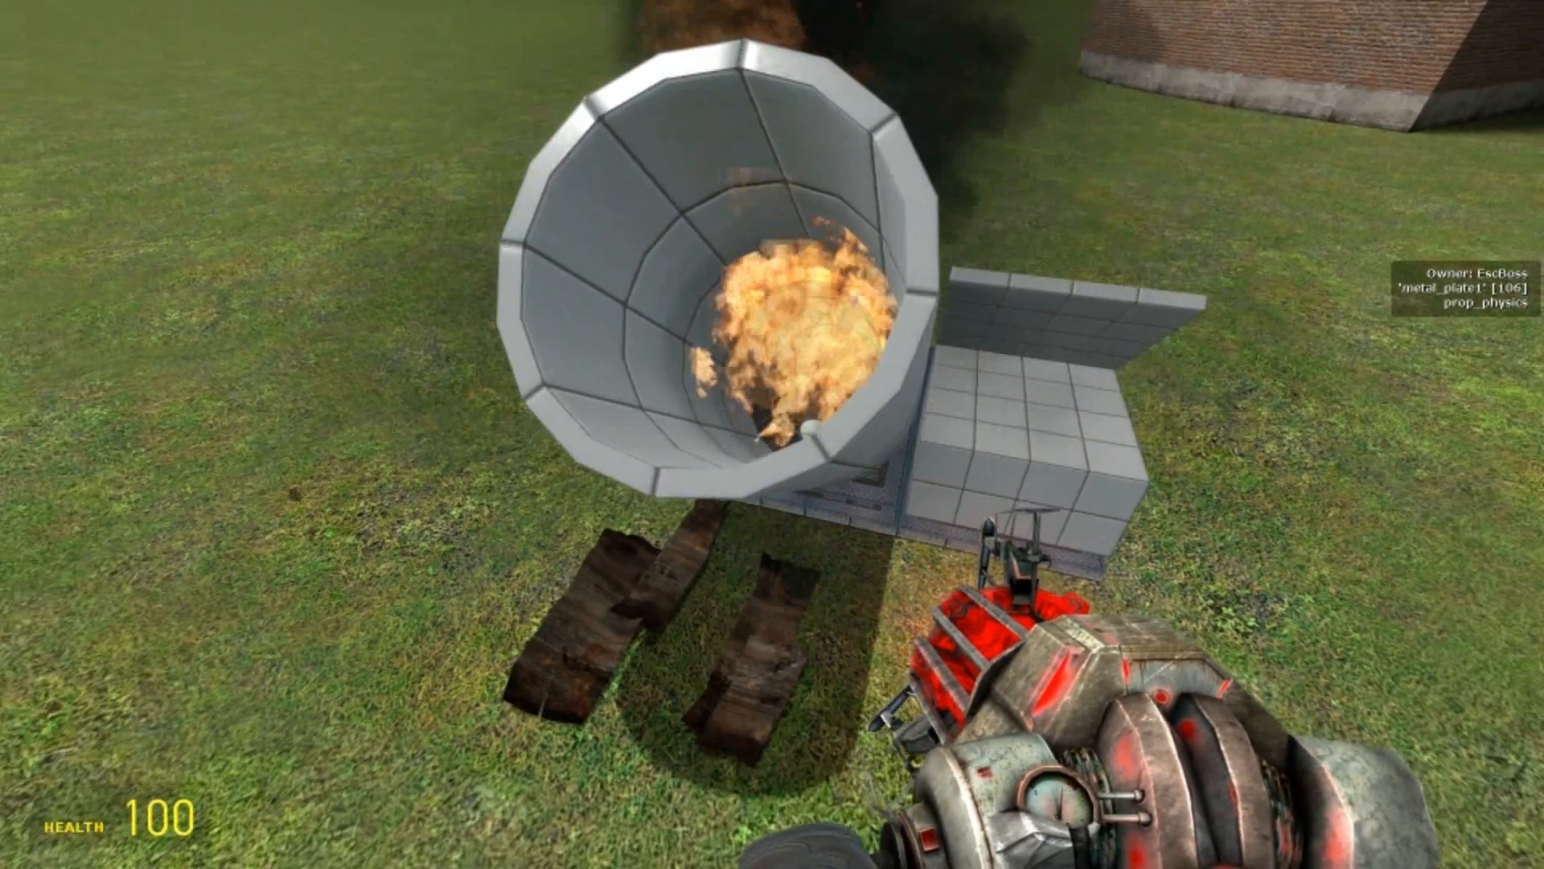
Inspect the ARM and FIRE Wire buttons and return to the spawn menu's Wire tab.
key(q)
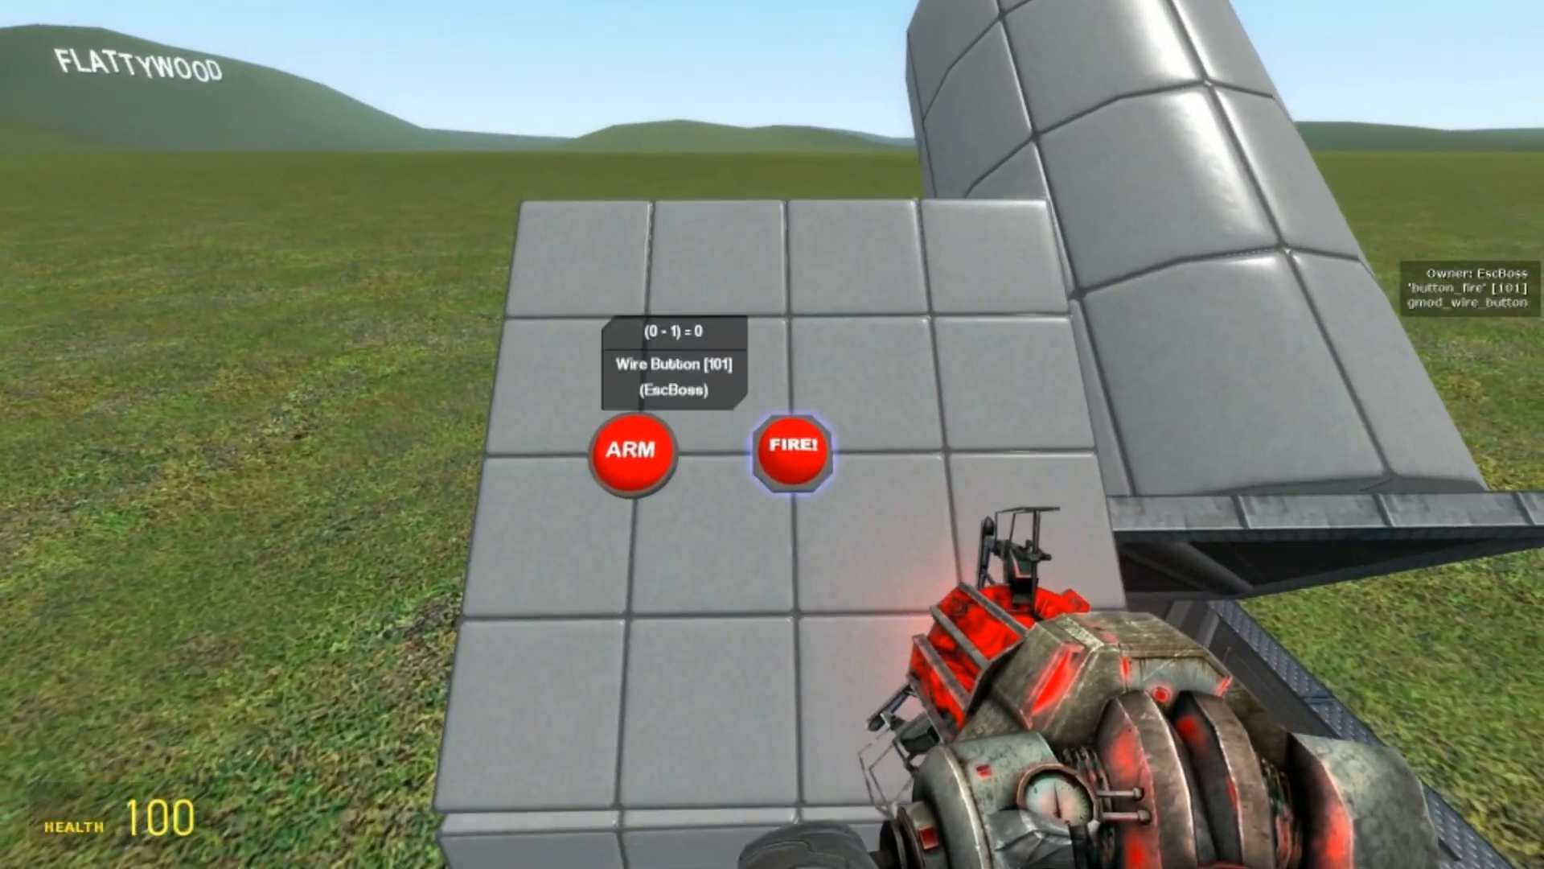
click(791, 452)
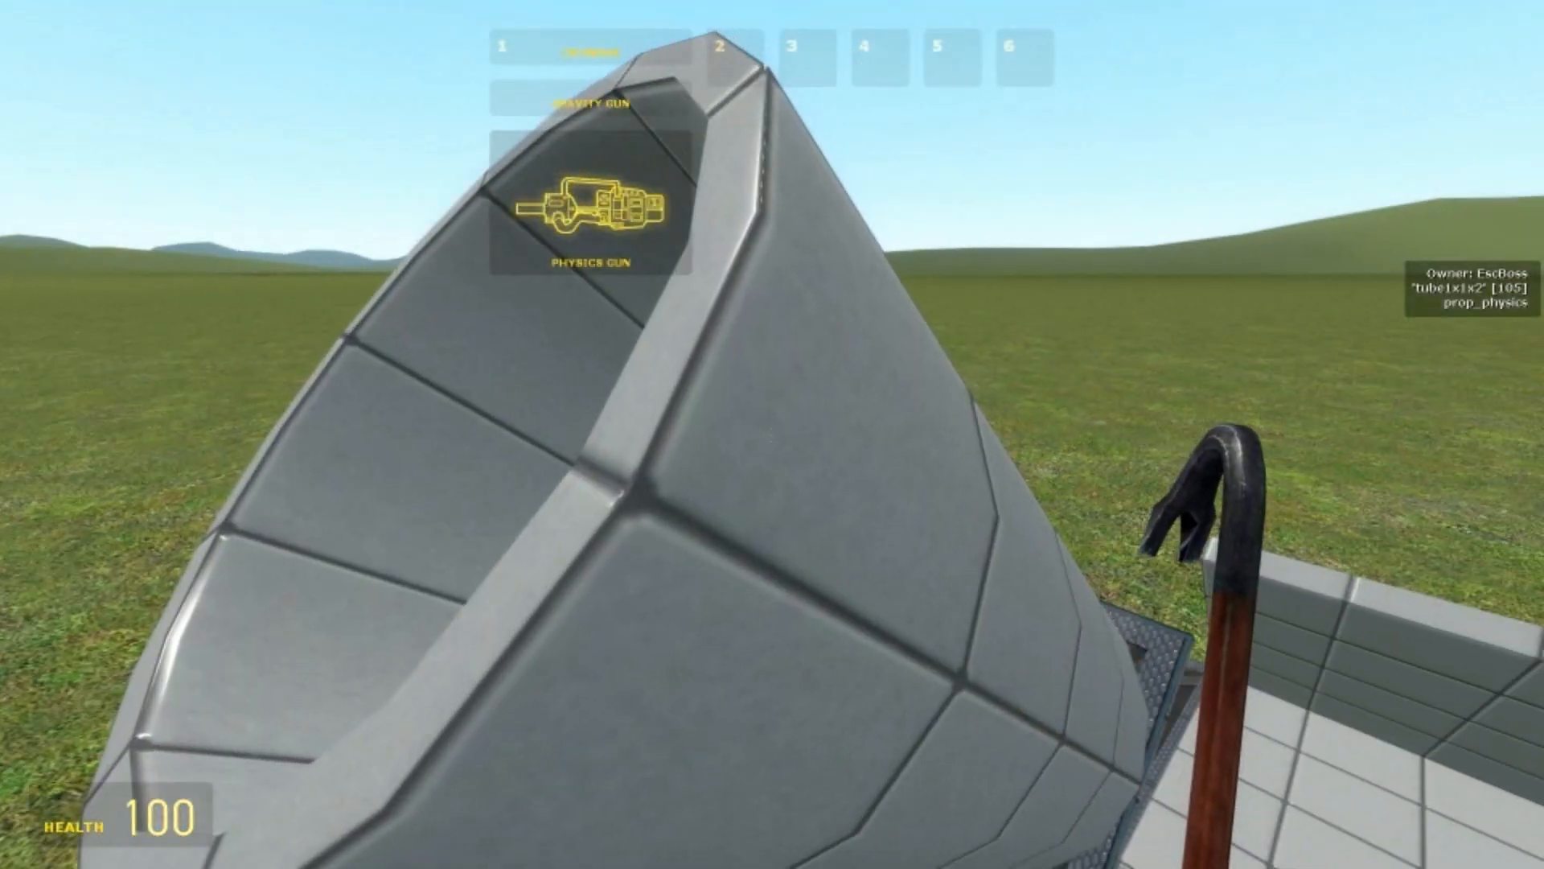
key(q)
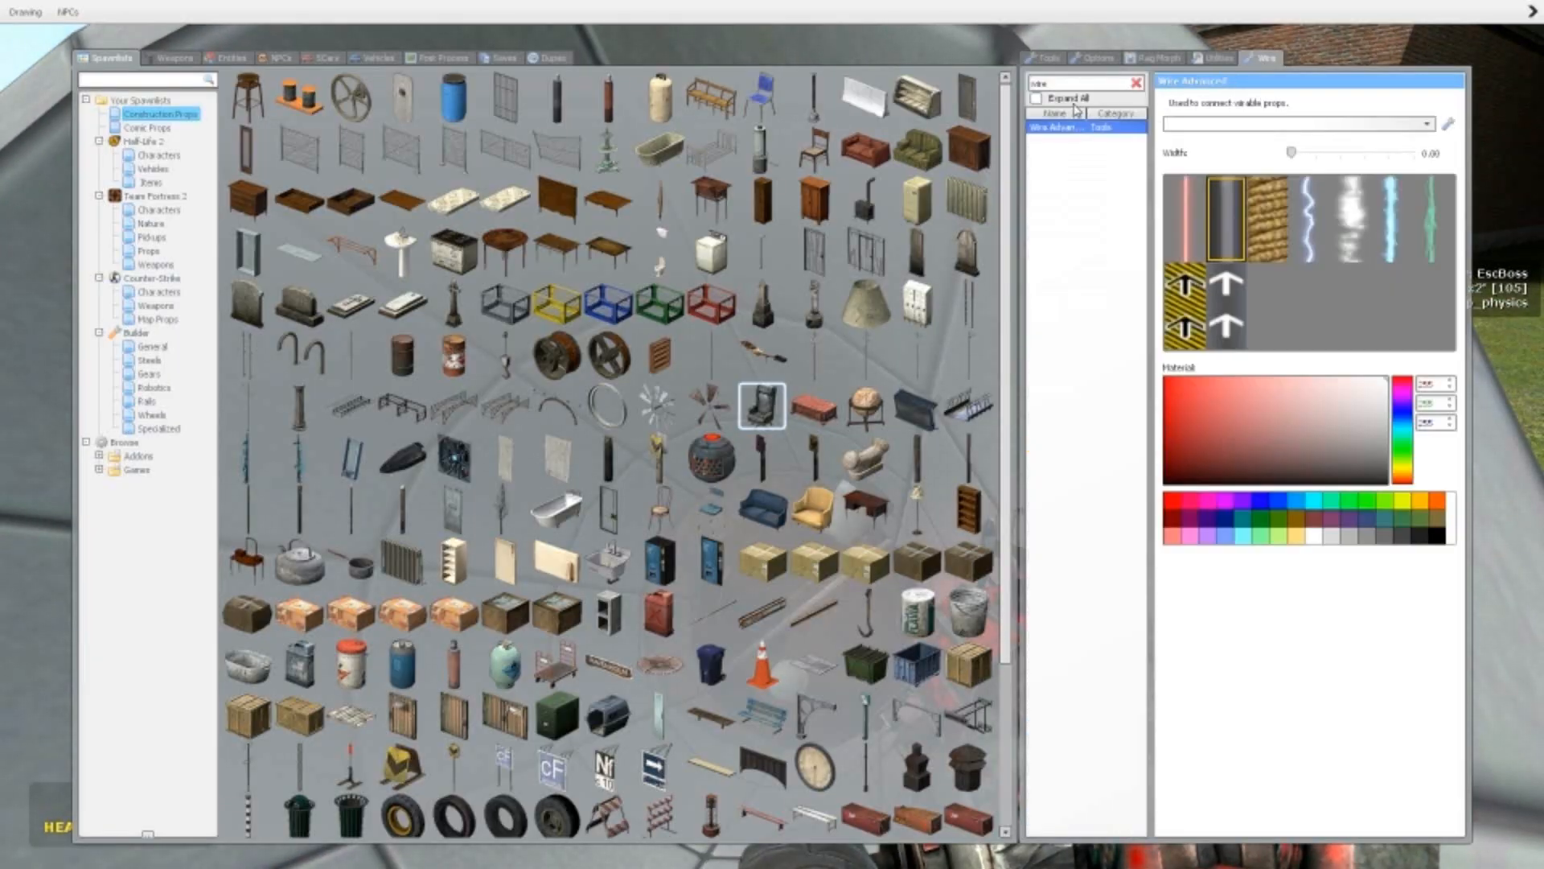
Find the Igniter Tool (Wire) via search 'ig' and place an igniter at the tube's inner bottom.
text(ig)
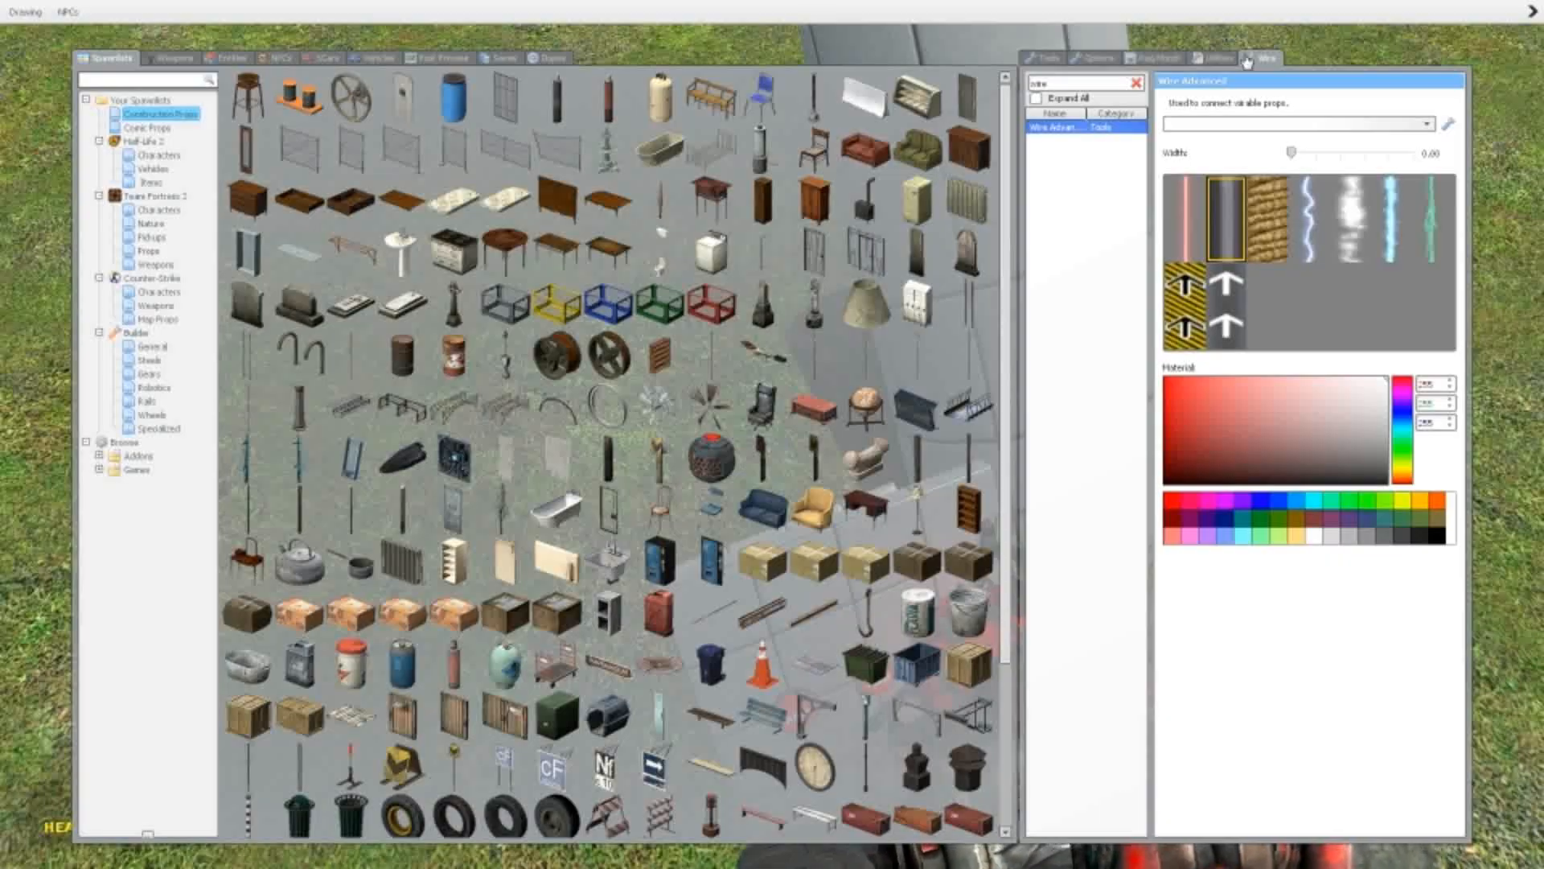
click(1044, 58)
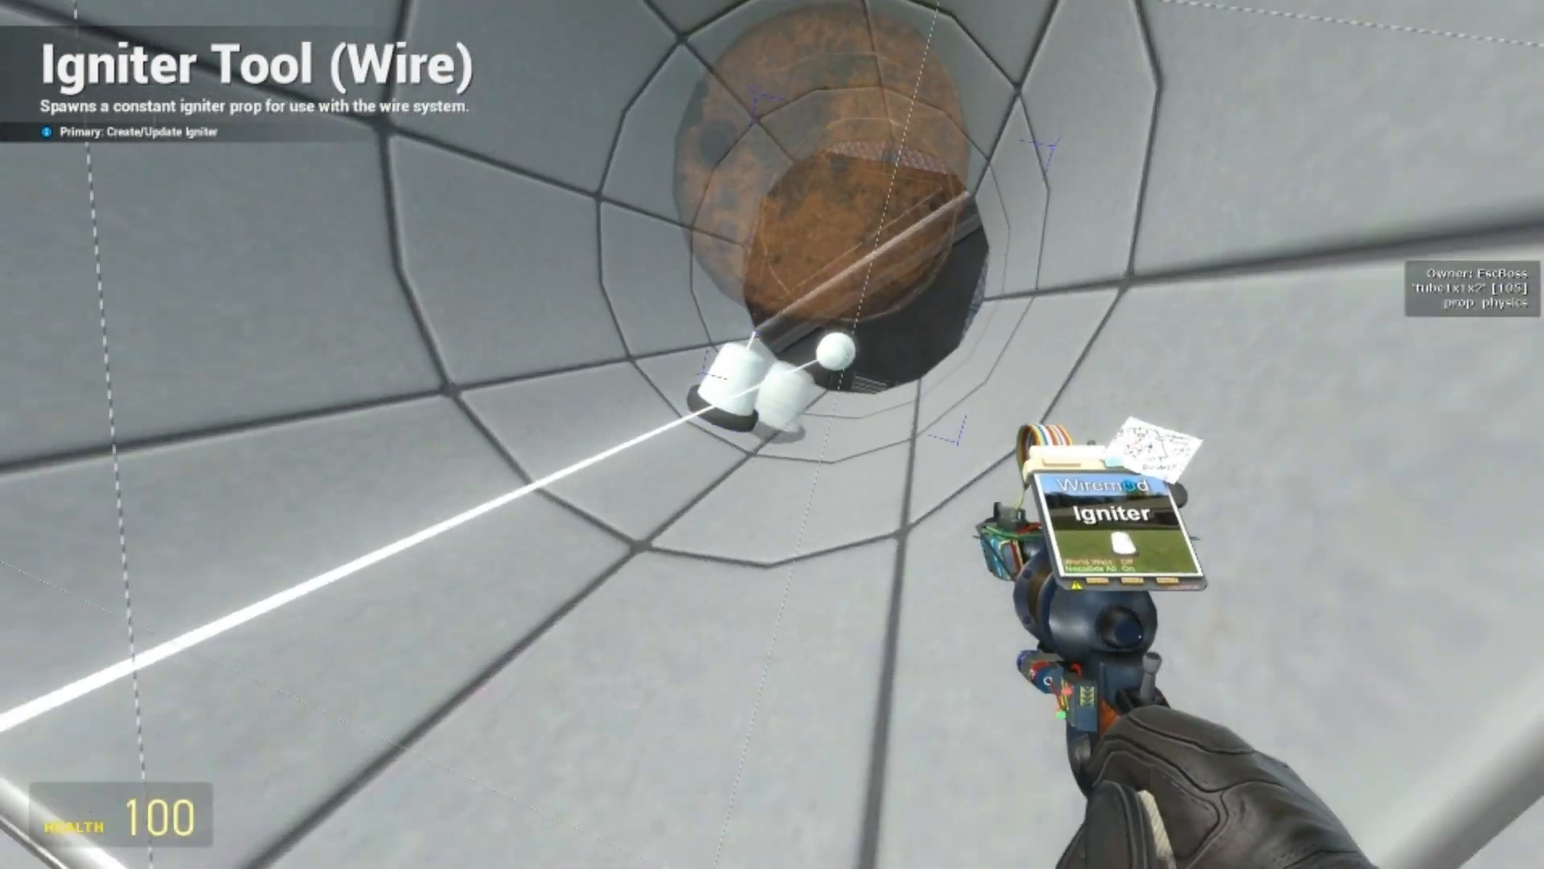
With the physics gun, reposition the button panel and stand the tube on the base plate.
key(q)
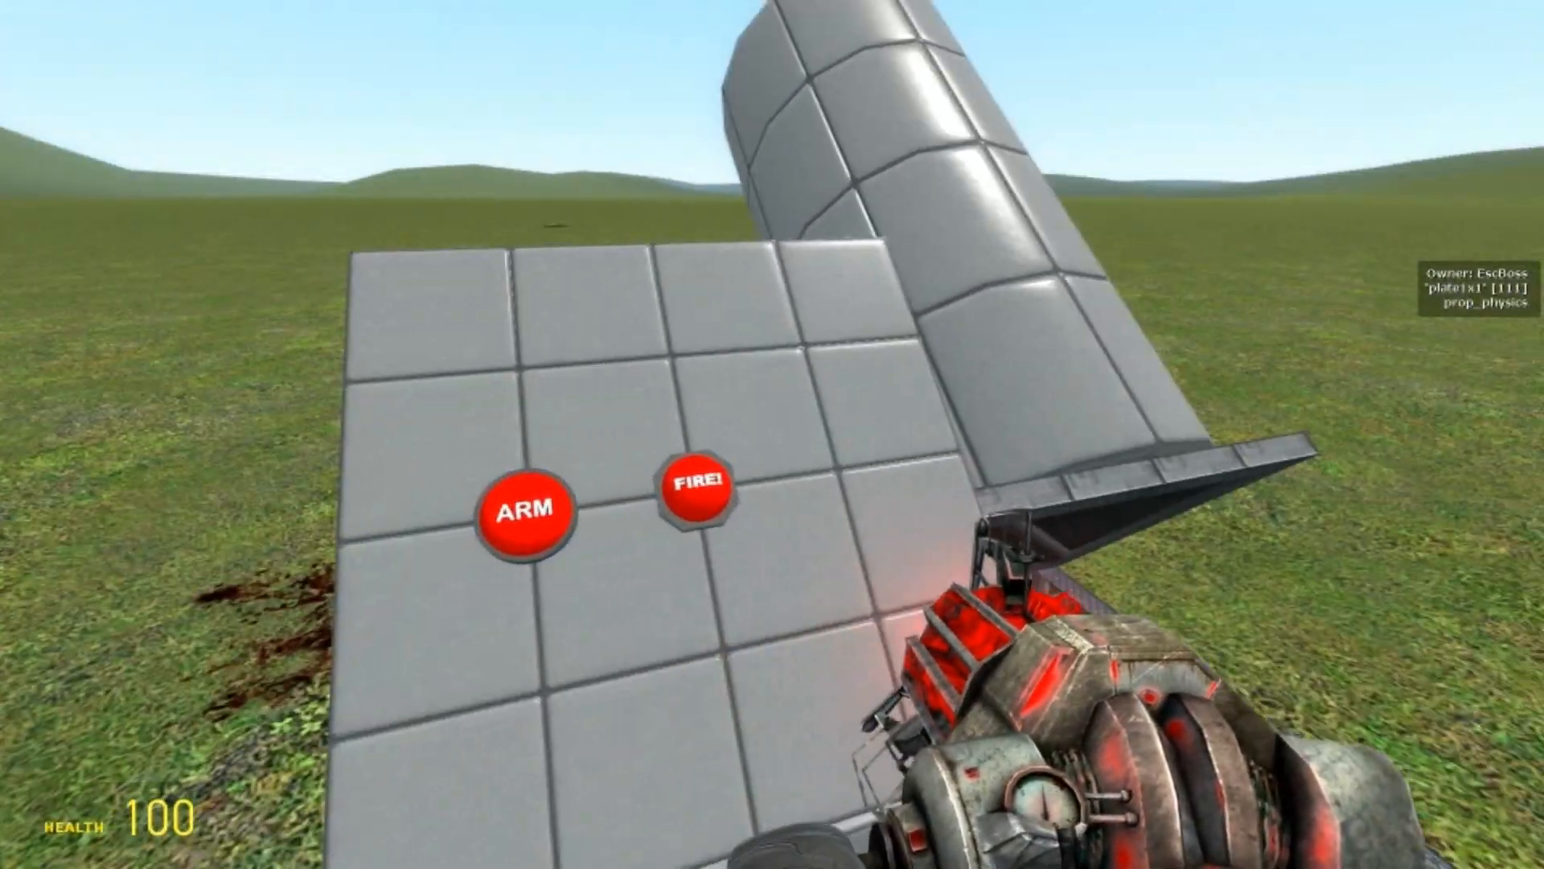
click(699, 486)
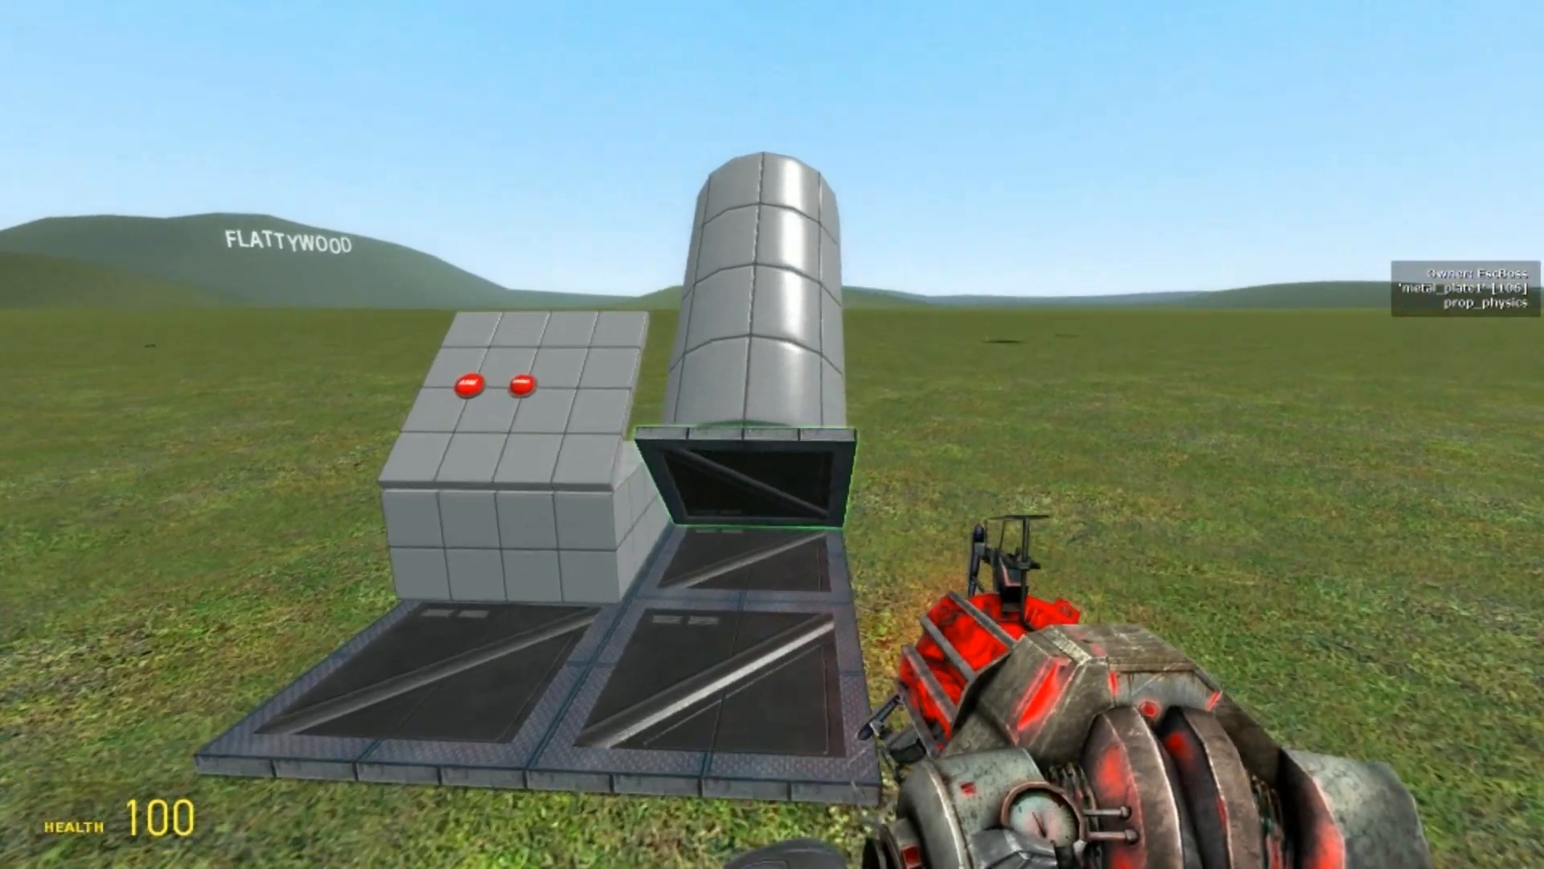
Smart-weld the mortar parts together, then use ARM and FIRE to launch a barrel at the citizens.
key(q)
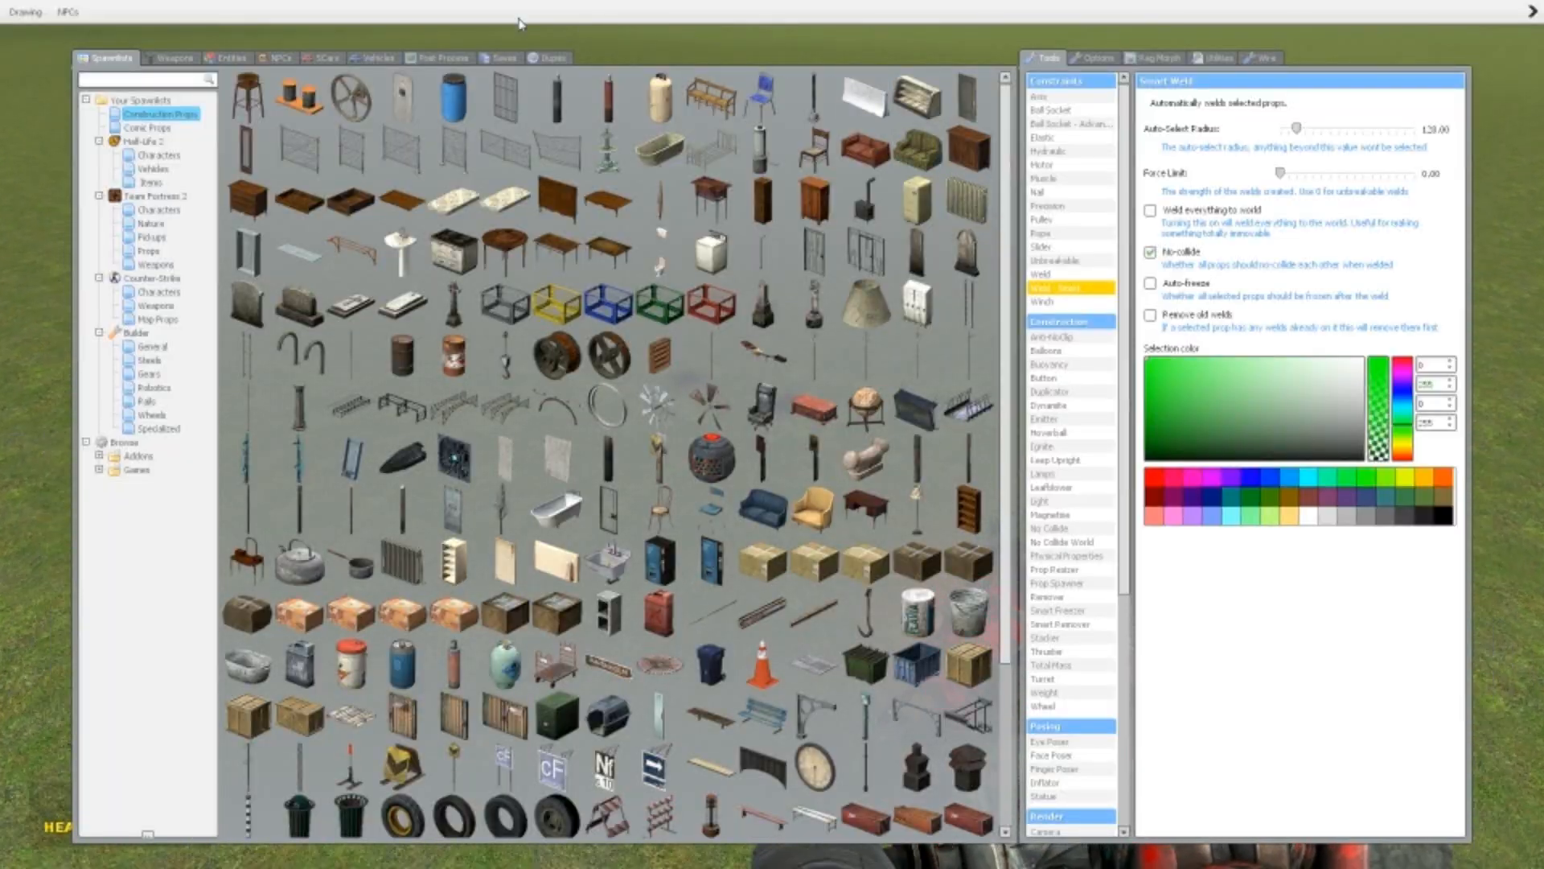
click(278, 58)
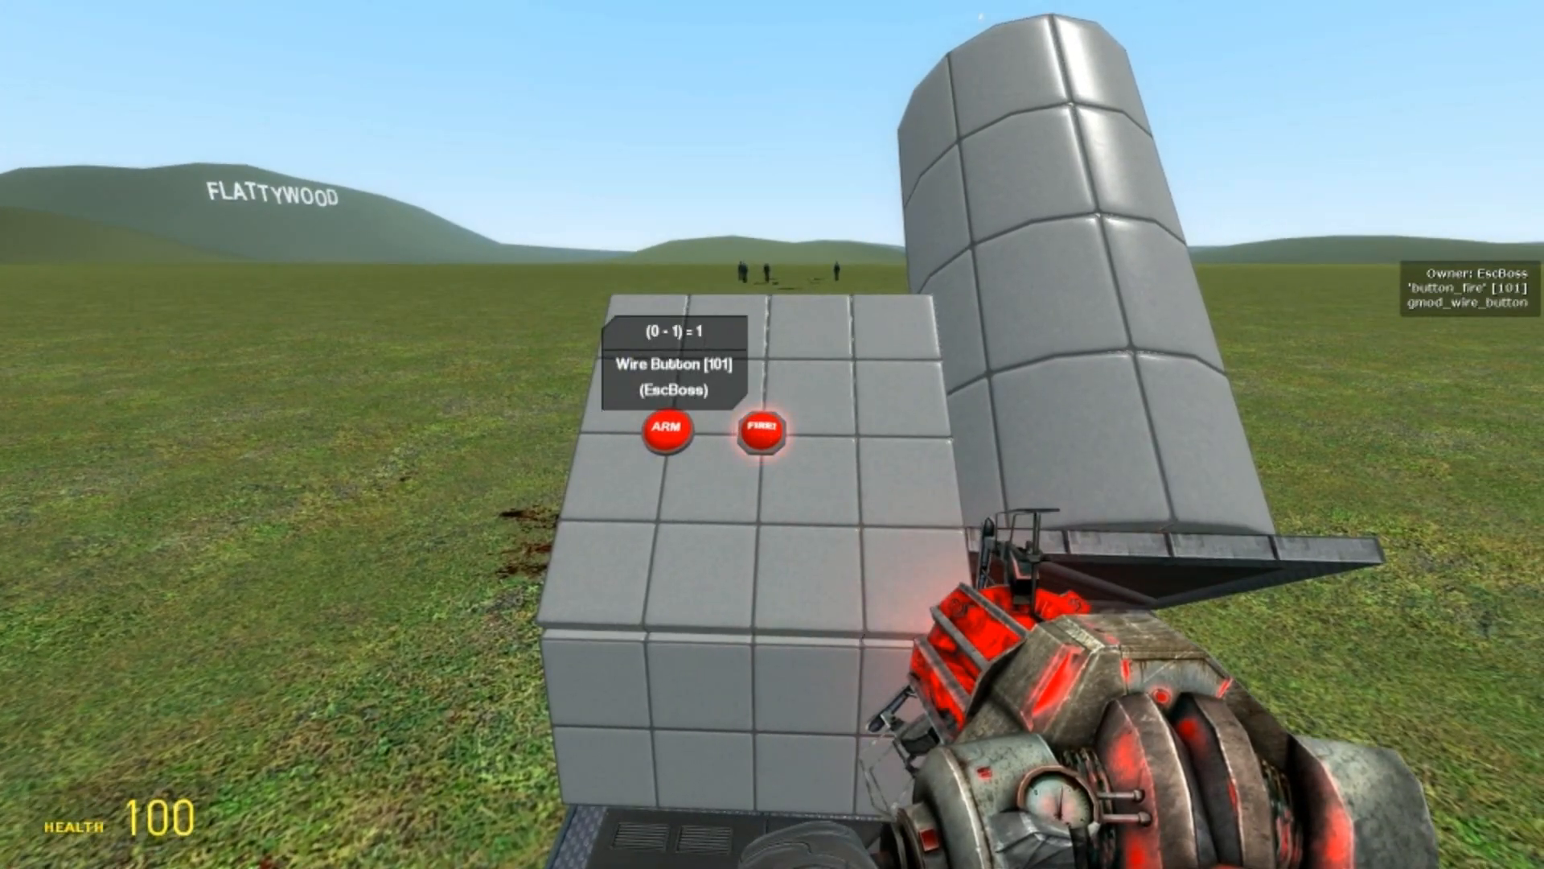
click(761, 432)
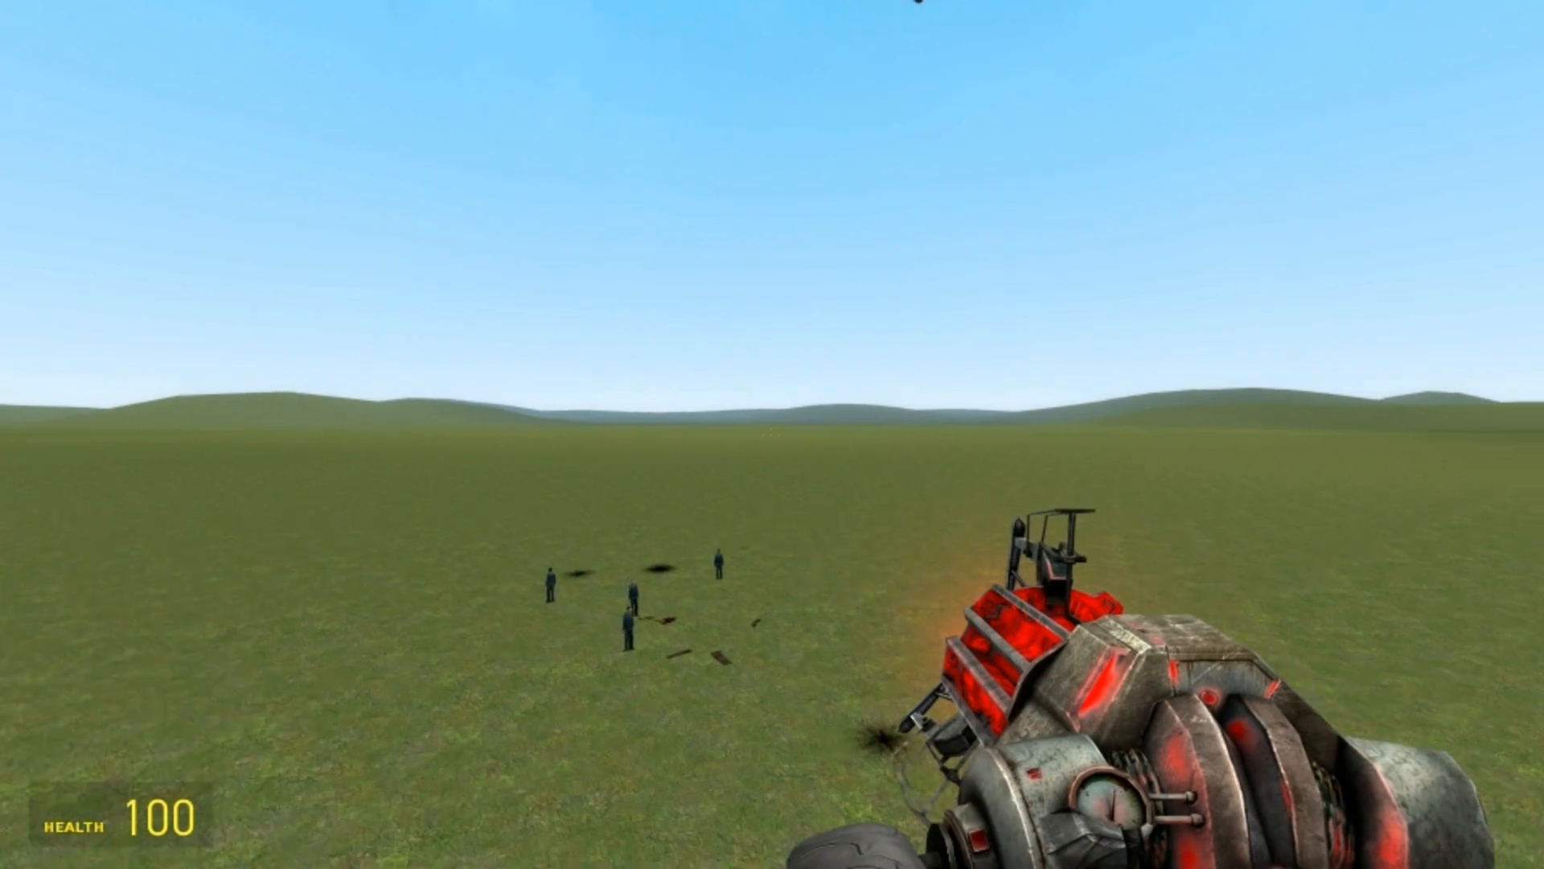